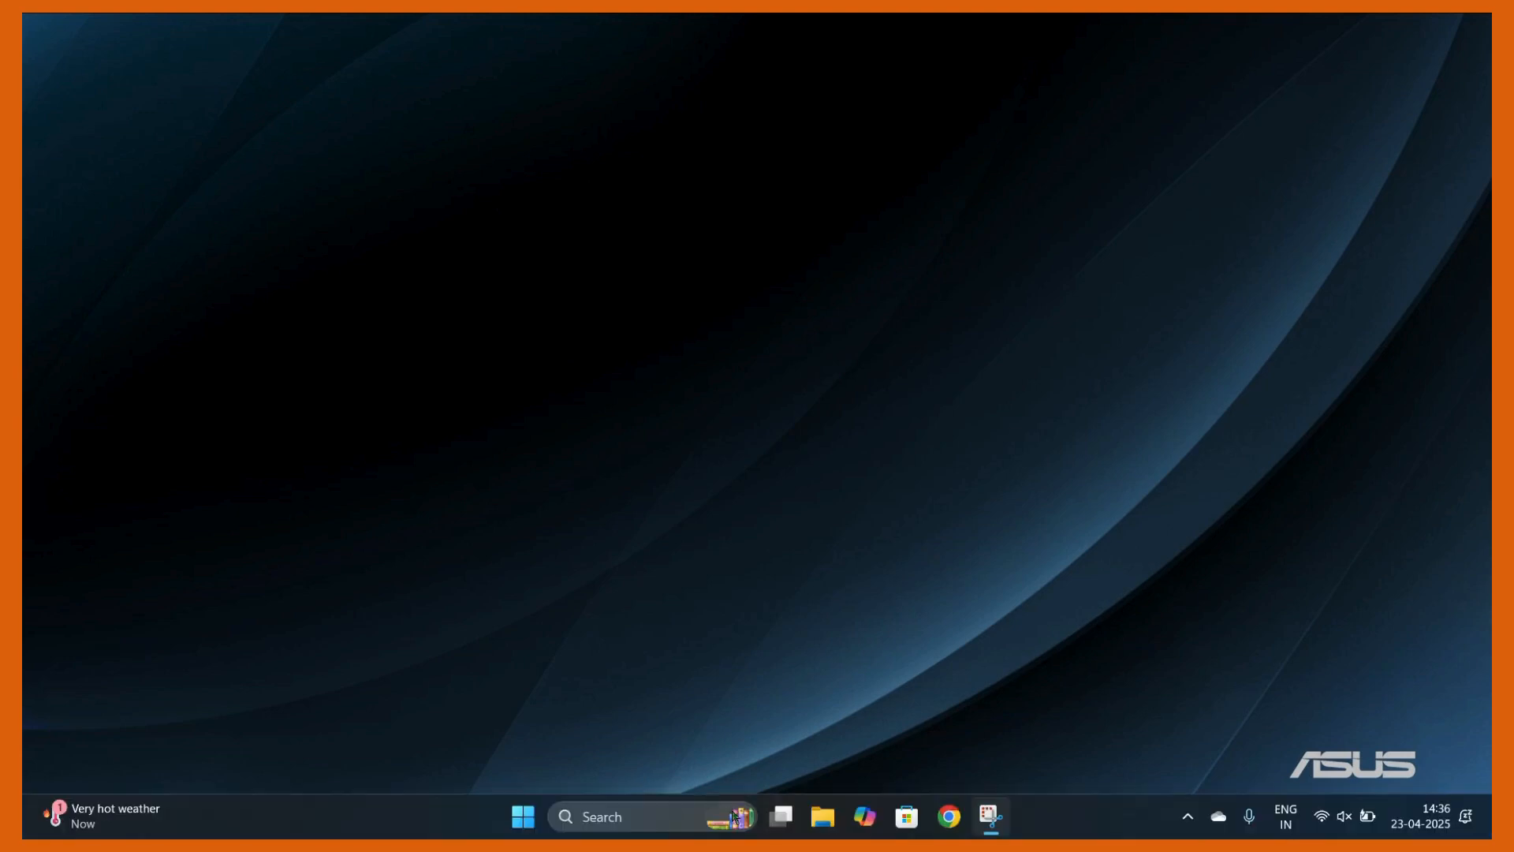
Launch VLC media player from the Windows taskbar search ('vl')
{"action": "type", "text": "vl"}
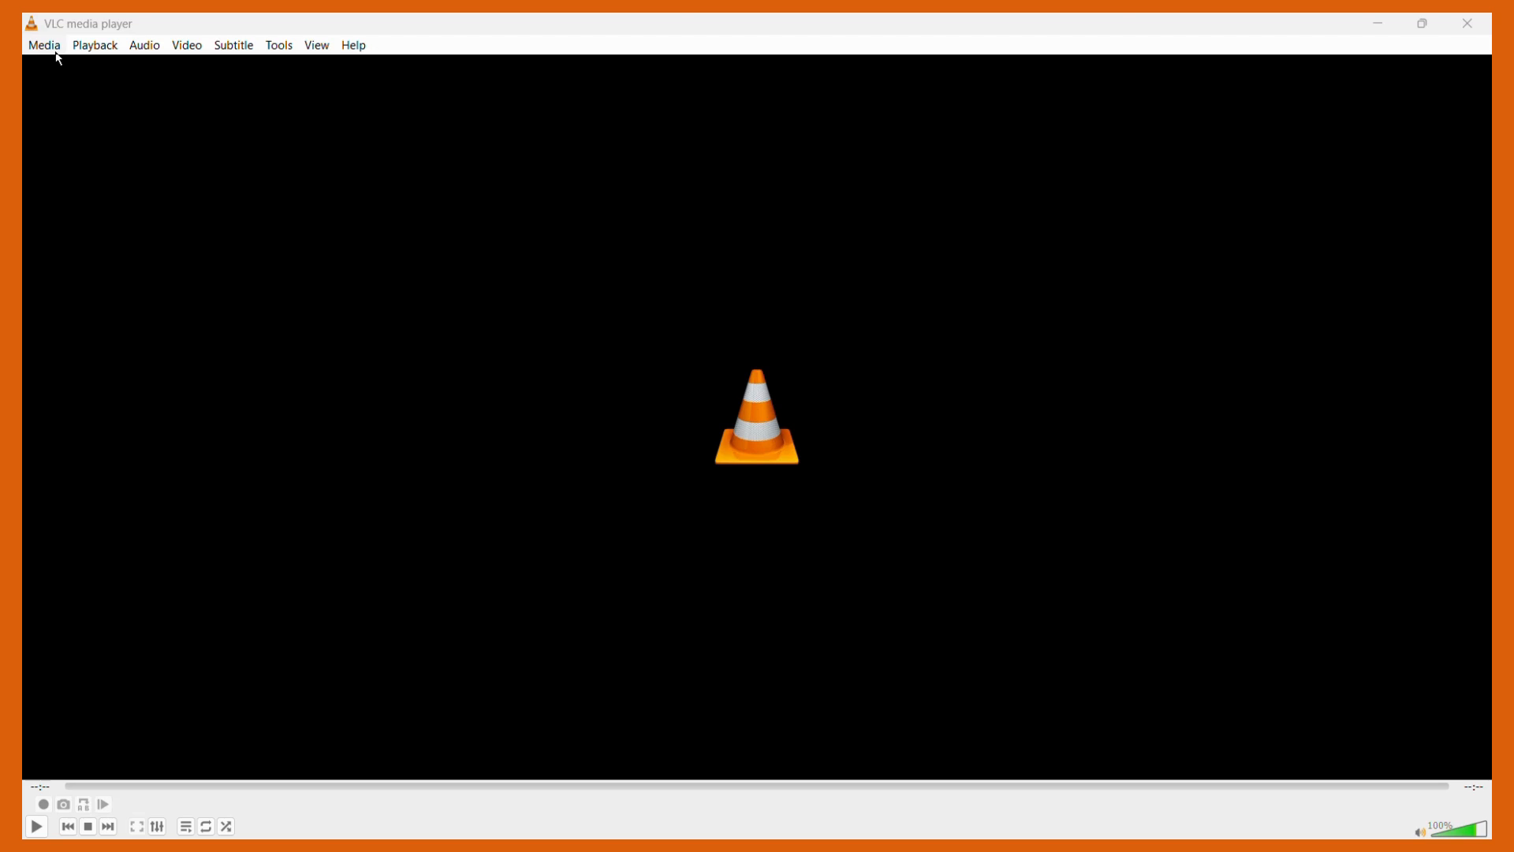
Bring up Convert / Save... from VLC's Media menu
{"action": "left_click", "coordinate": [44, 44]}
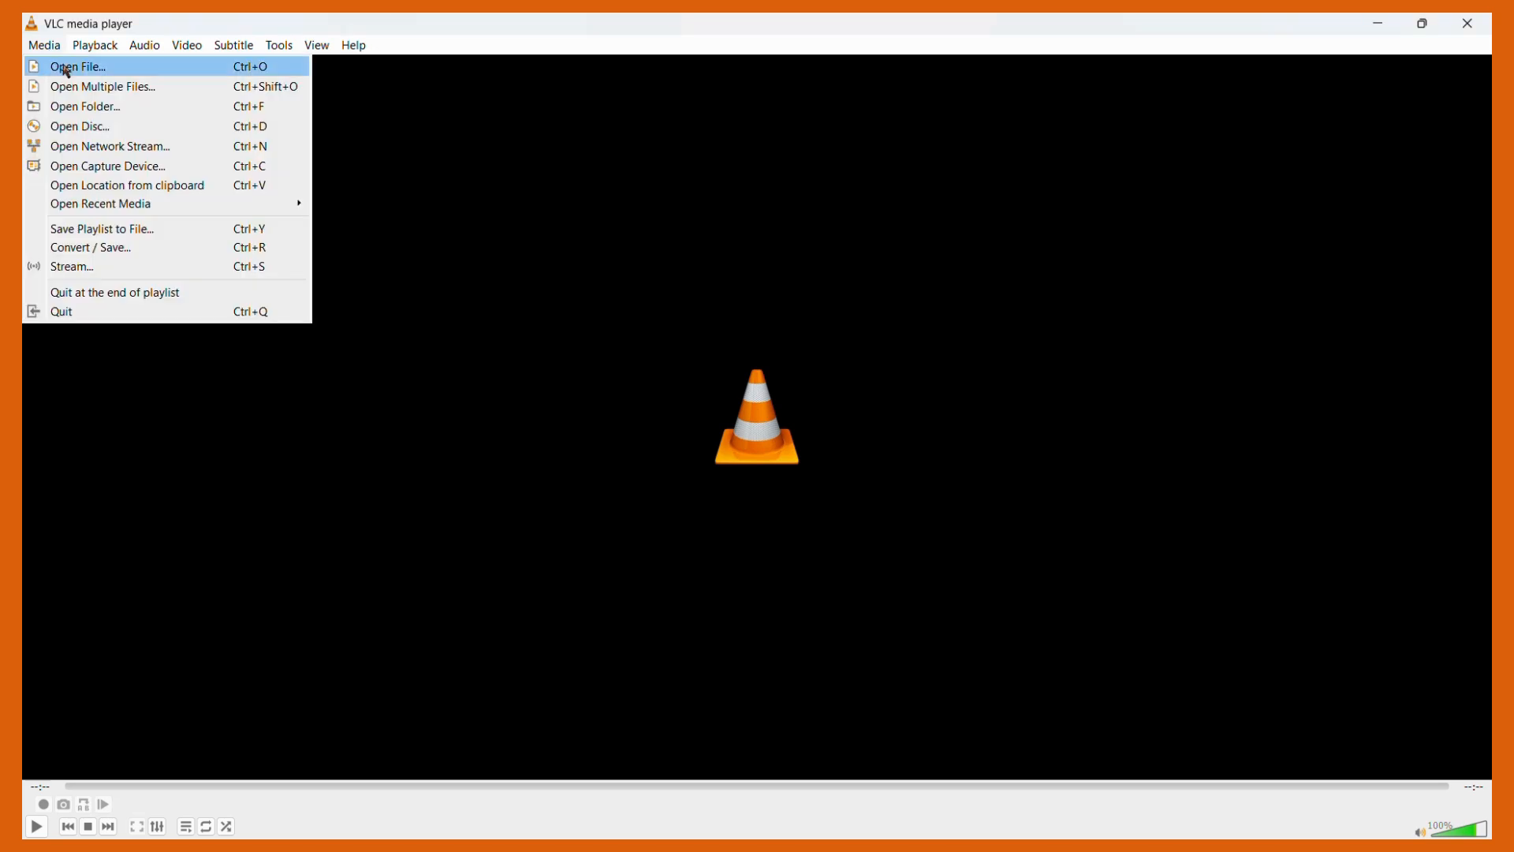
{"action": "mouse_move", "coordinate": [145, 248]}
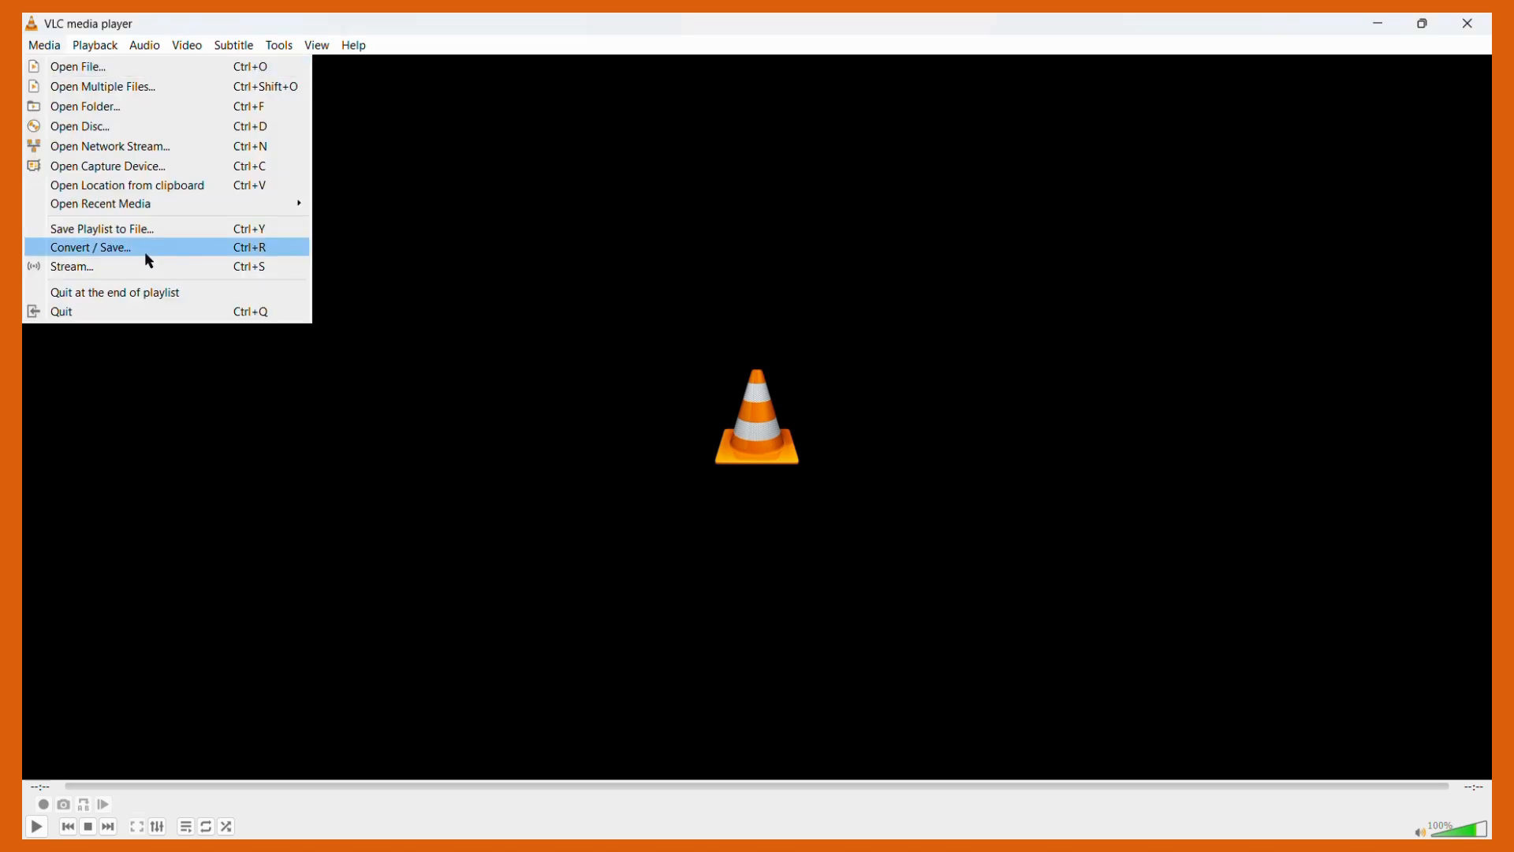
{"action": "mouse_move", "coordinate": [139, 252]}
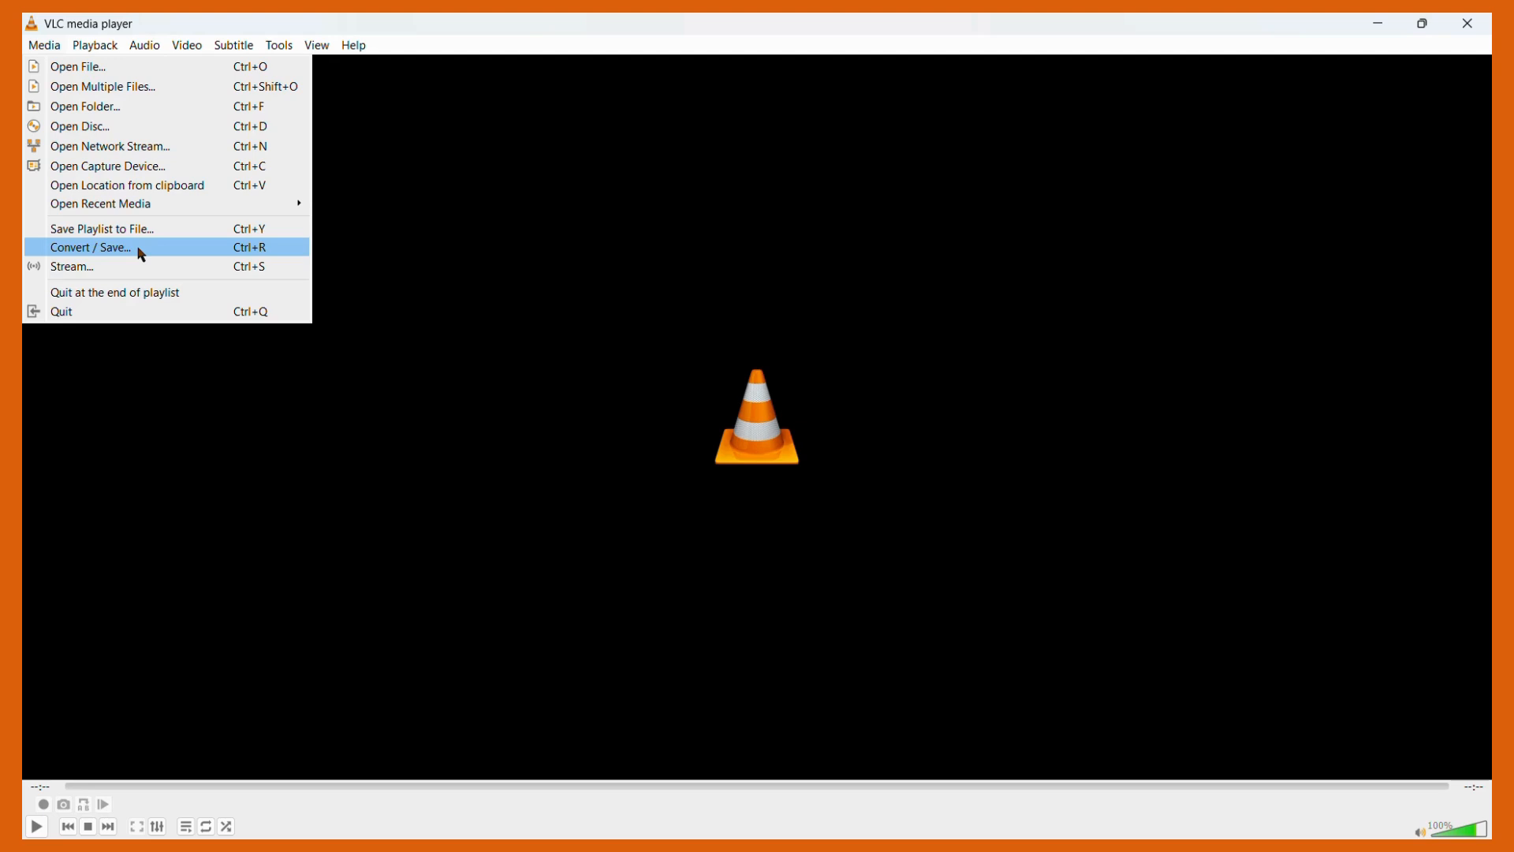
{"action": "left_click", "coordinate": [89, 248]}
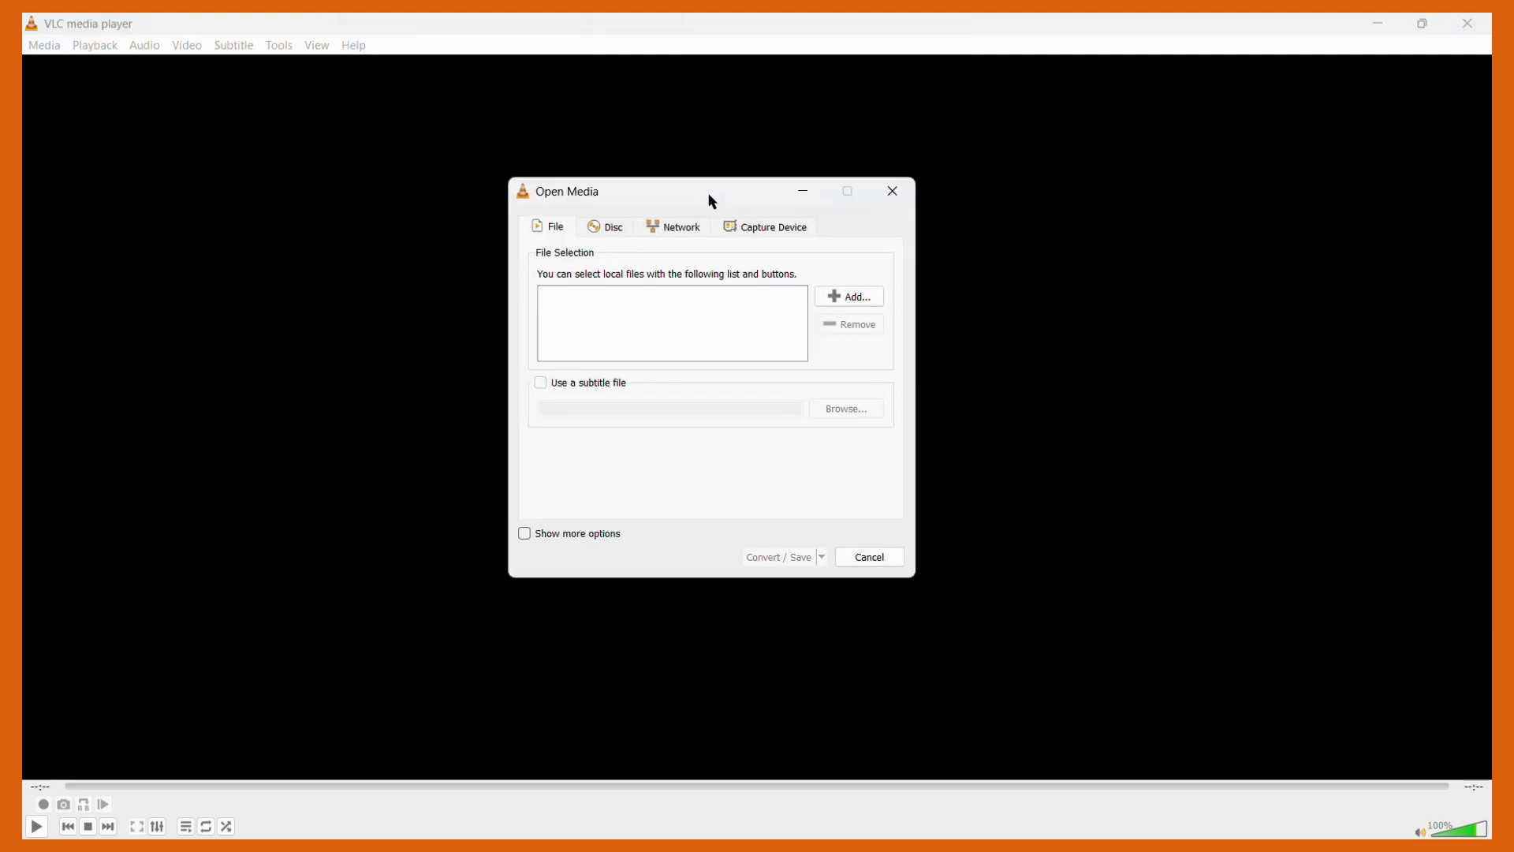
{"action": "mouse_move", "coordinate": [822, 261]}
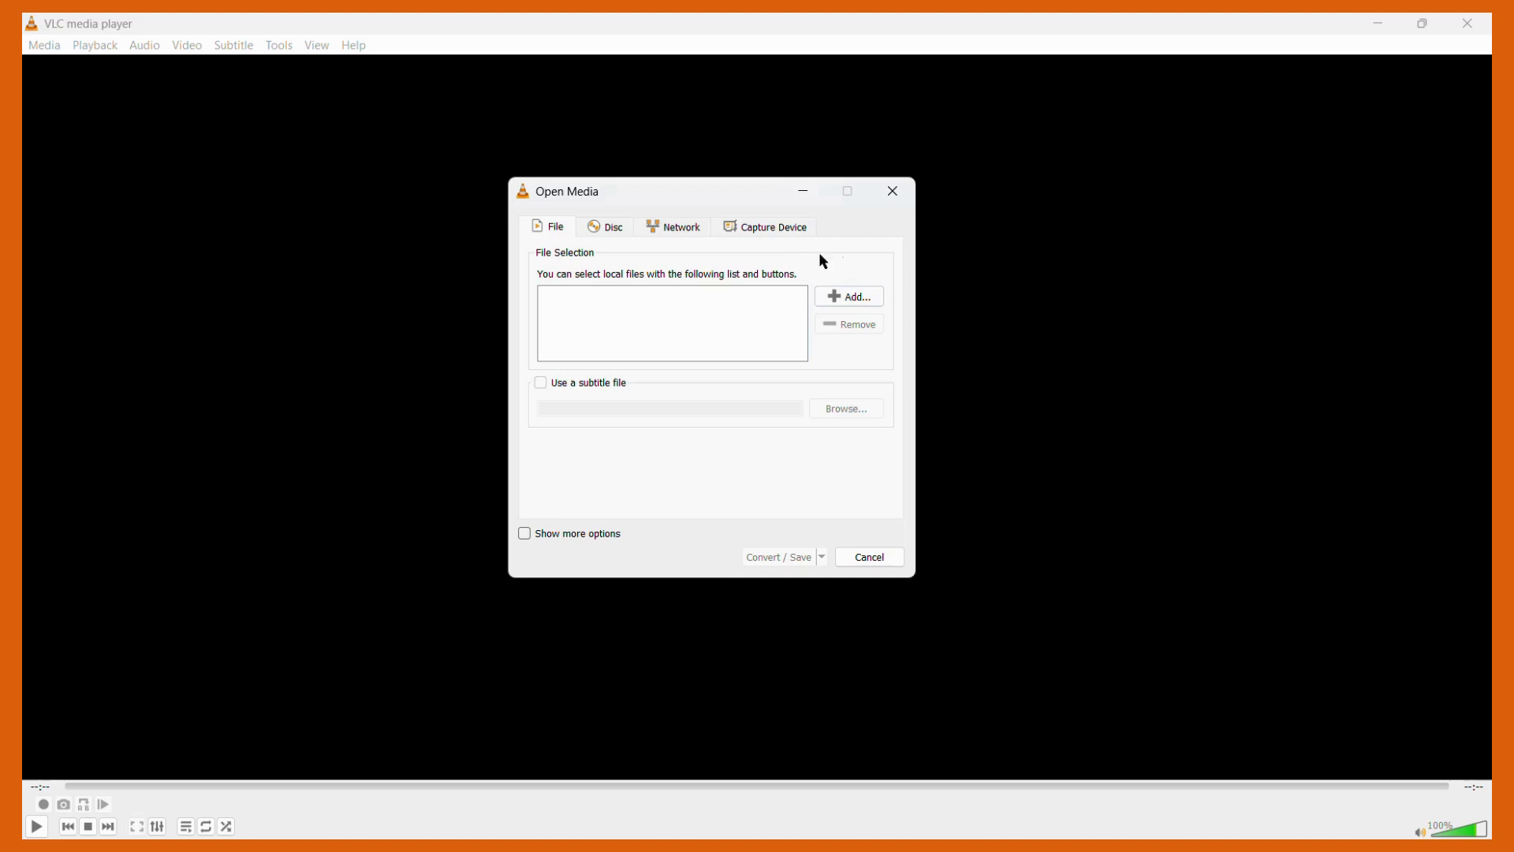
{"action": "mouse_move", "coordinate": [834, 274]}
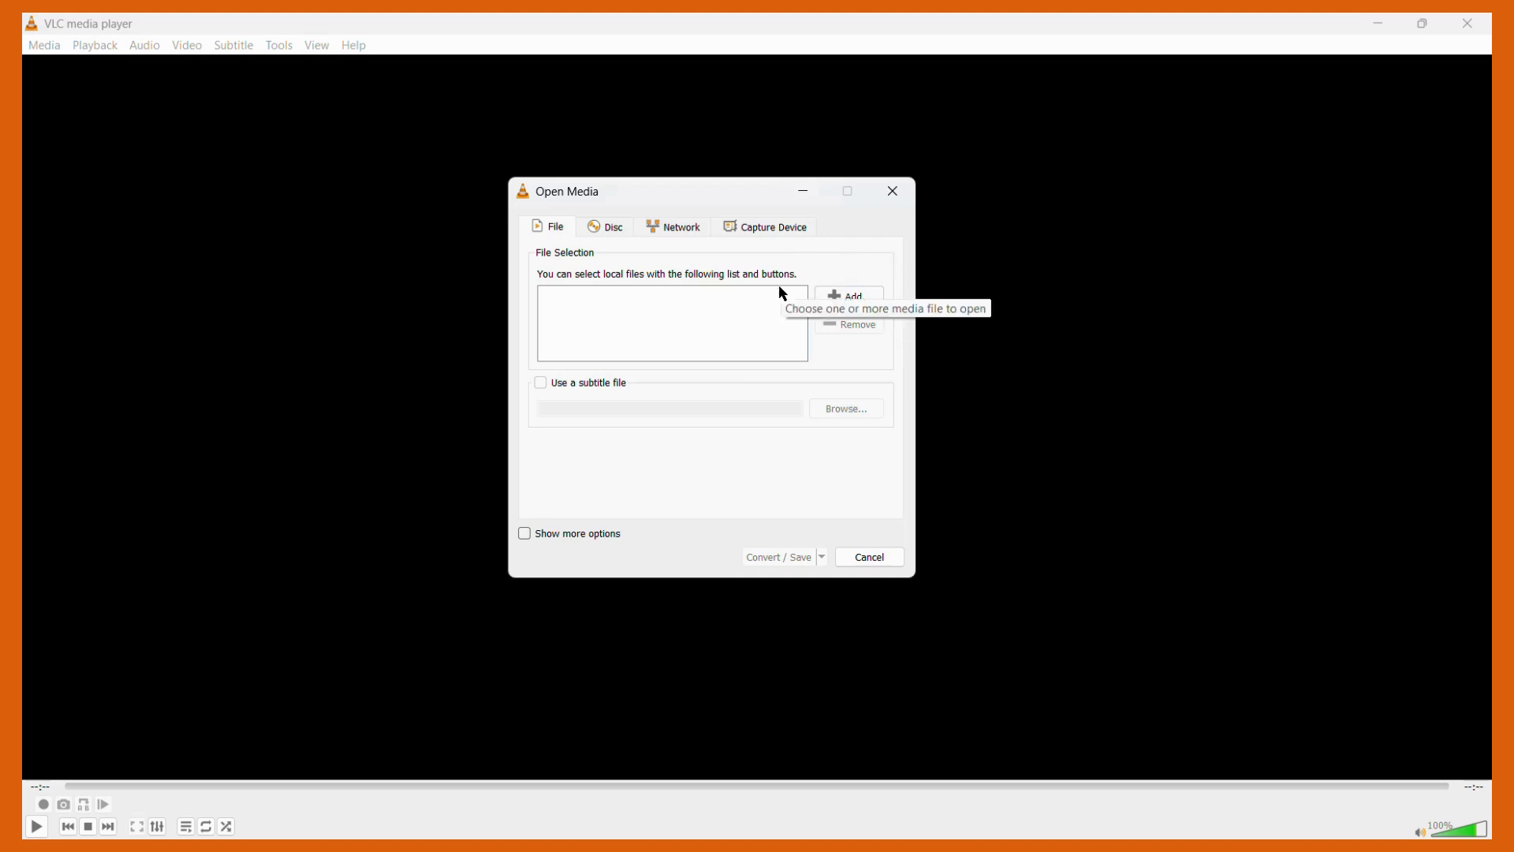
{"action": "mouse_move", "coordinate": [842, 301]}
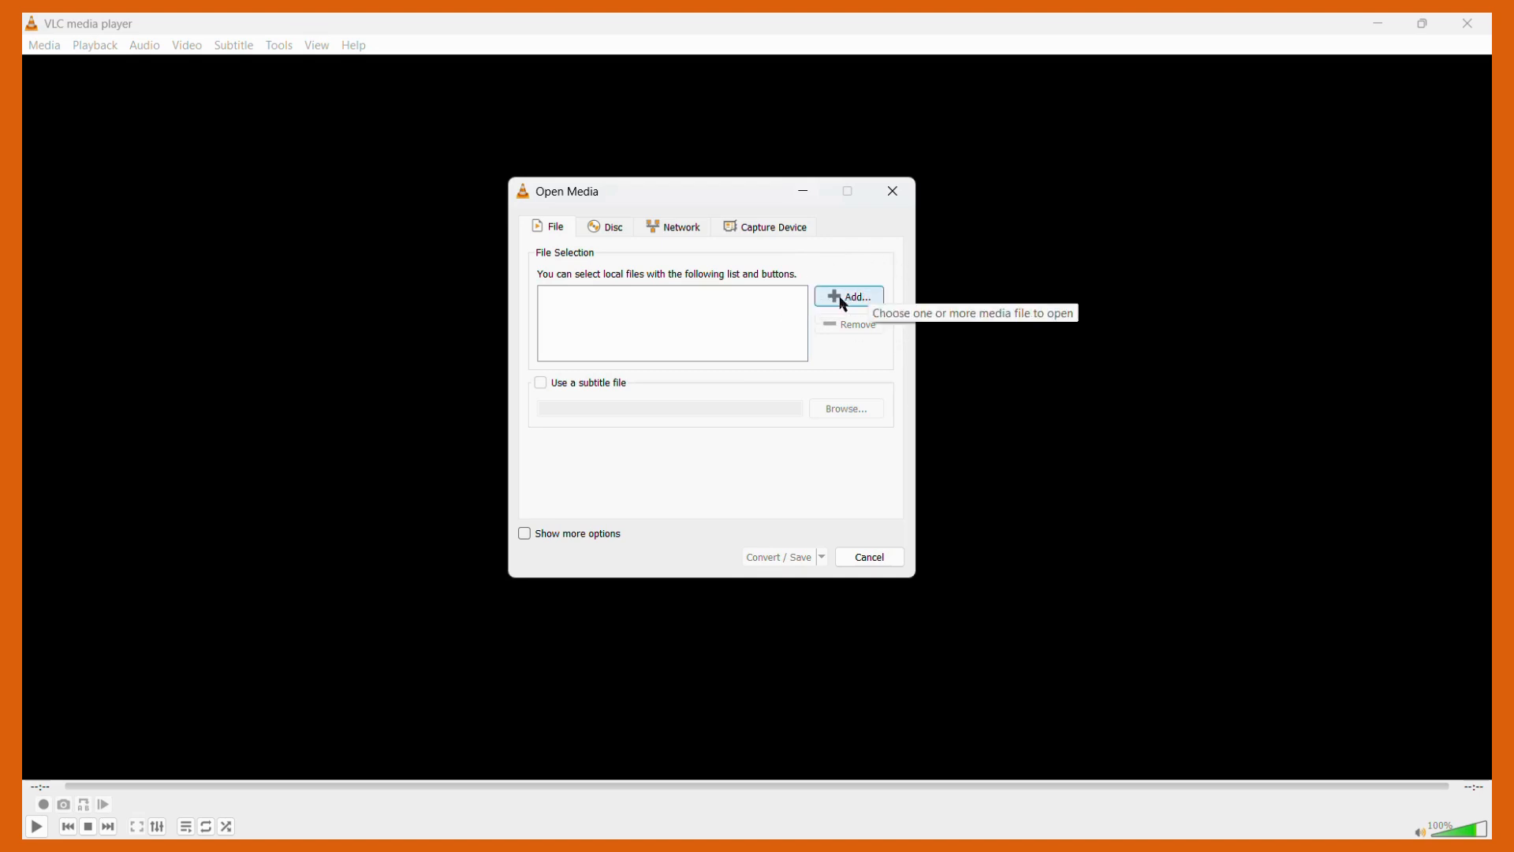
Add sample_960x400_ocean_with_audio.mkv from Downloads as the file to convert
{"action": "left_click", "coordinate": [853, 296]}
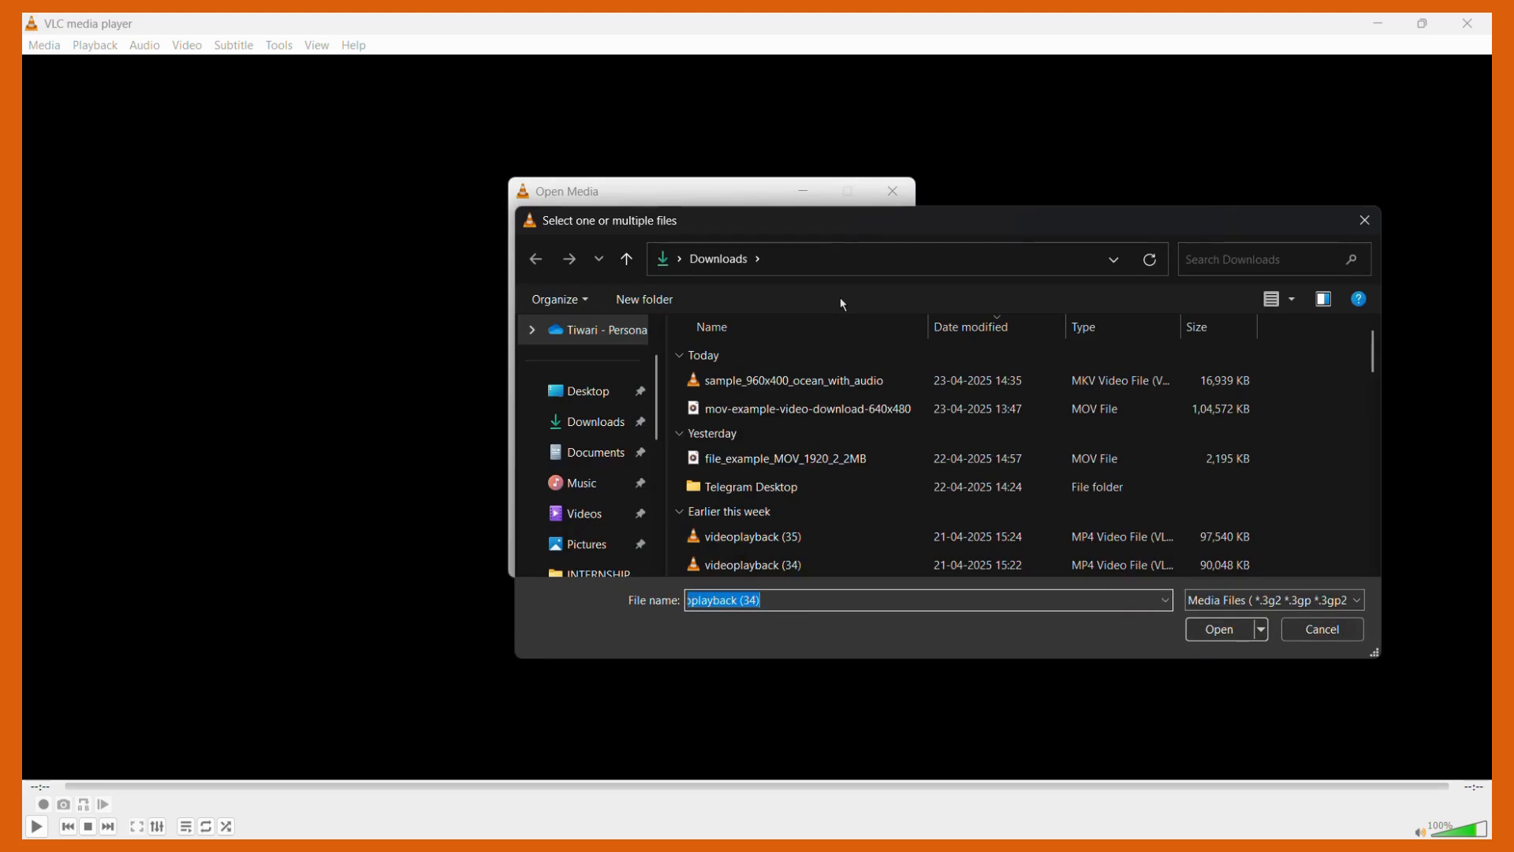
{"action": "mouse_move", "coordinate": [604, 380]}
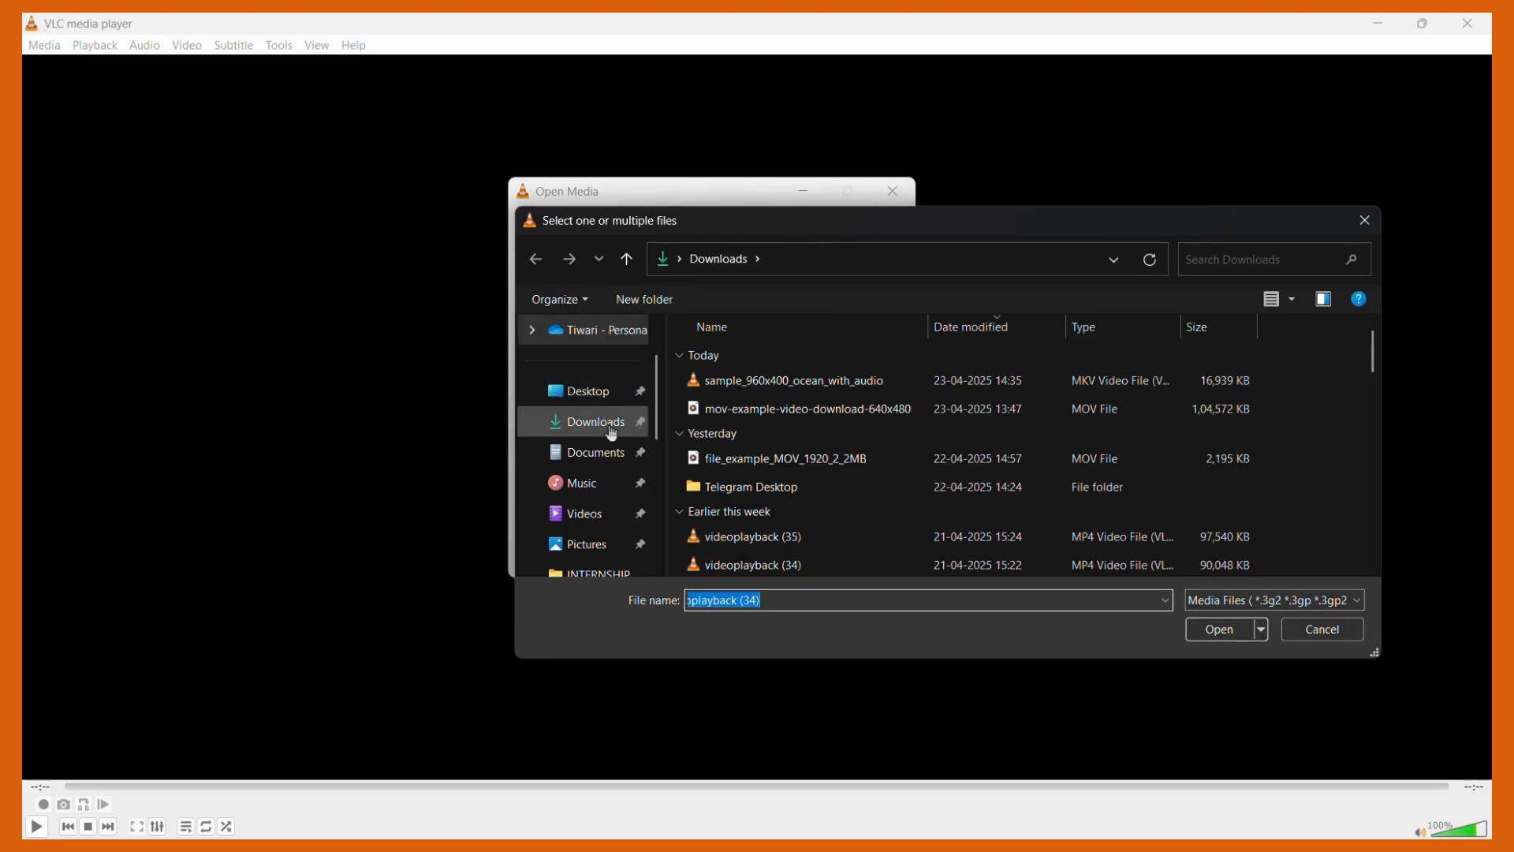
{"action": "left_click", "coordinate": [791, 380]}
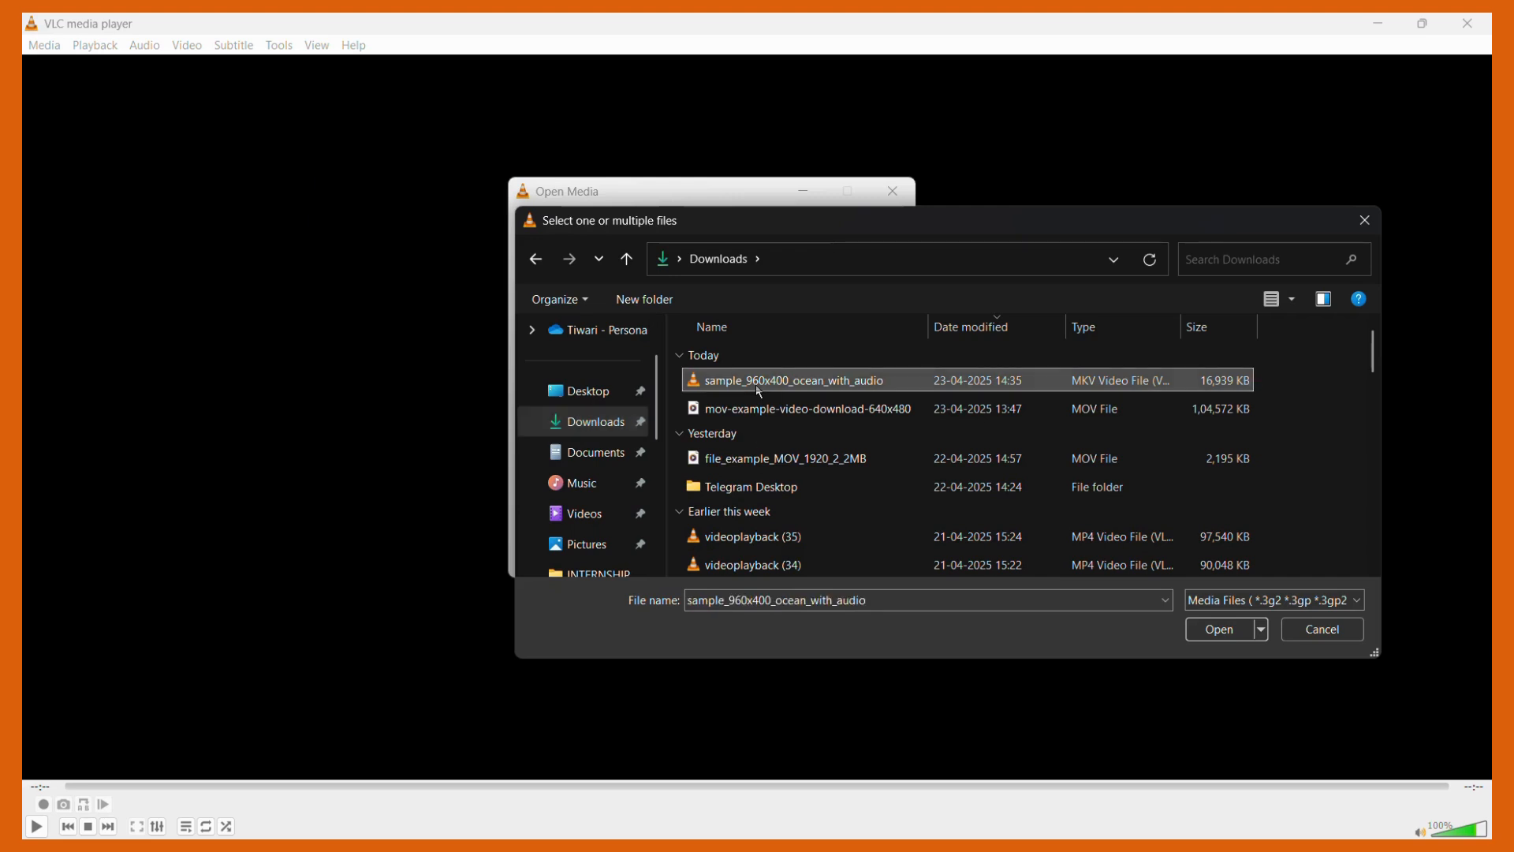
{"action": "mouse_move", "coordinate": [837, 391]}
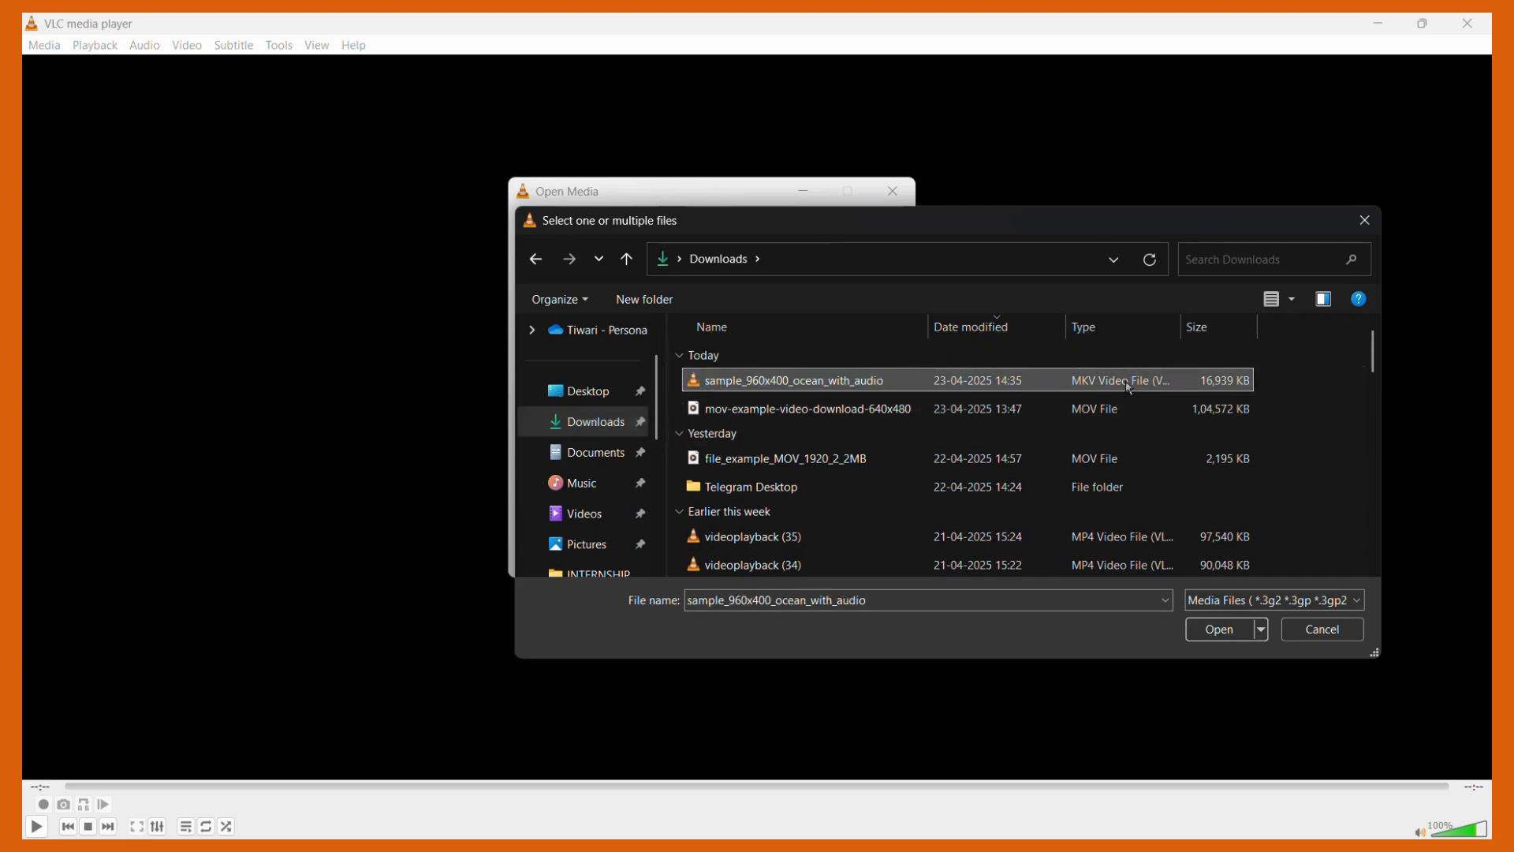
{"action": "mouse_move", "coordinate": [1219, 629]}
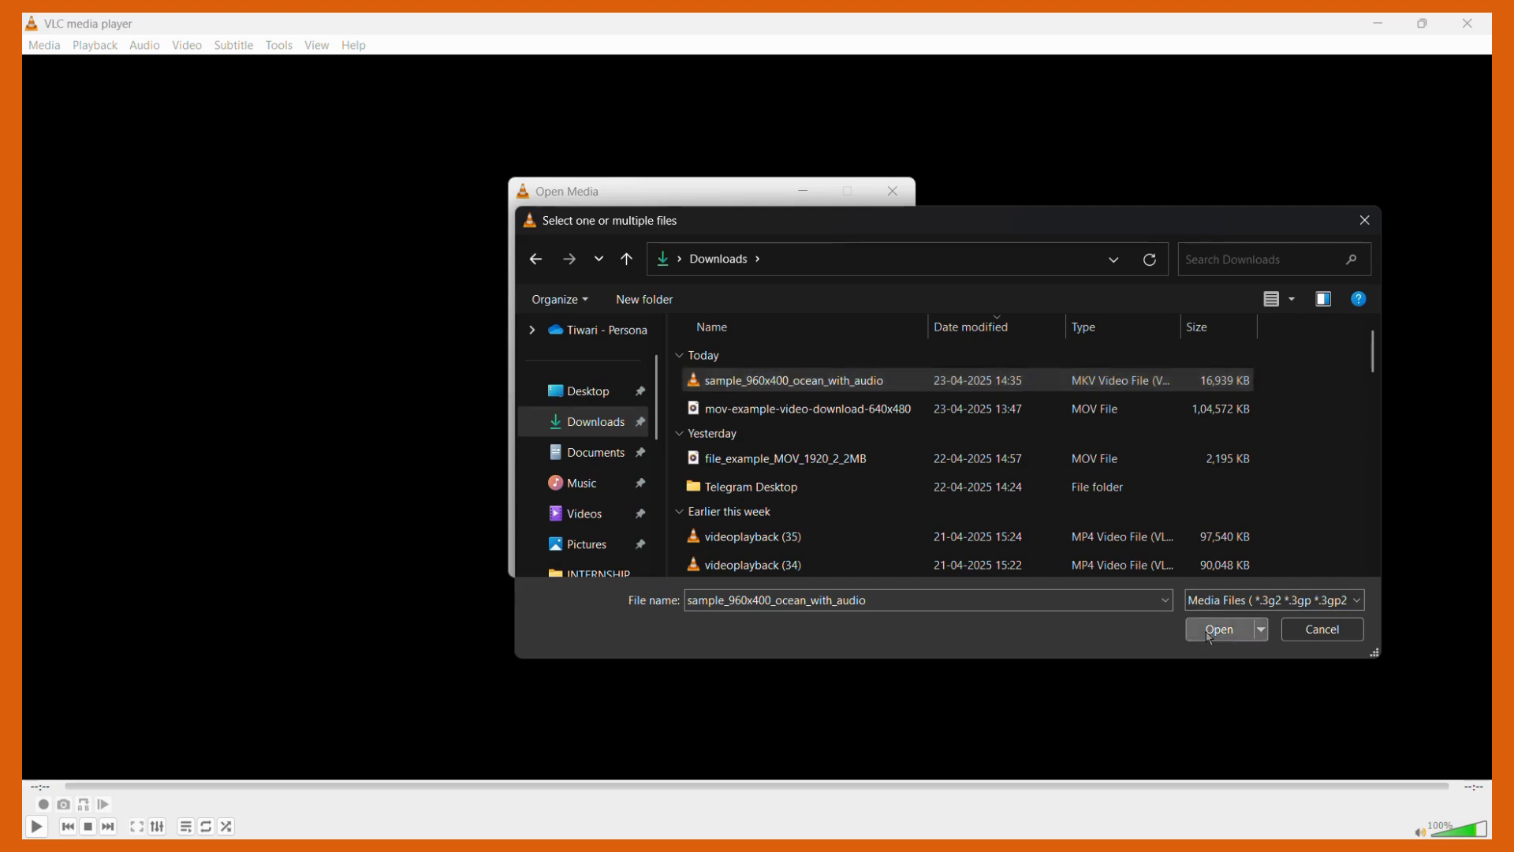
{"action": "left_click", "coordinate": [1219, 629]}
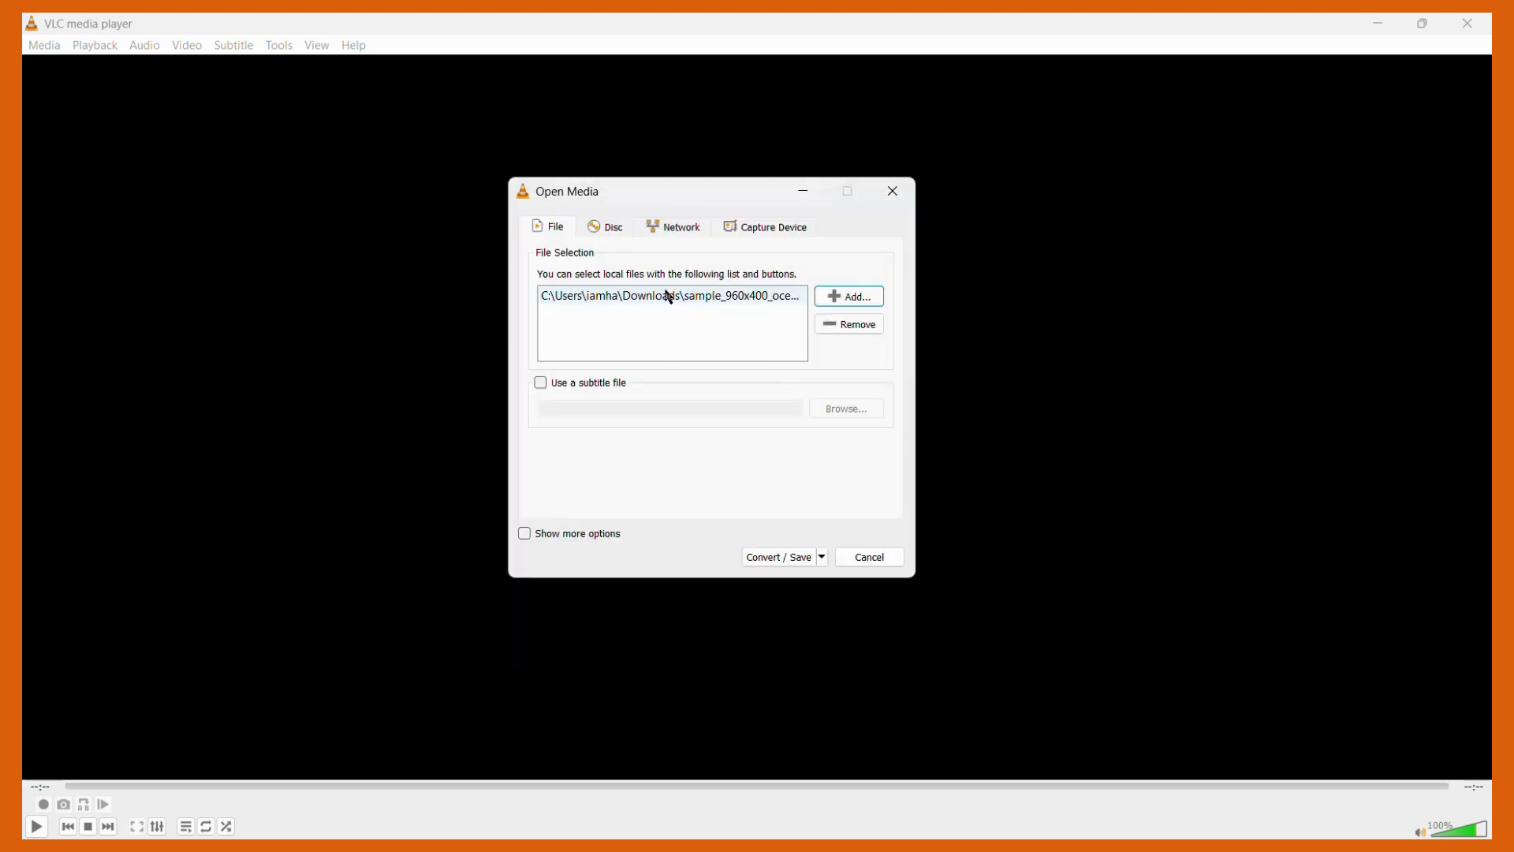
{"action": "mouse_move", "coordinate": [638, 304]}
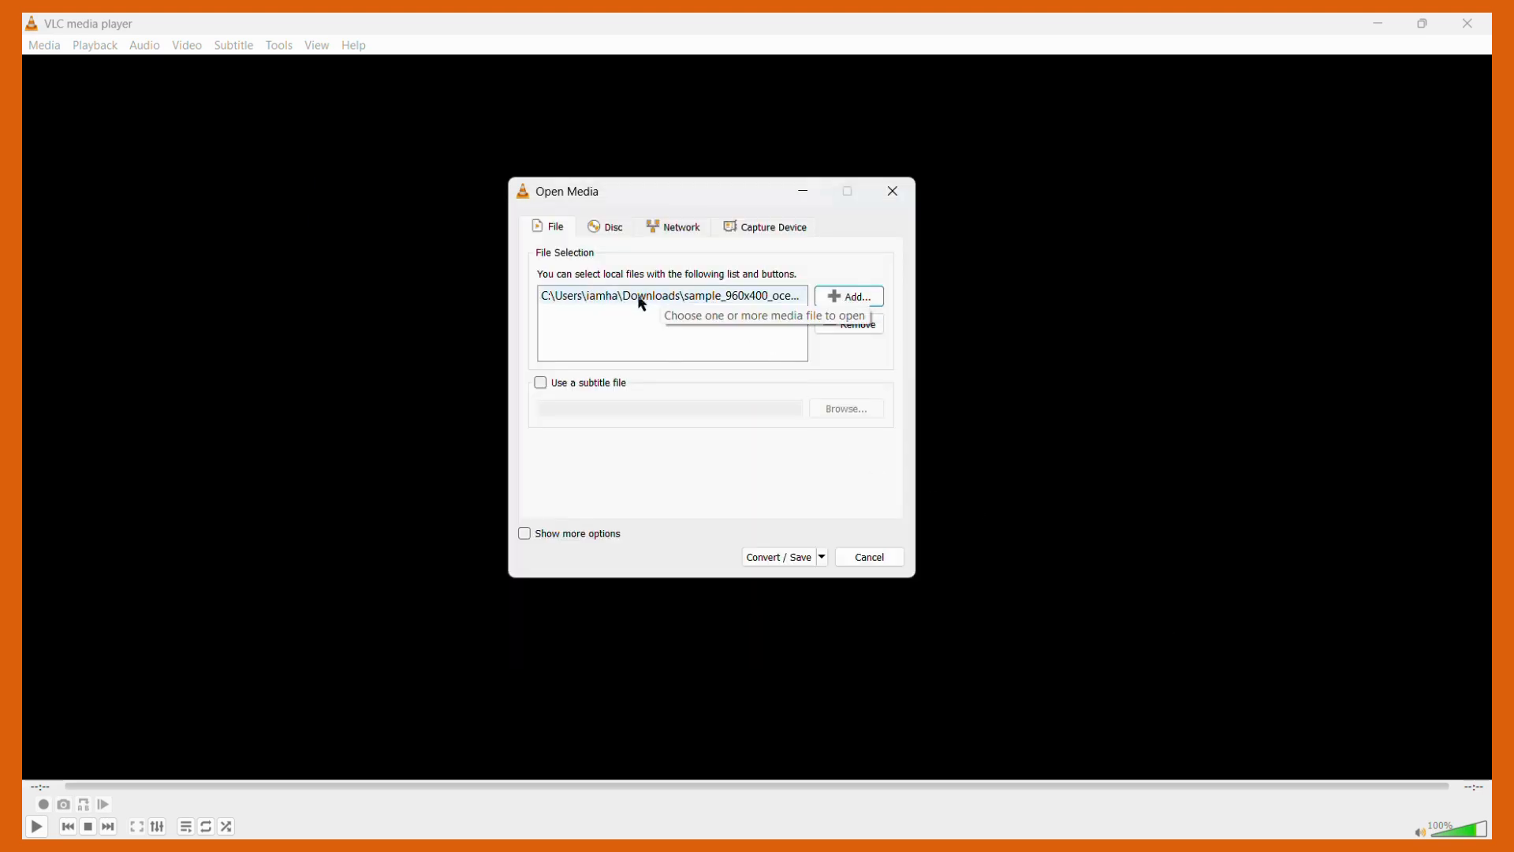
{"action": "mouse_move", "coordinate": [686, 294]}
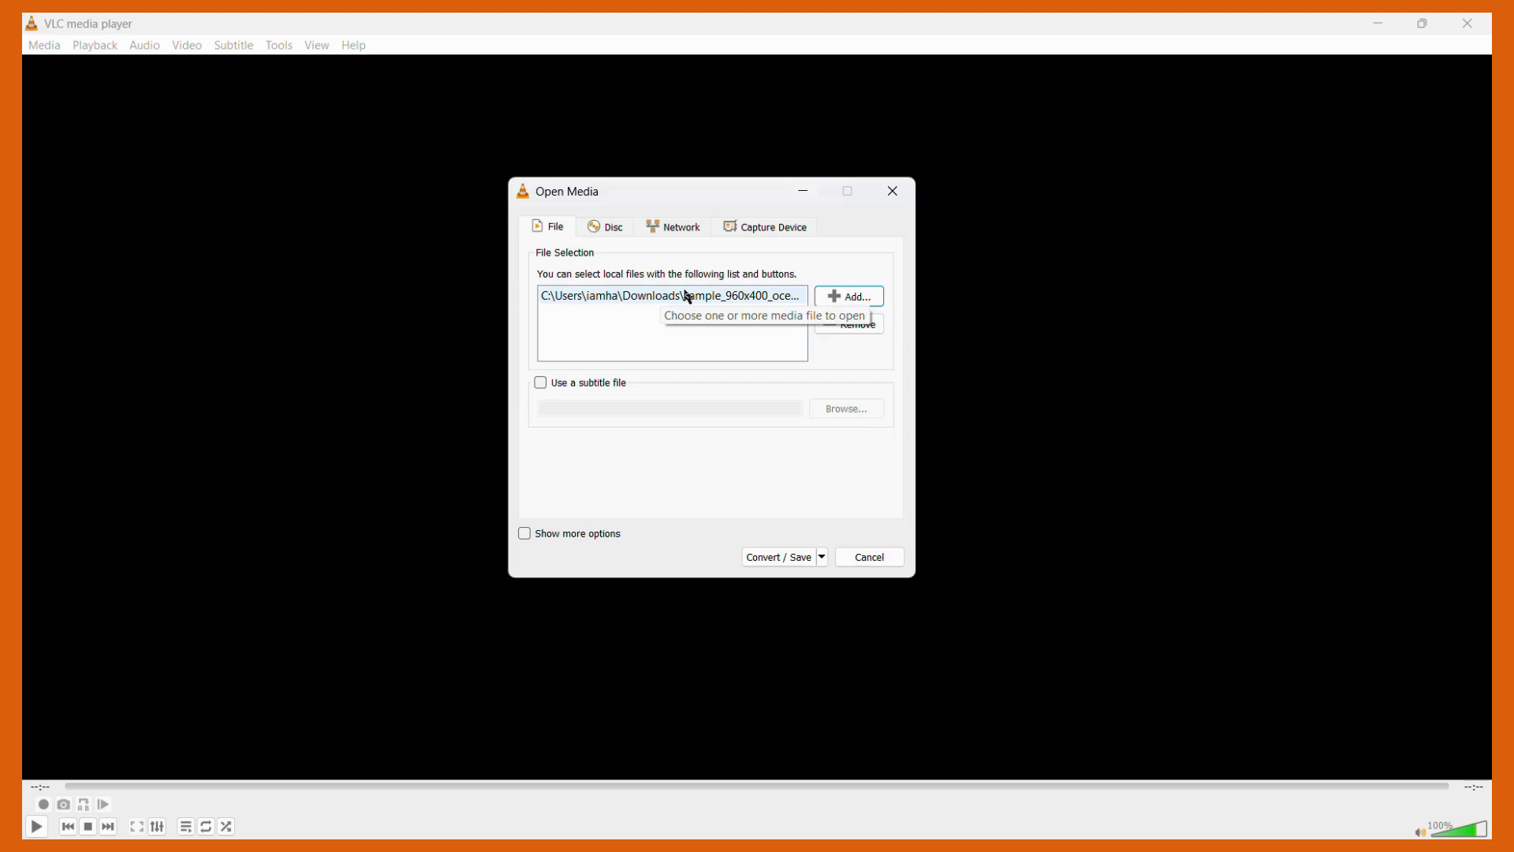
{"action": "mouse_move", "coordinate": [763, 537]}
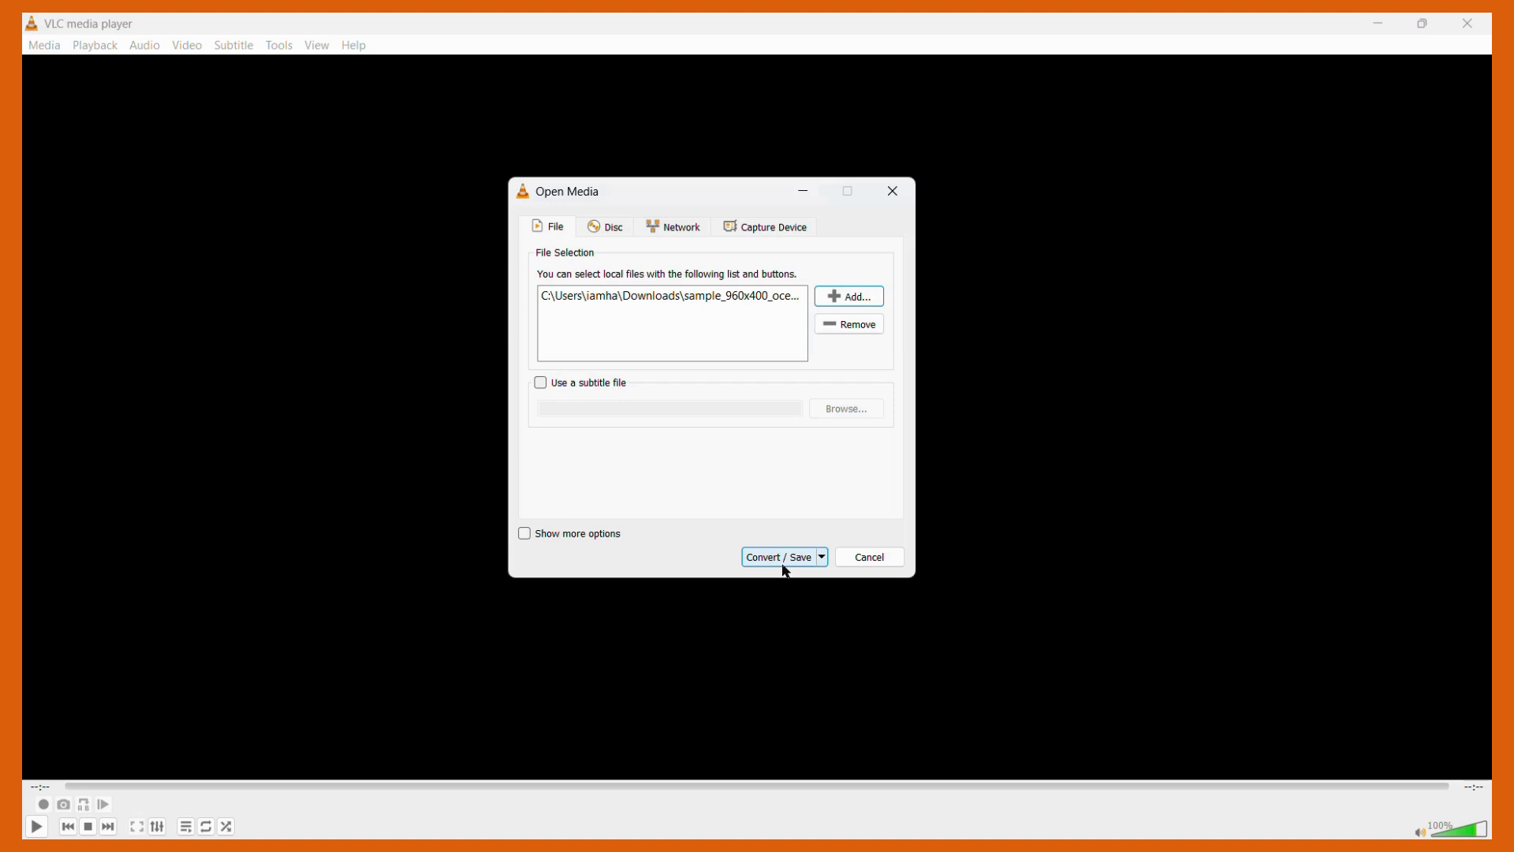
Proceed from Open Media to the Convert settings for the ocean MKV
{"action": "left_click", "coordinate": [778, 557]}
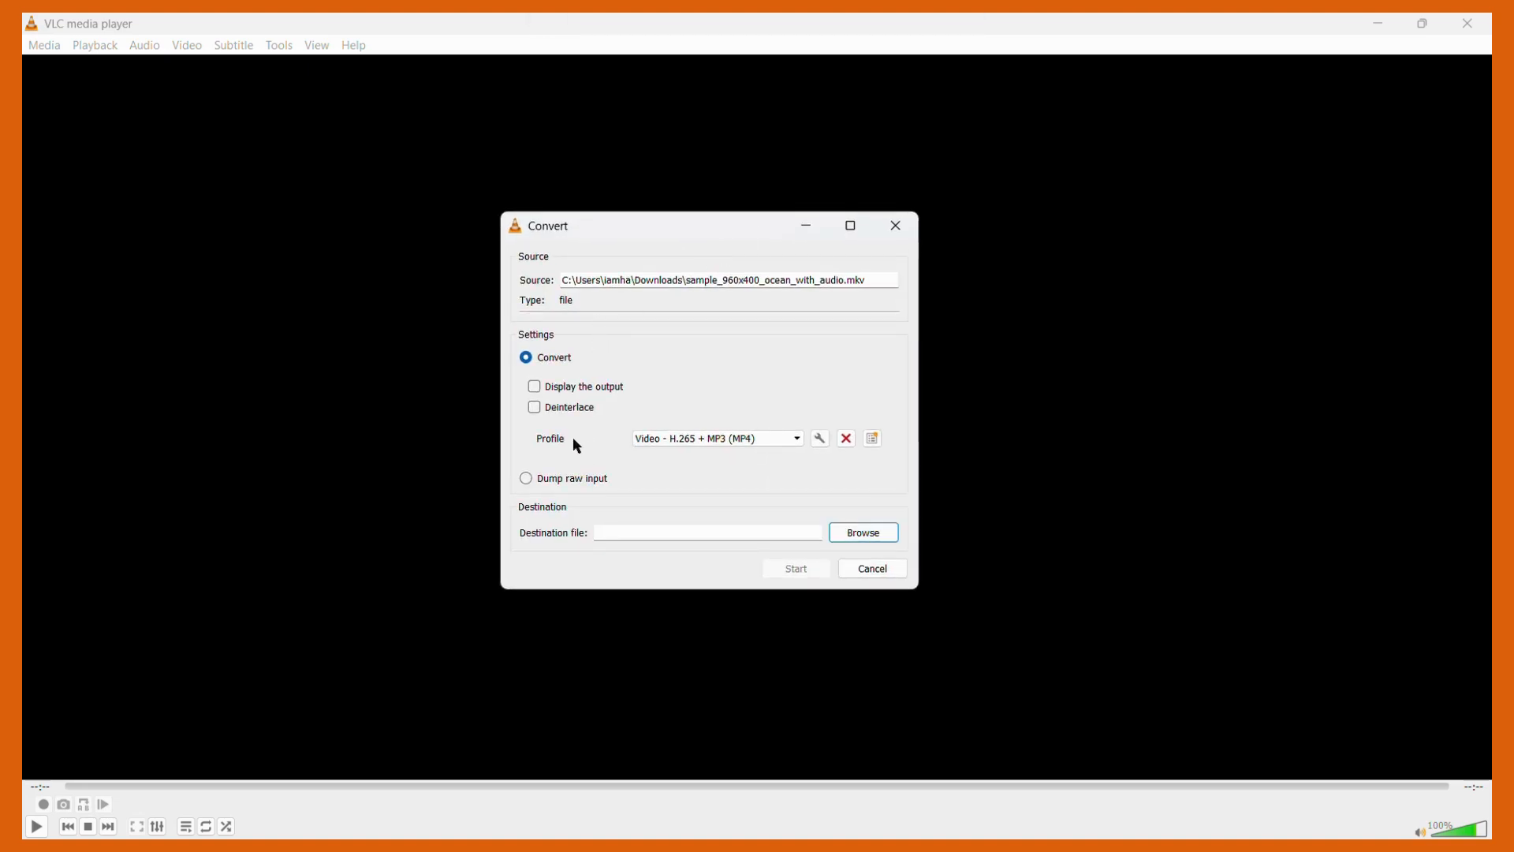
{"action": "mouse_move", "coordinate": [587, 380]}
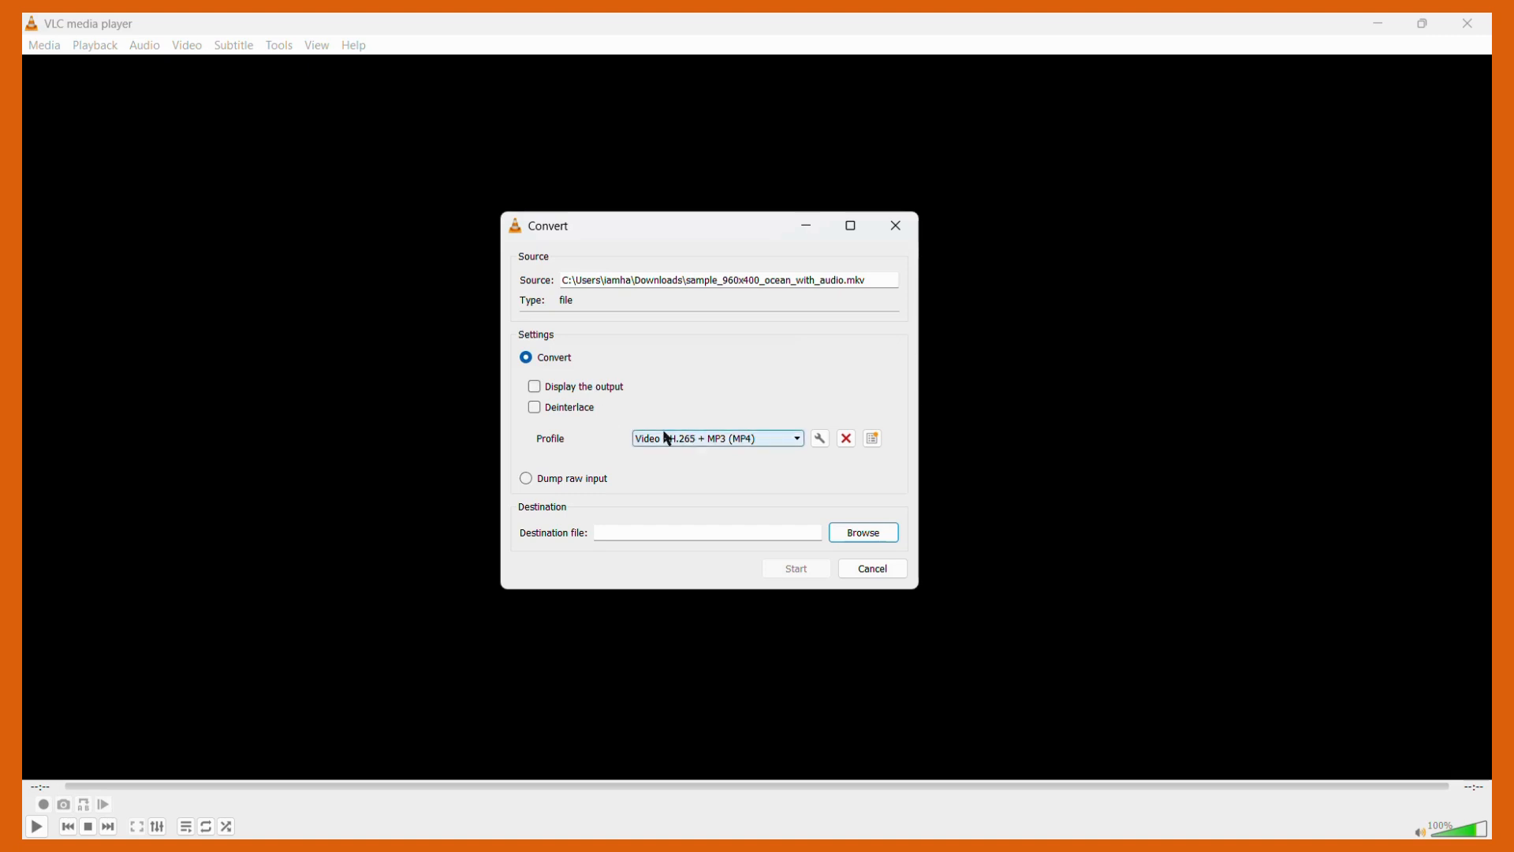
{"action": "mouse_move", "coordinate": [716, 445]}
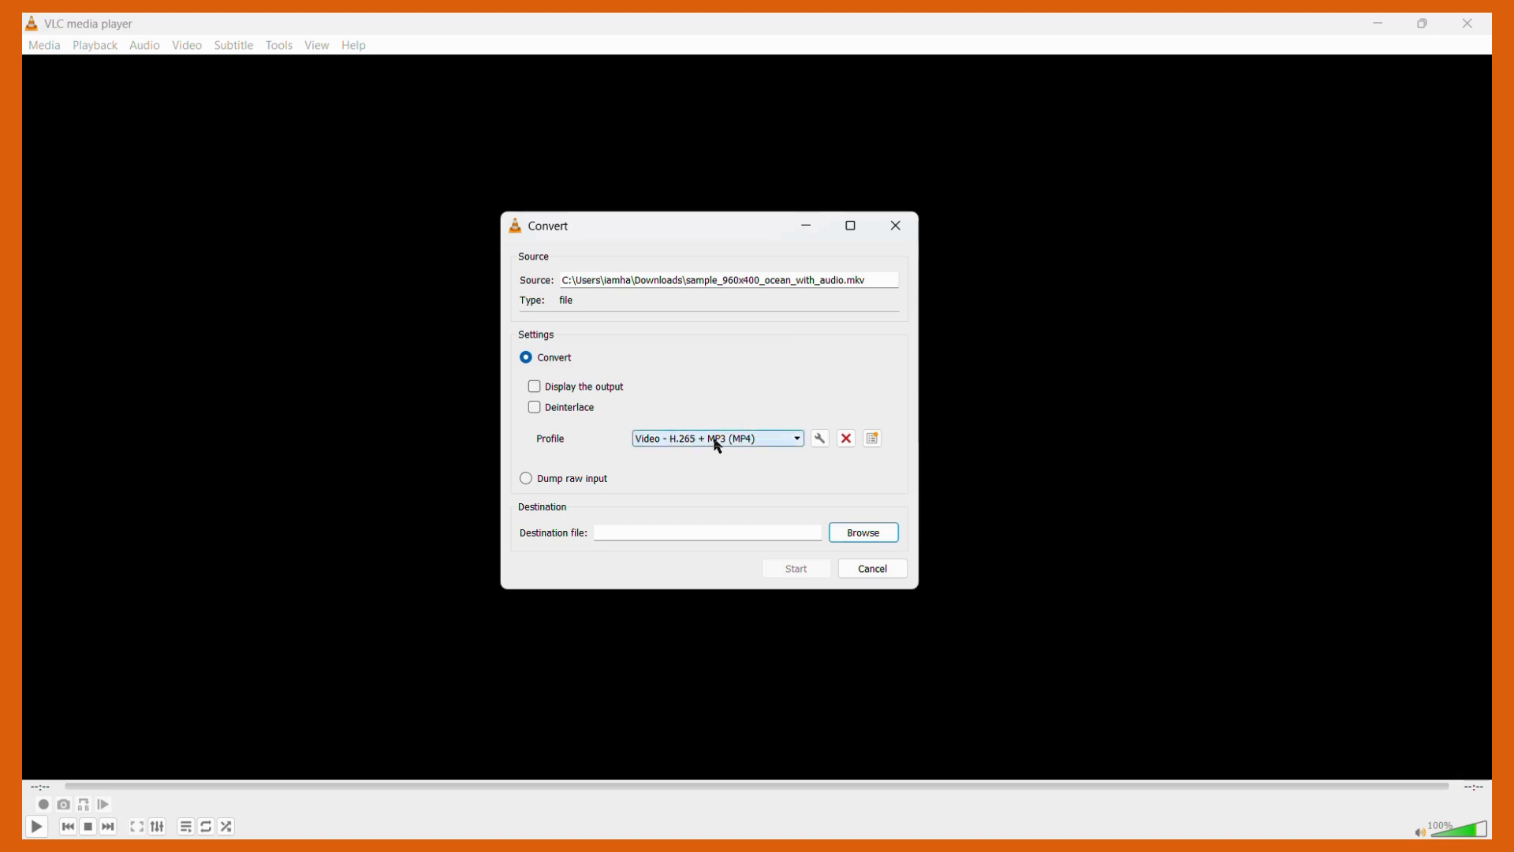
Choose the 'Video - H.265 + MP3 (MP4)' profile and browse for the destination file
{"action": "left_click", "coordinate": [793, 437]}
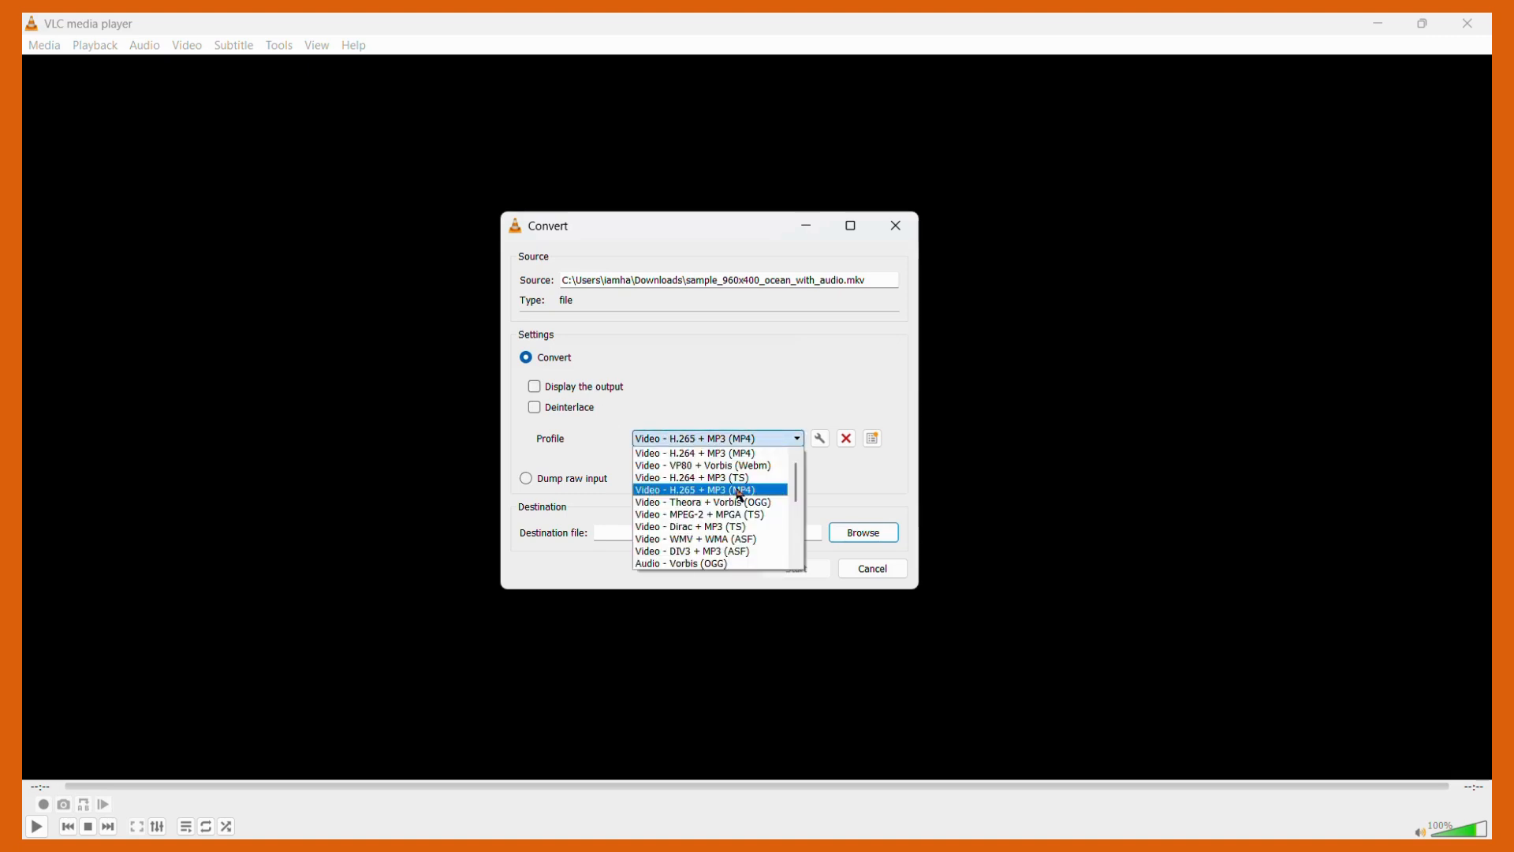
{"action": "mouse_move", "coordinate": [686, 496]}
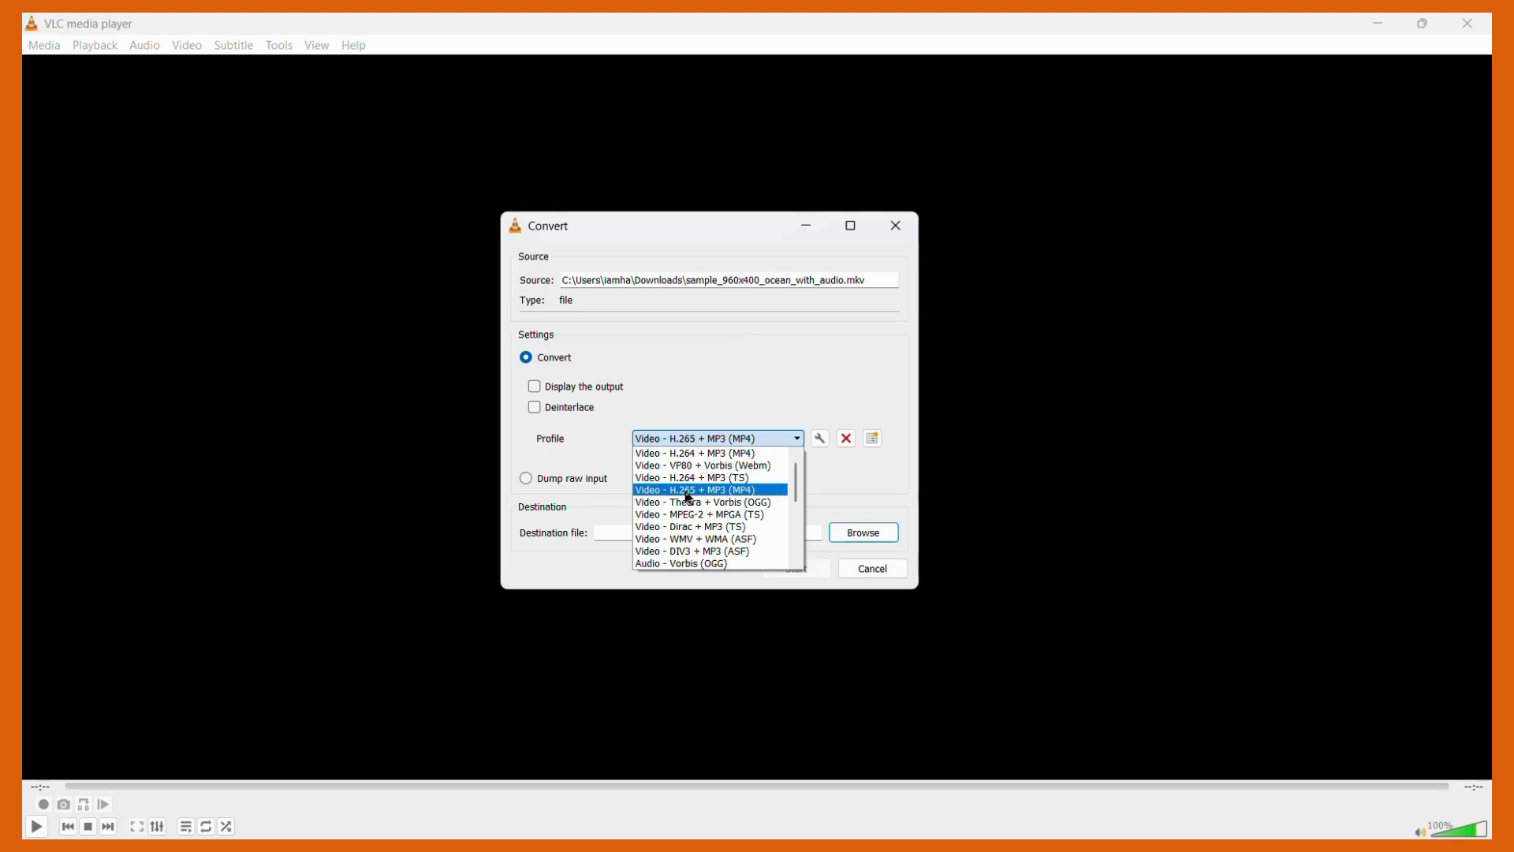
{"action": "mouse_move", "coordinate": [723, 500]}
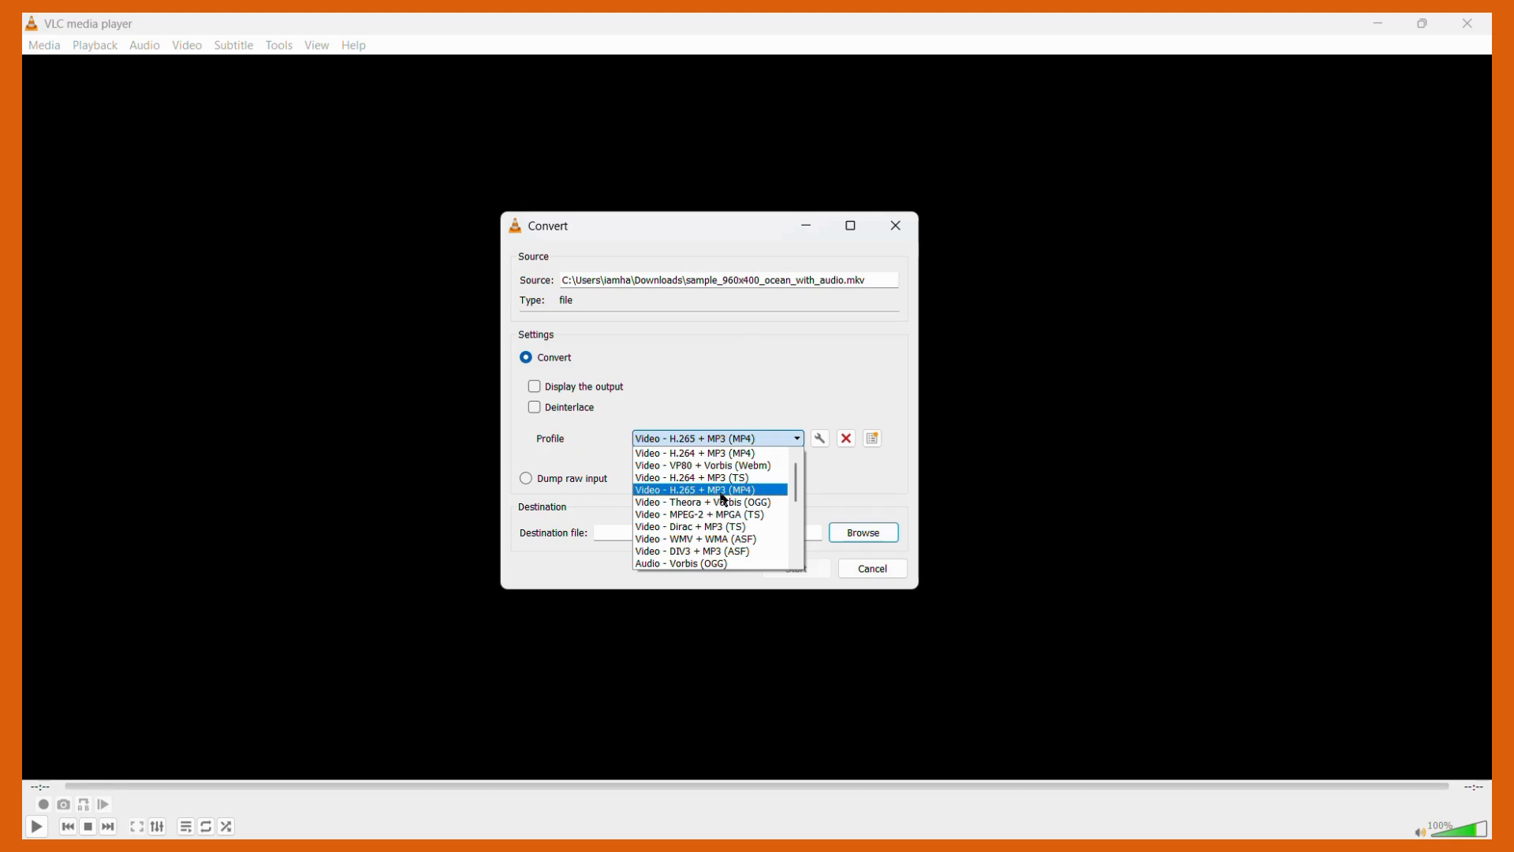
{"action": "mouse_move", "coordinate": [756, 495]}
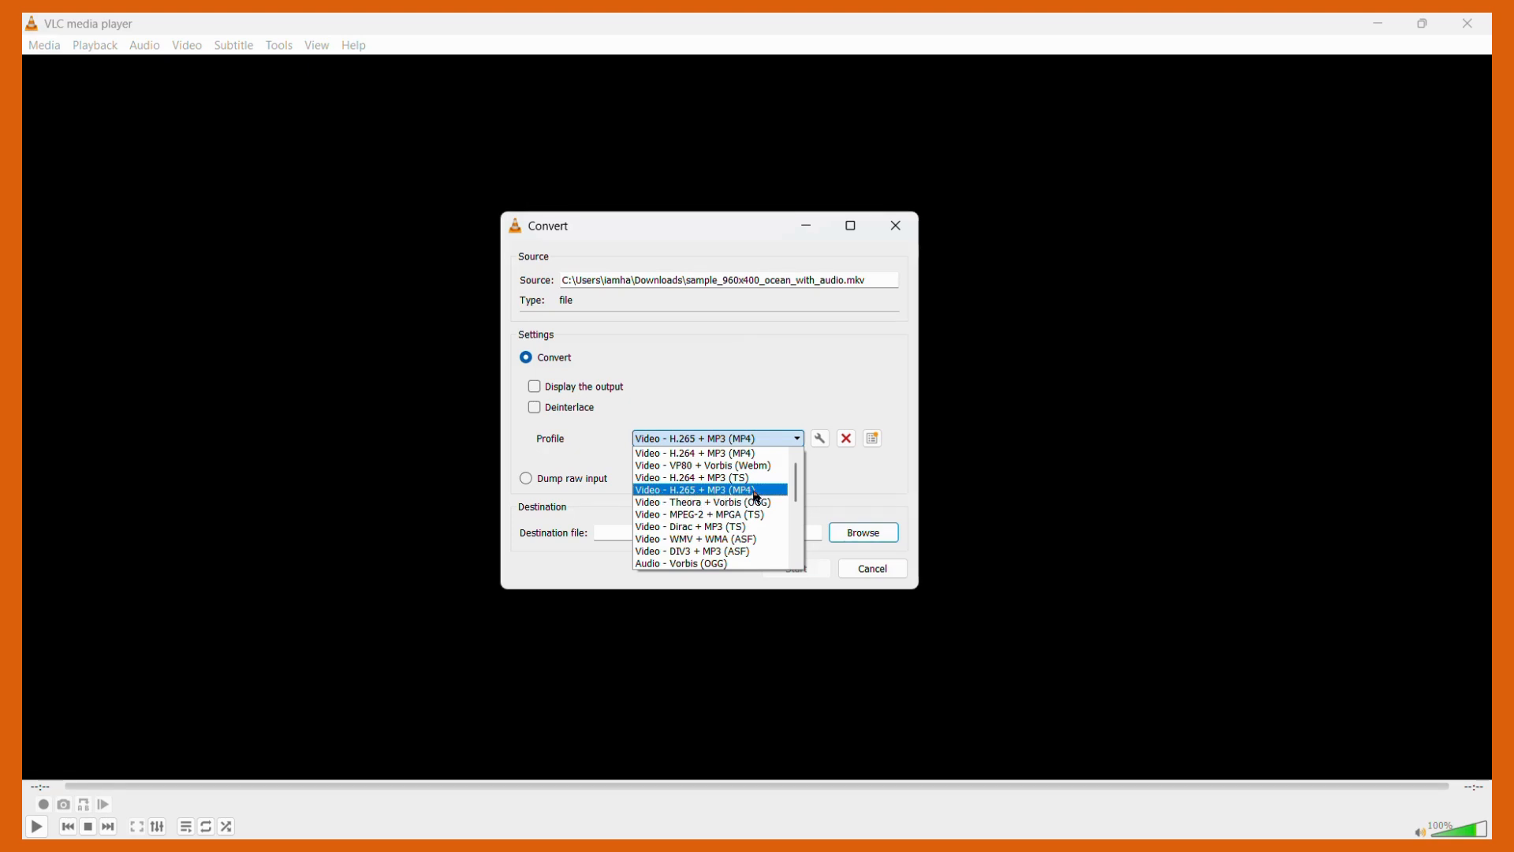
{"action": "left_click", "coordinate": [715, 489]}
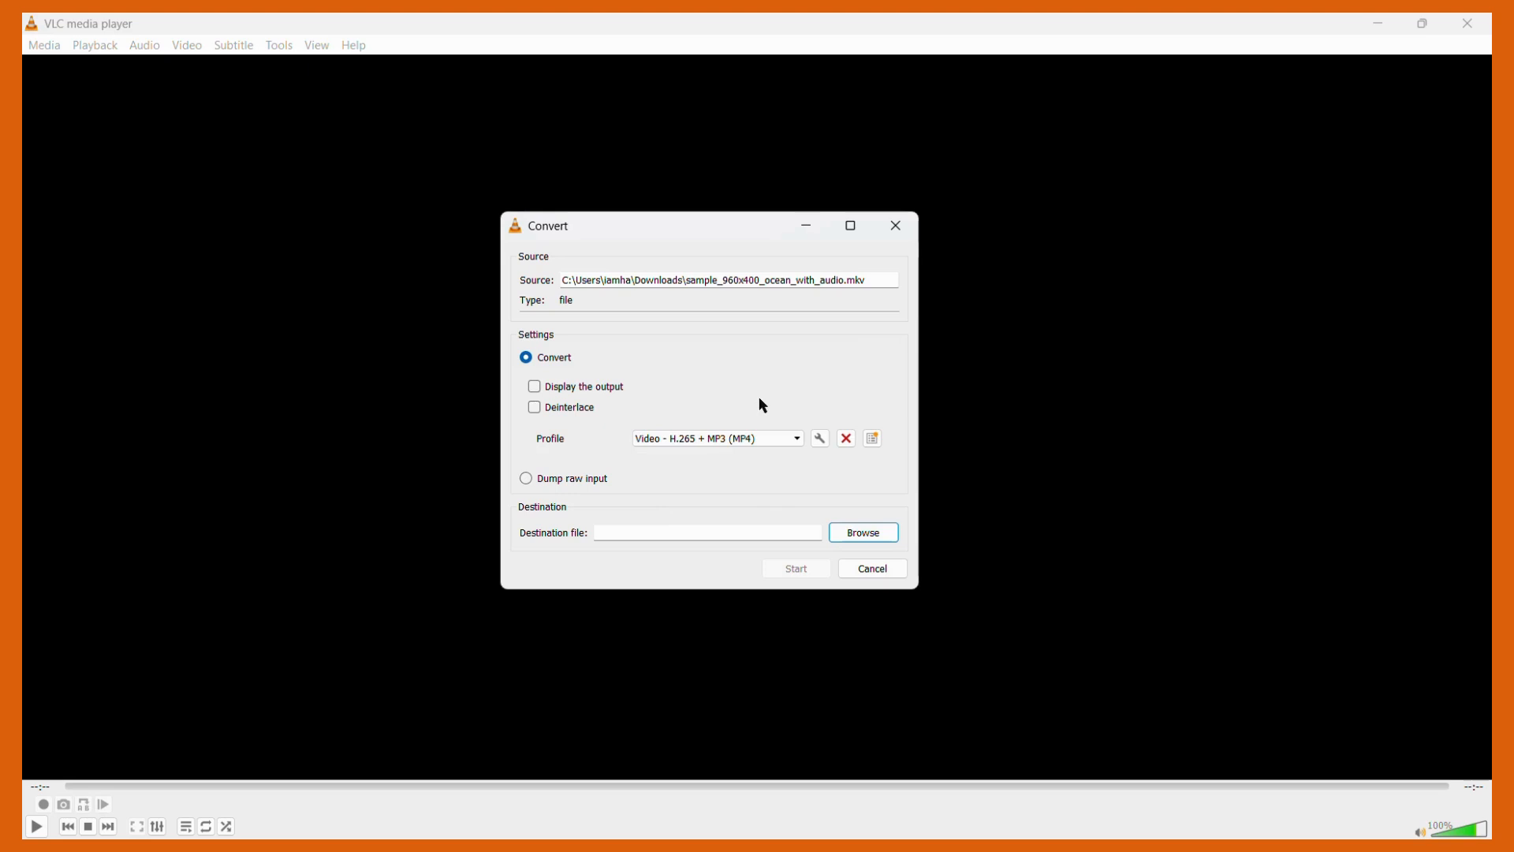
{"action": "mouse_move", "coordinate": [719, 514]}
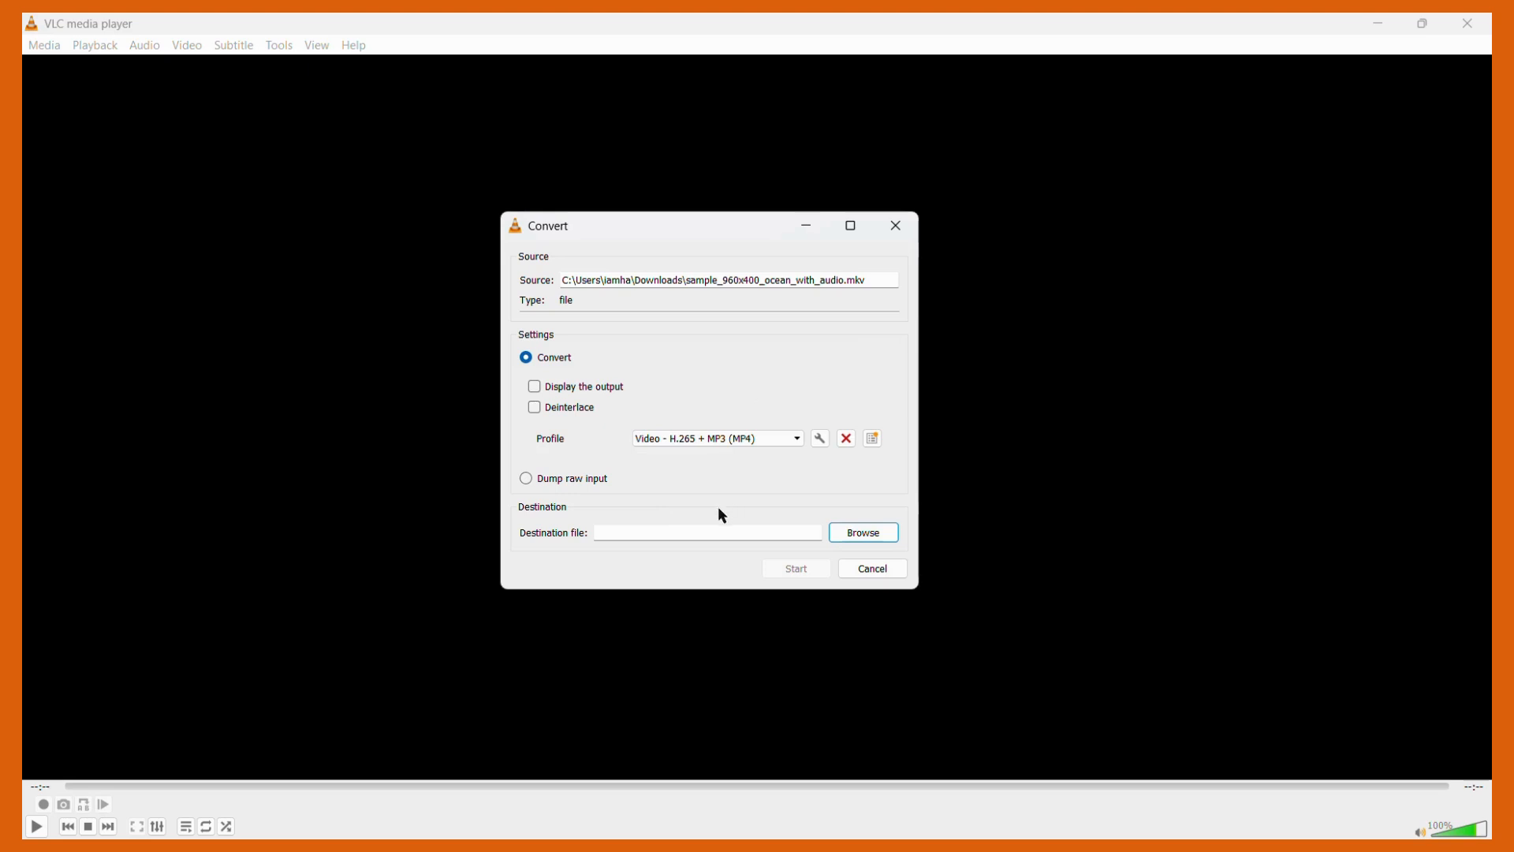
{"action": "mouse_move", "coordinate": [772, 535]}
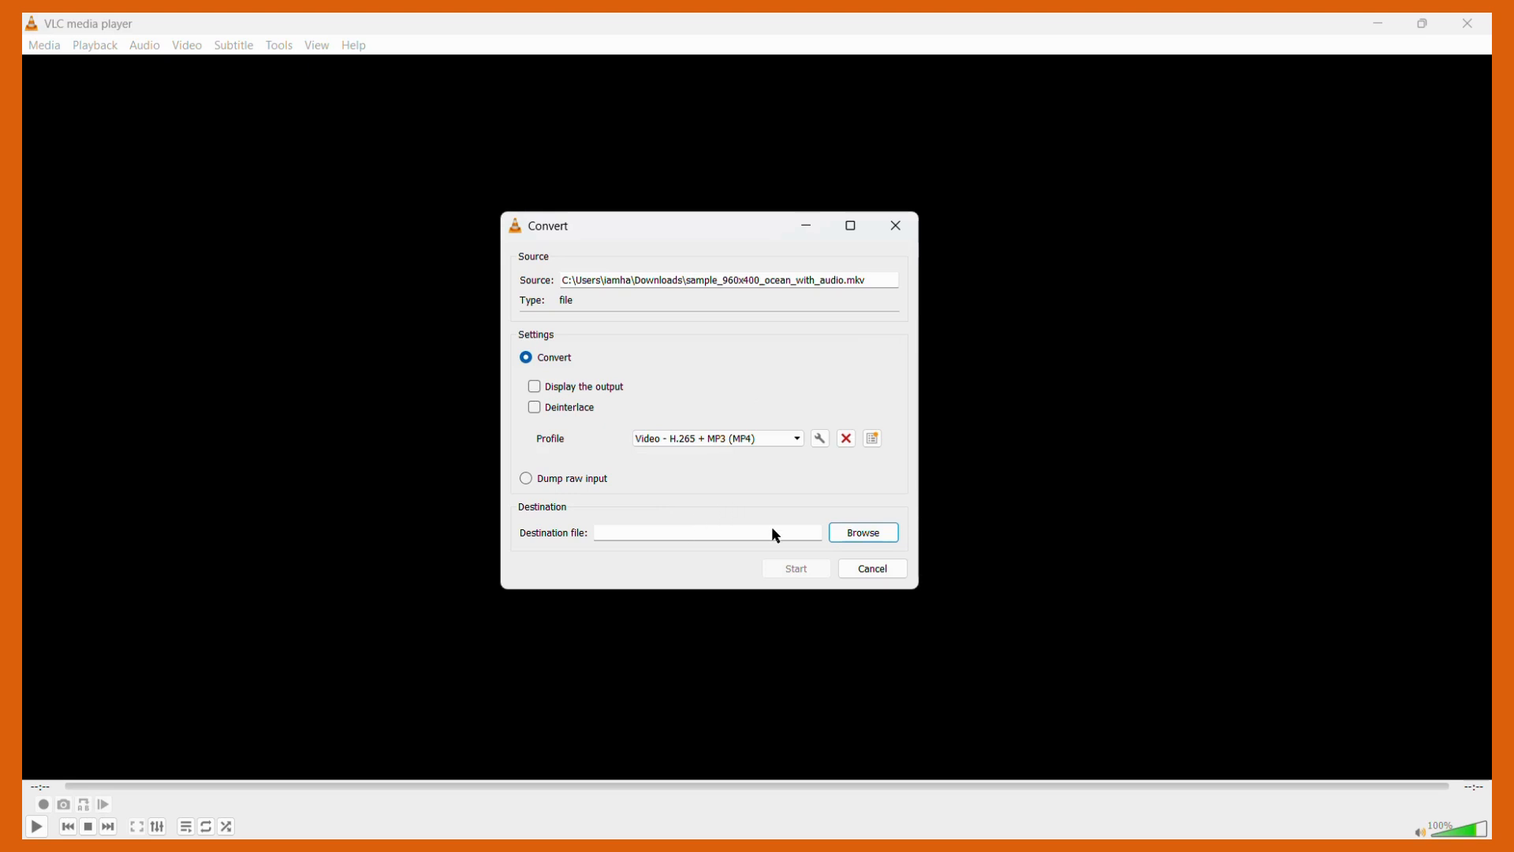
{"action": "mouse_move", "coordinate": [853, 517]}
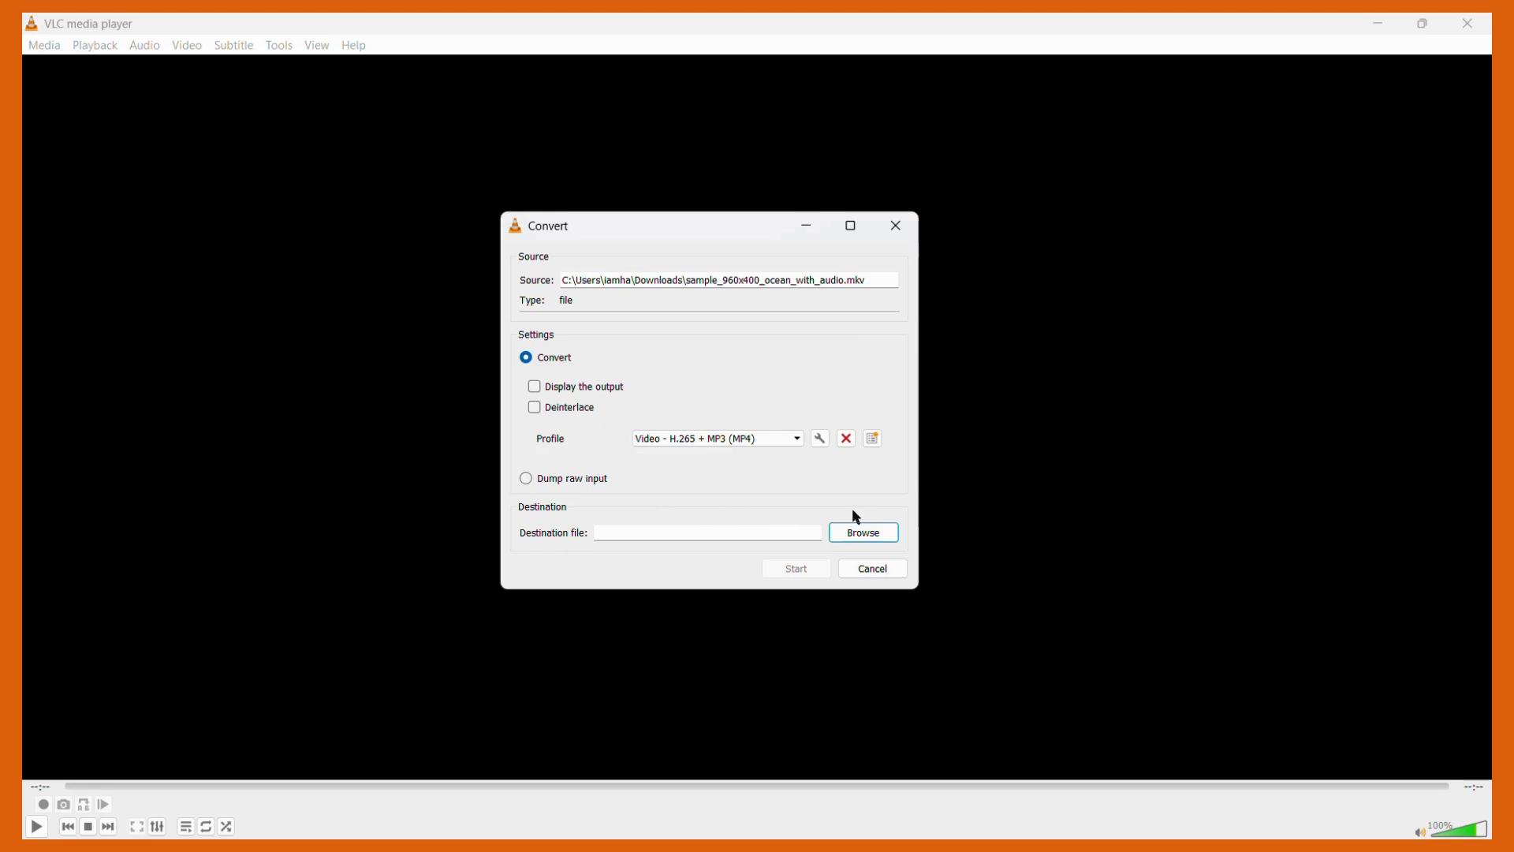
{"action": "left_click", "coordinate": [861, 532]}
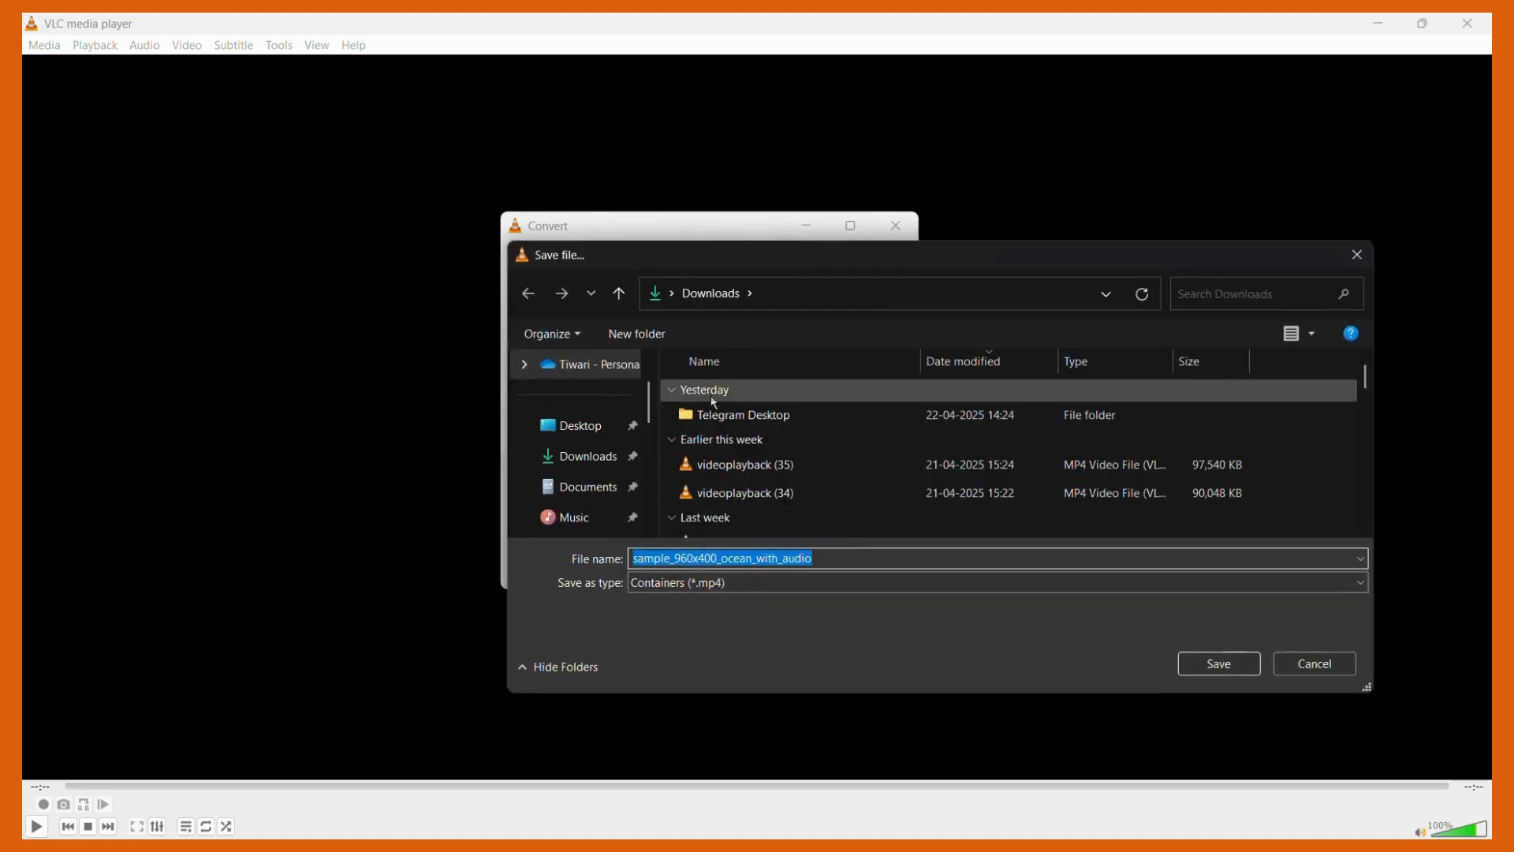
Set the destination to the Desktop with the file name 'converted video' and save
{"action": "left_click", "coordinate": [582, 425]}
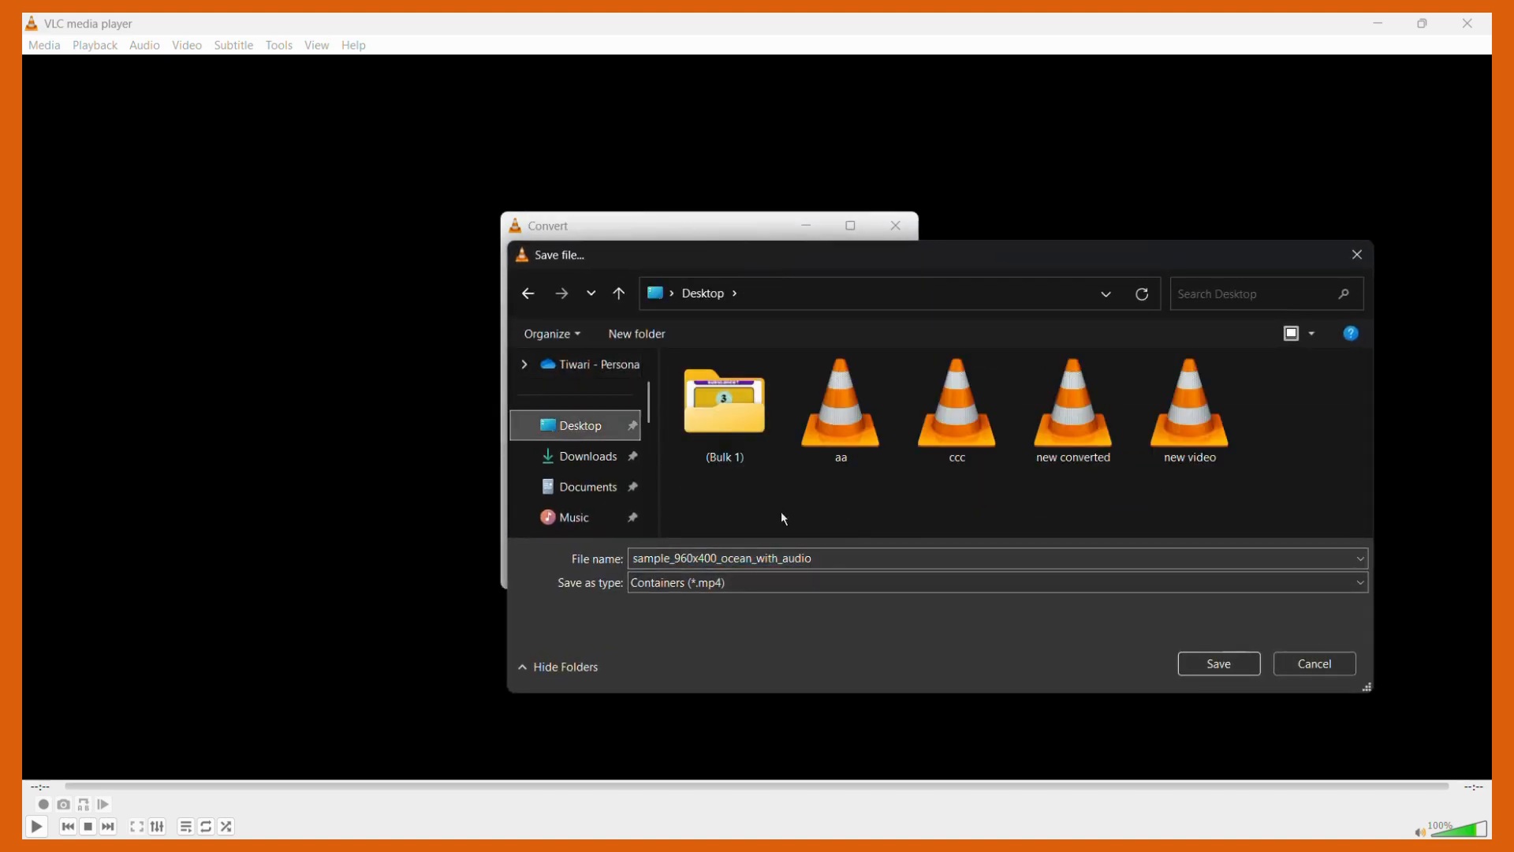
{"action": "left_click", "coordinate": [820, 558]}
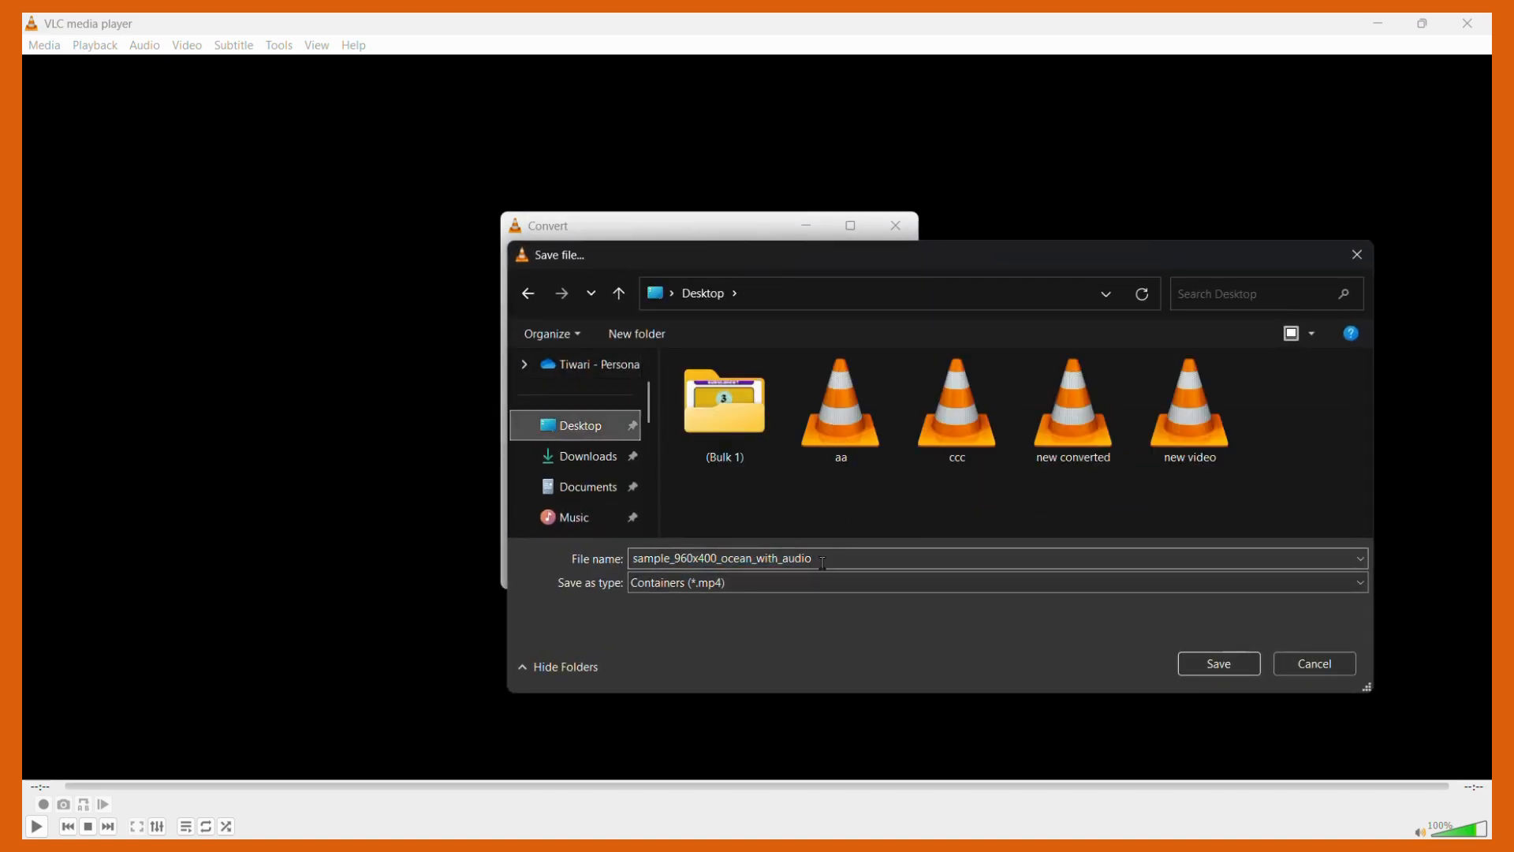
{"action": "triple_click", "coordinate": [720, 558]}
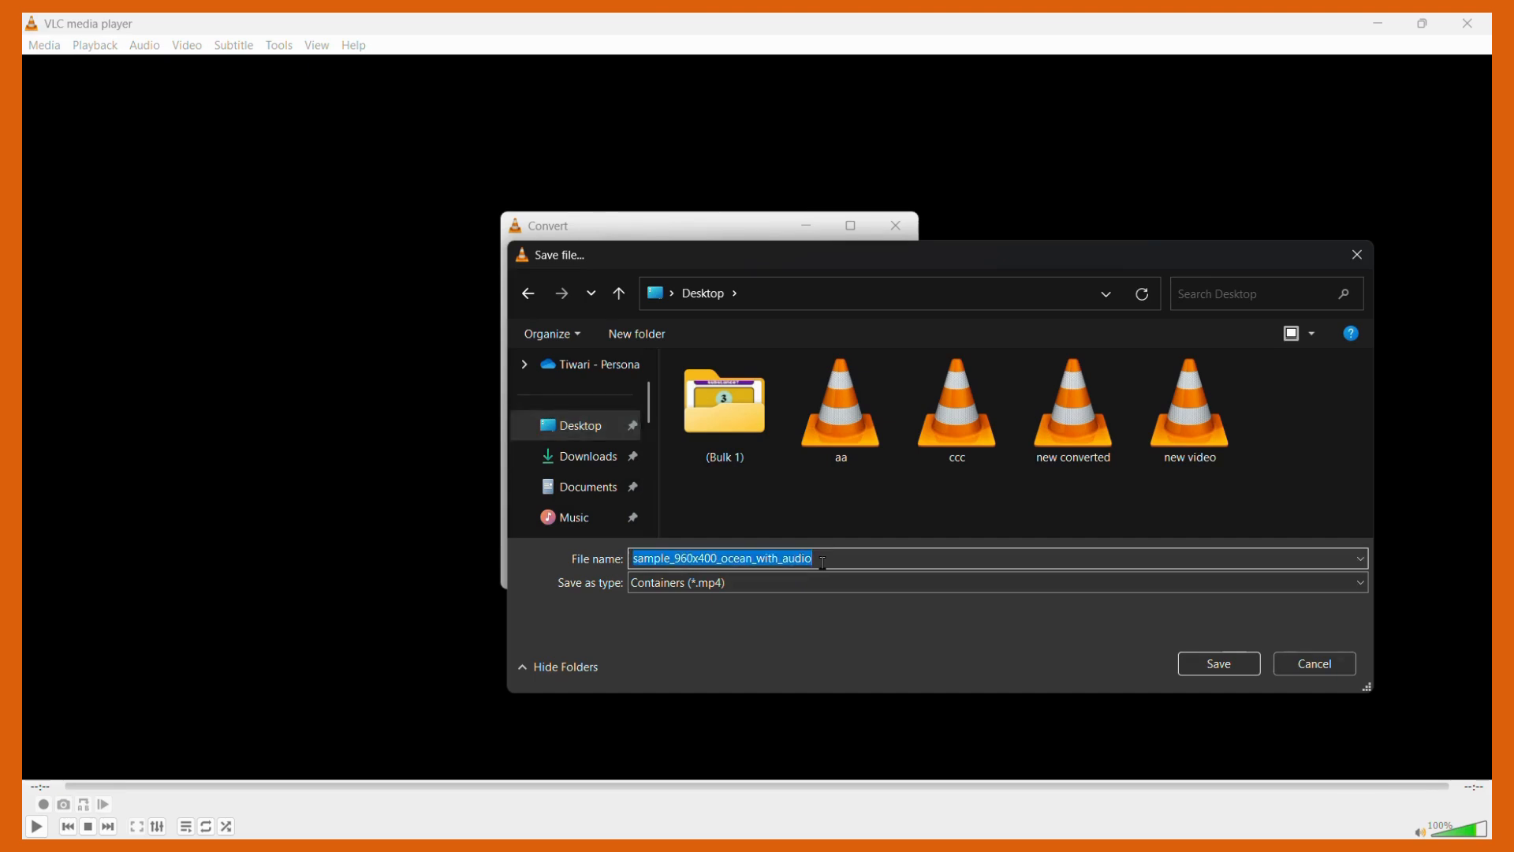
{"action": "key", "text": "Delete"}
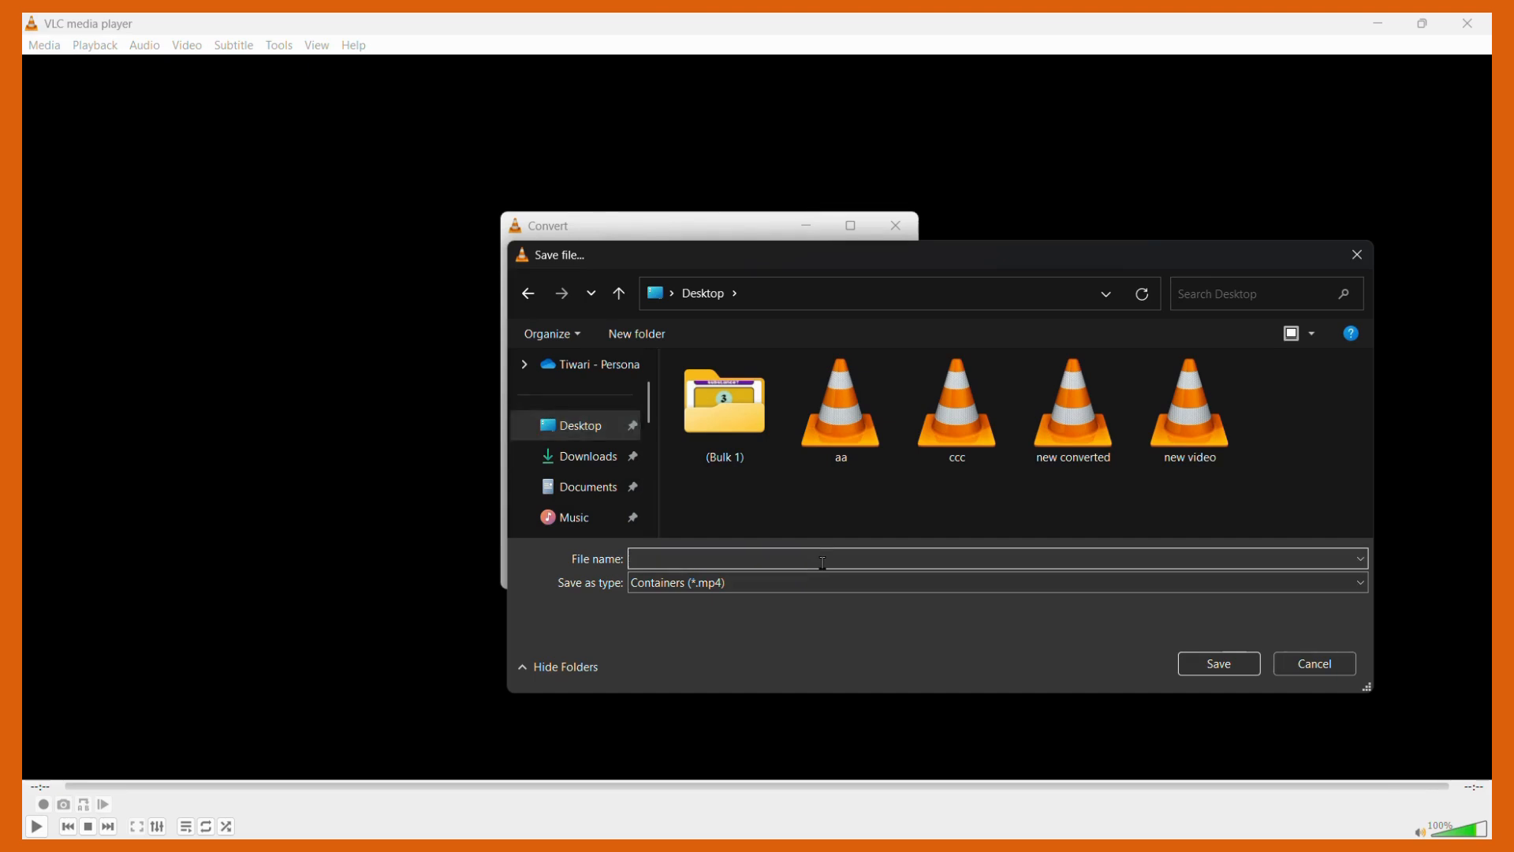
{"action": "type", "text": "c"}
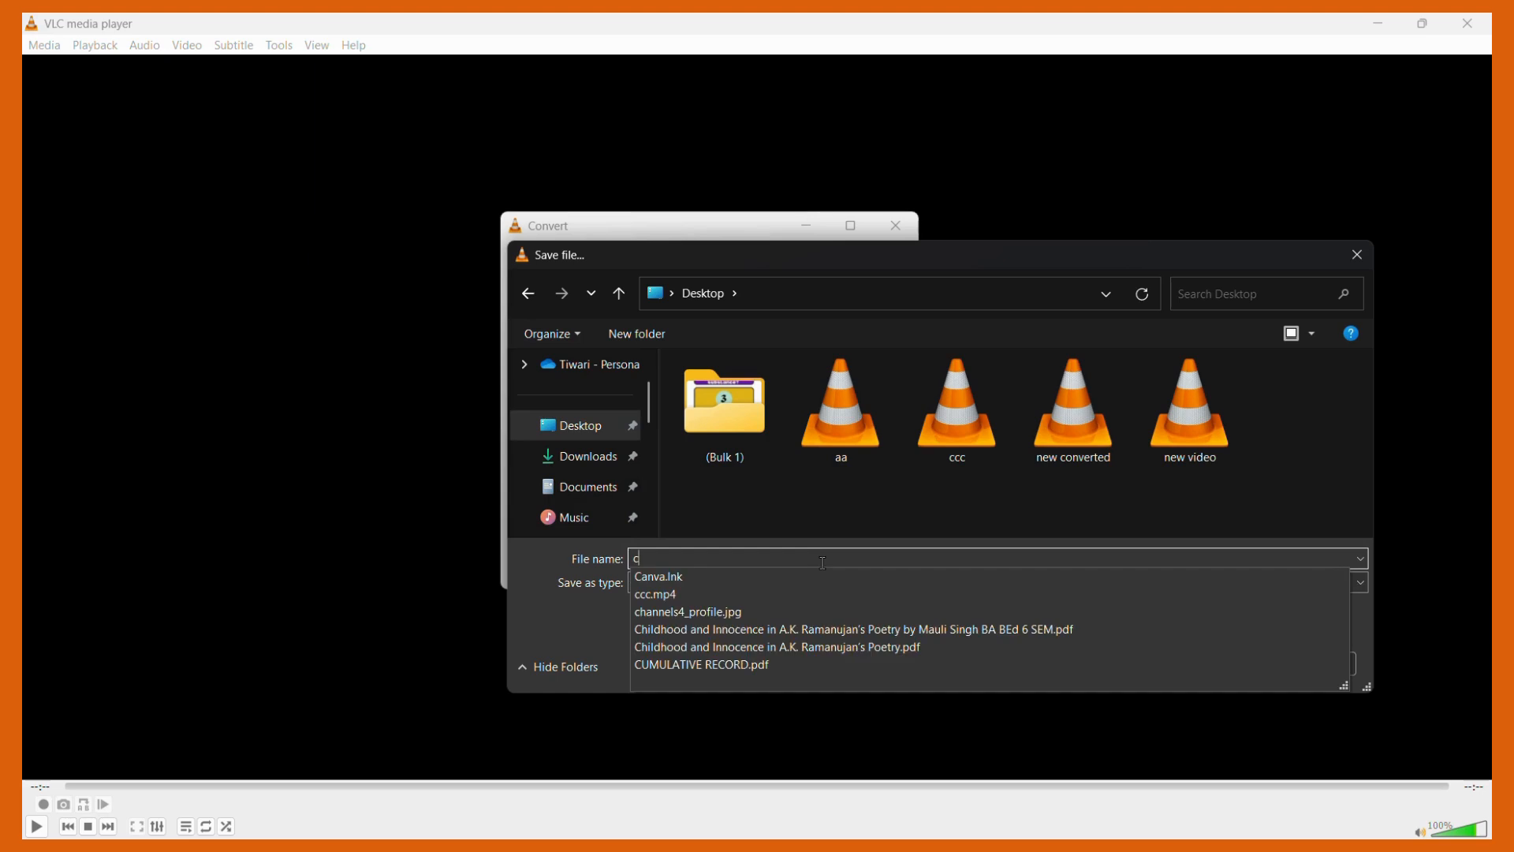
{"action": "type", "text": "onverted v"}
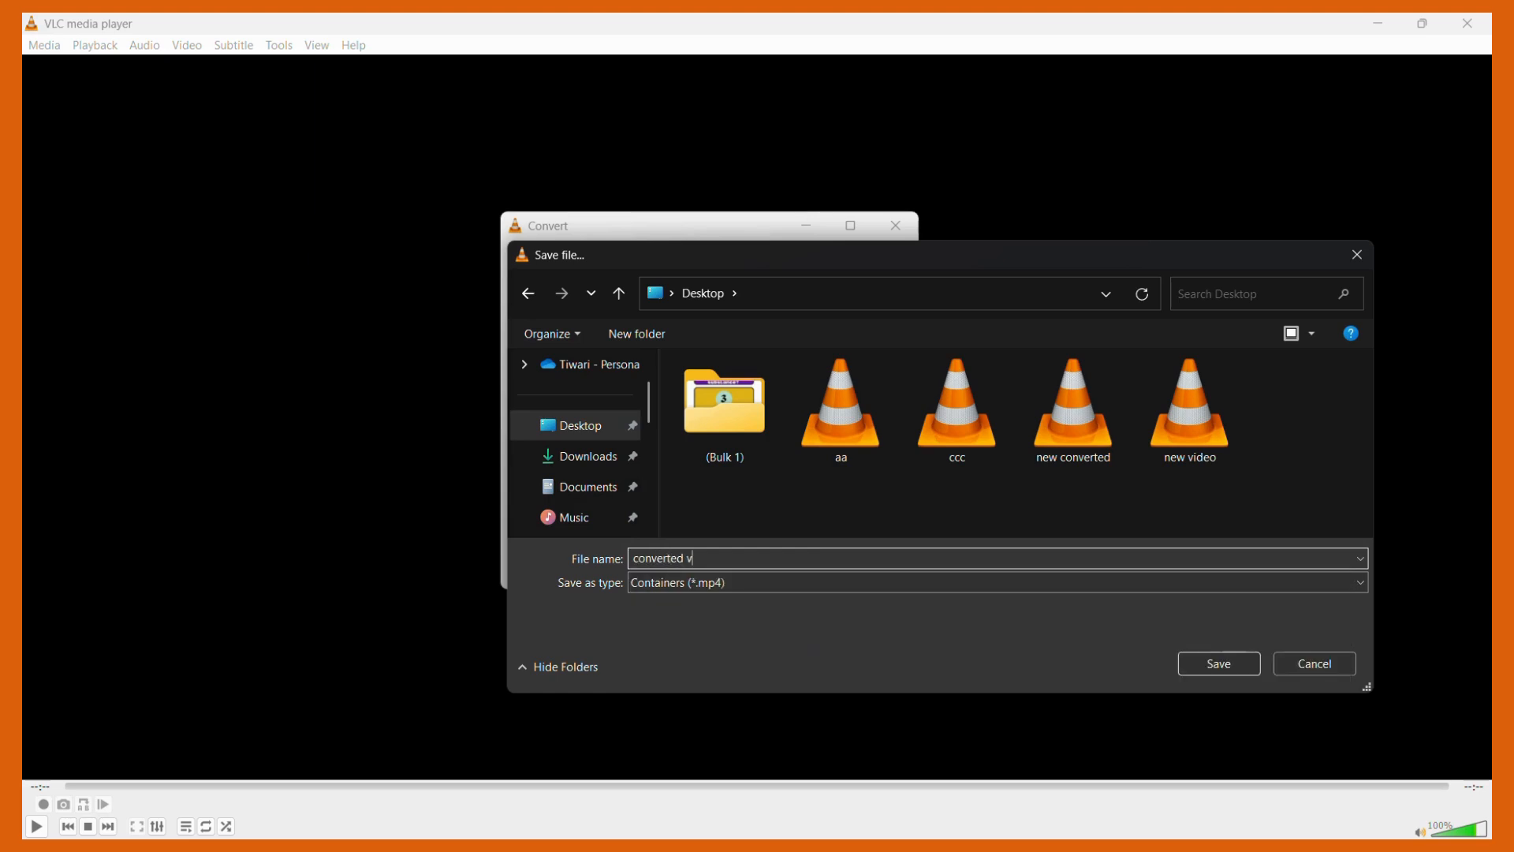
{"action": "type", "text": "ideo"}
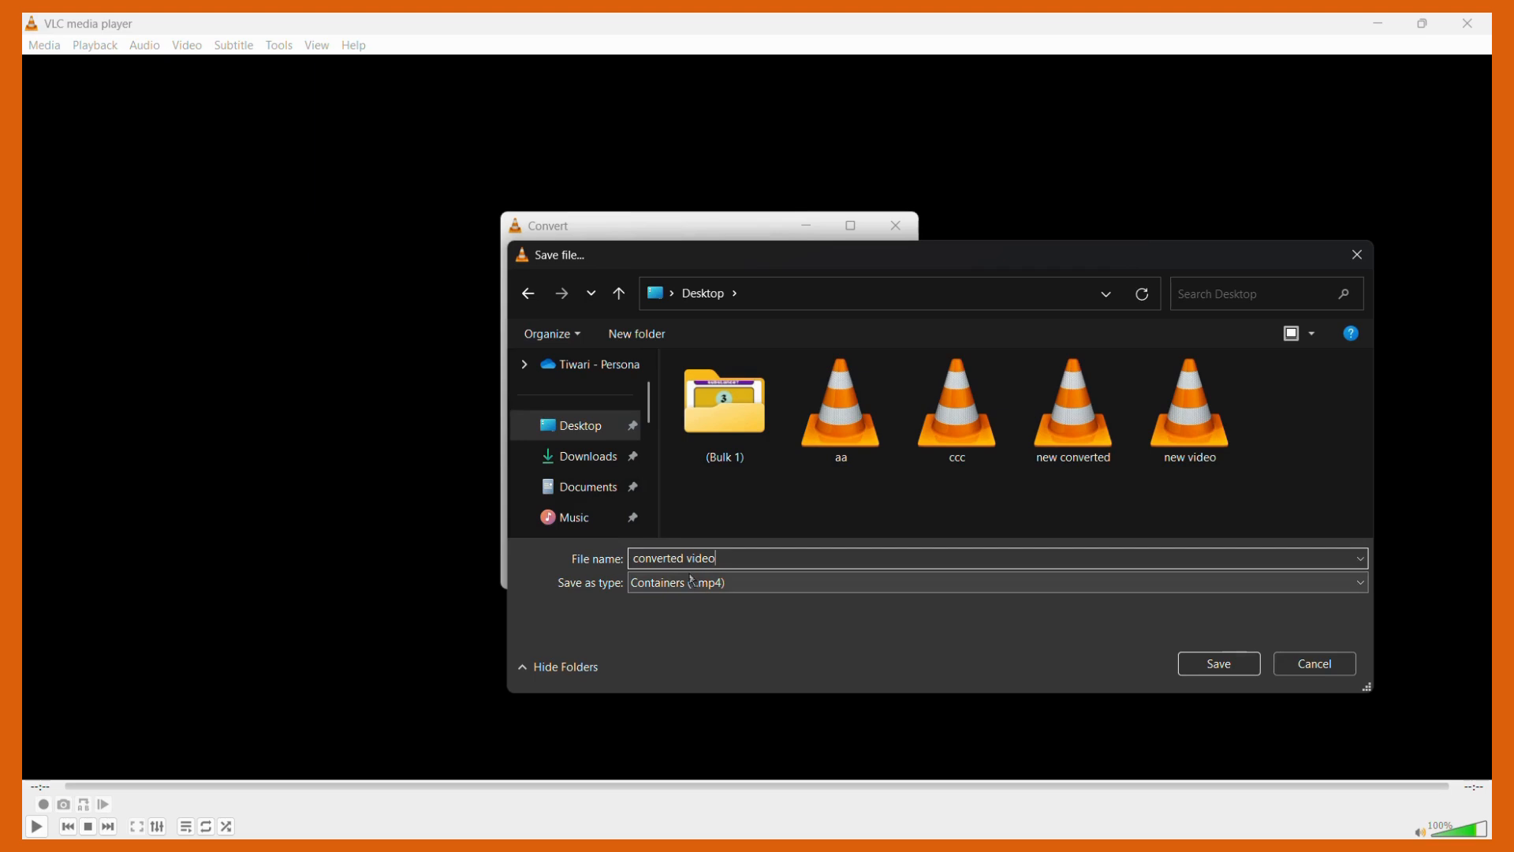
{"action": "mouse_move", "coordinate": [768, 579]}
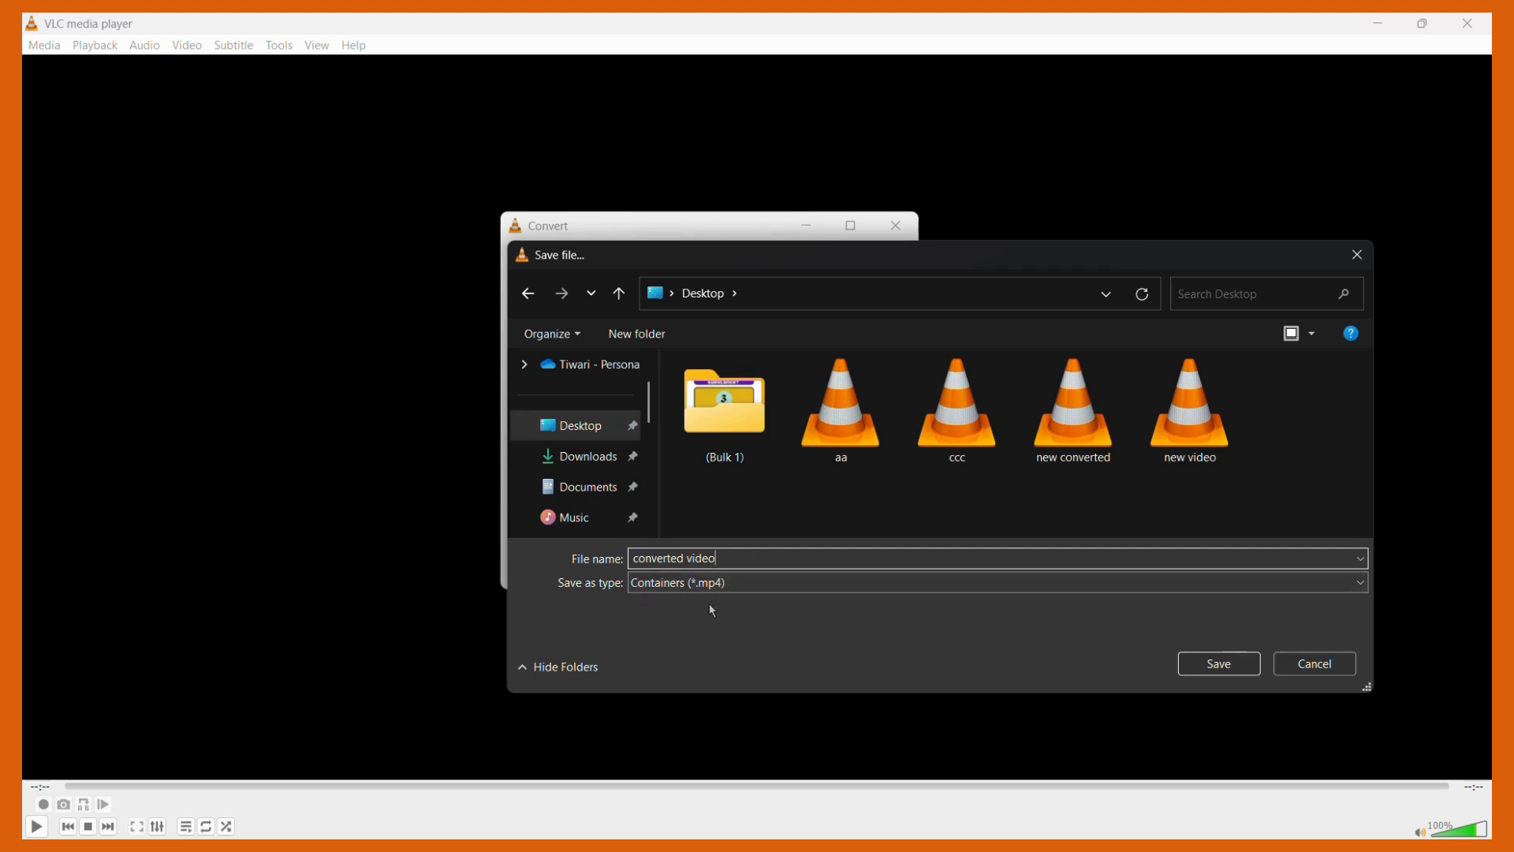
{"action": "mouse_move", "coordinate": [1197, 667]}
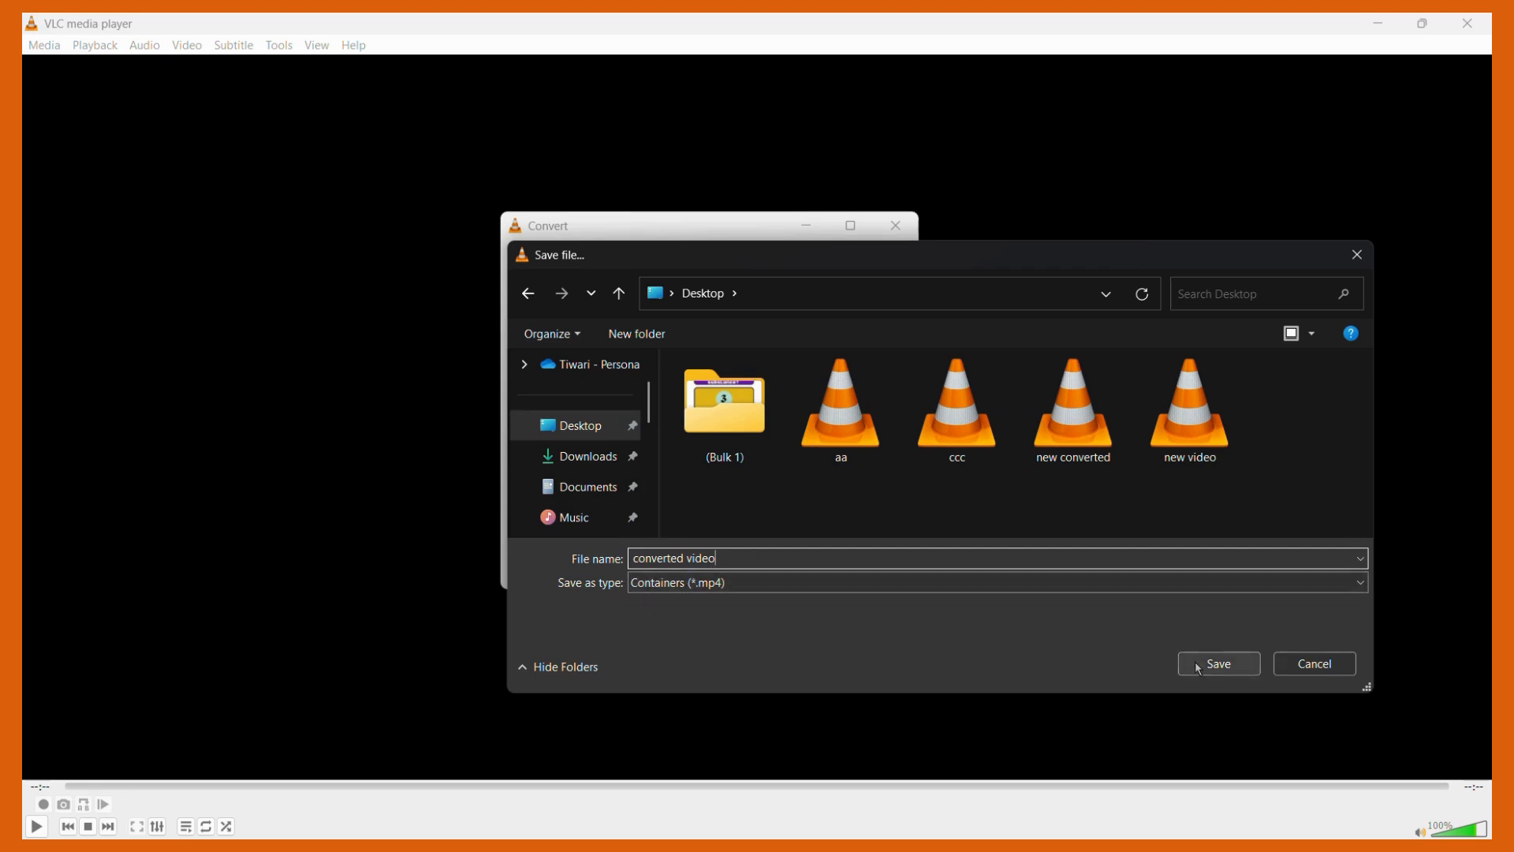
{"action": "left_click", "coordinate": [1218, 664]}
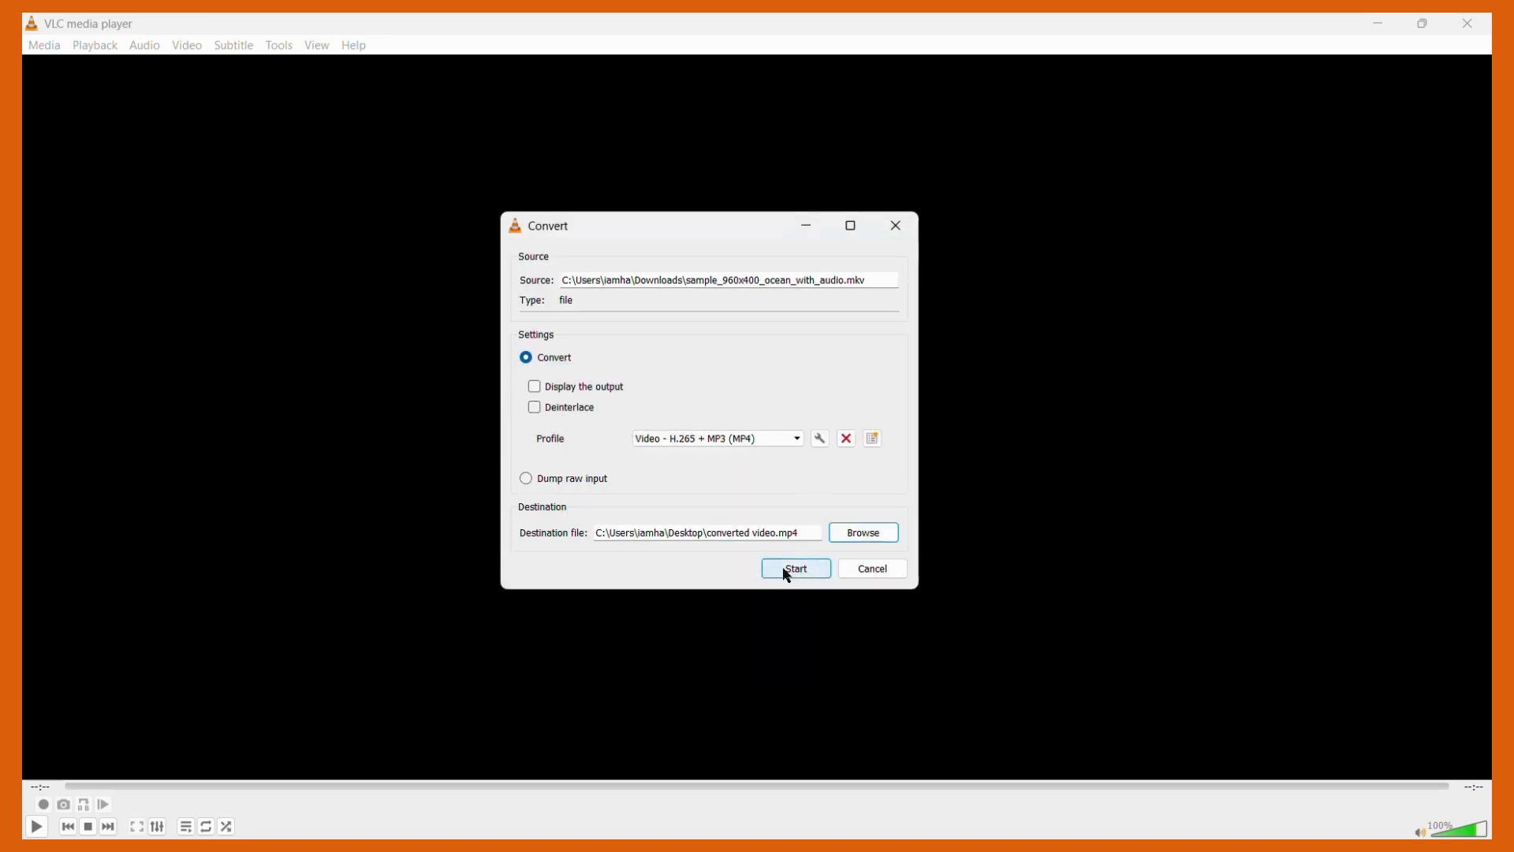
Start the conversion and wait for it to finish writing converted video.mp4
{"action": "left_click", "coordinate": [795, 568]}
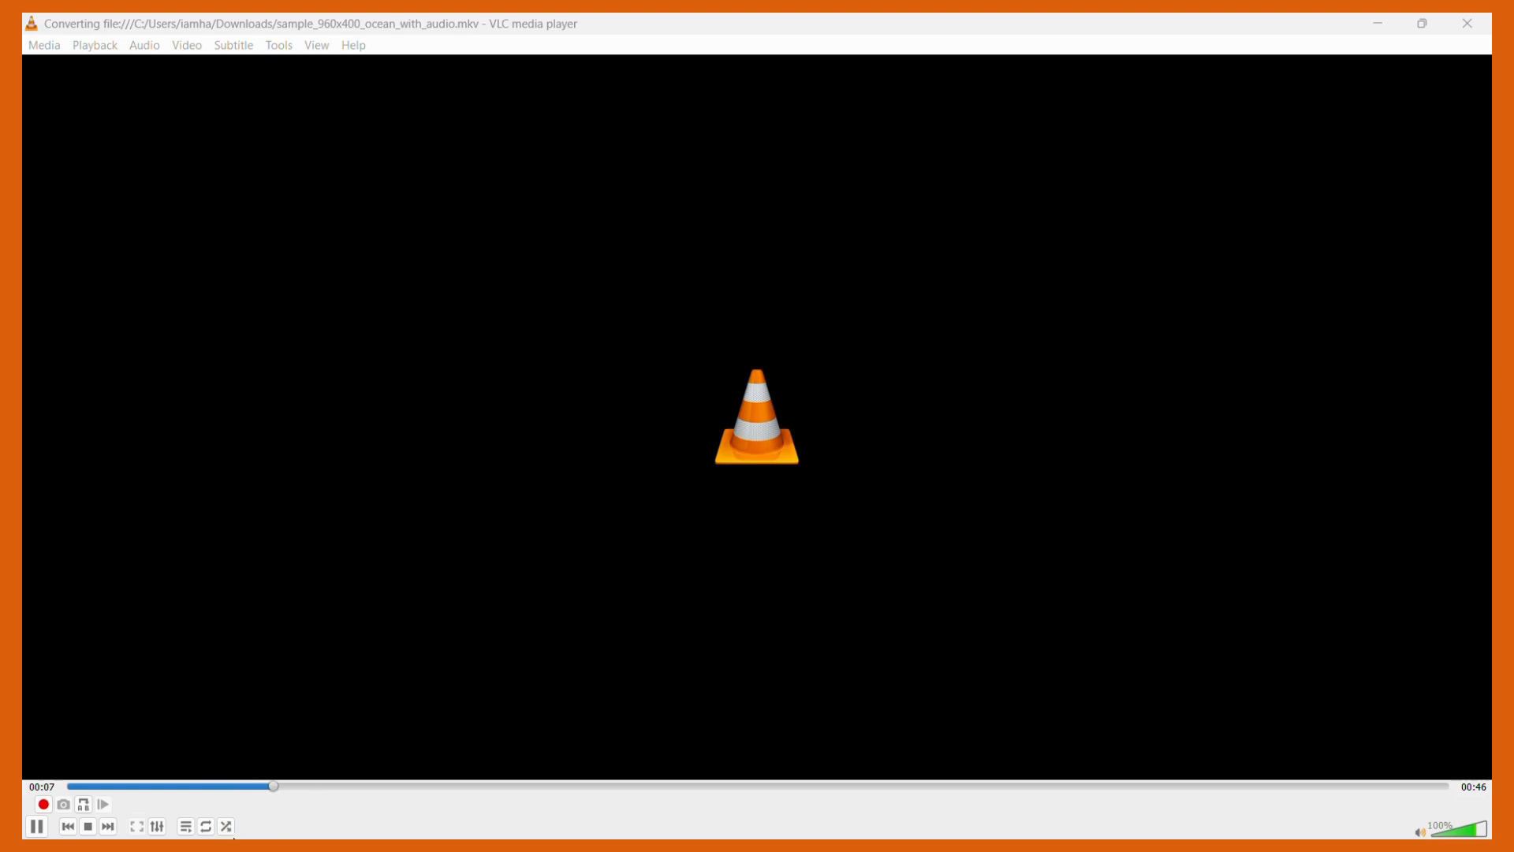
{"action": "left_click", "coordinate": [420, 785]}
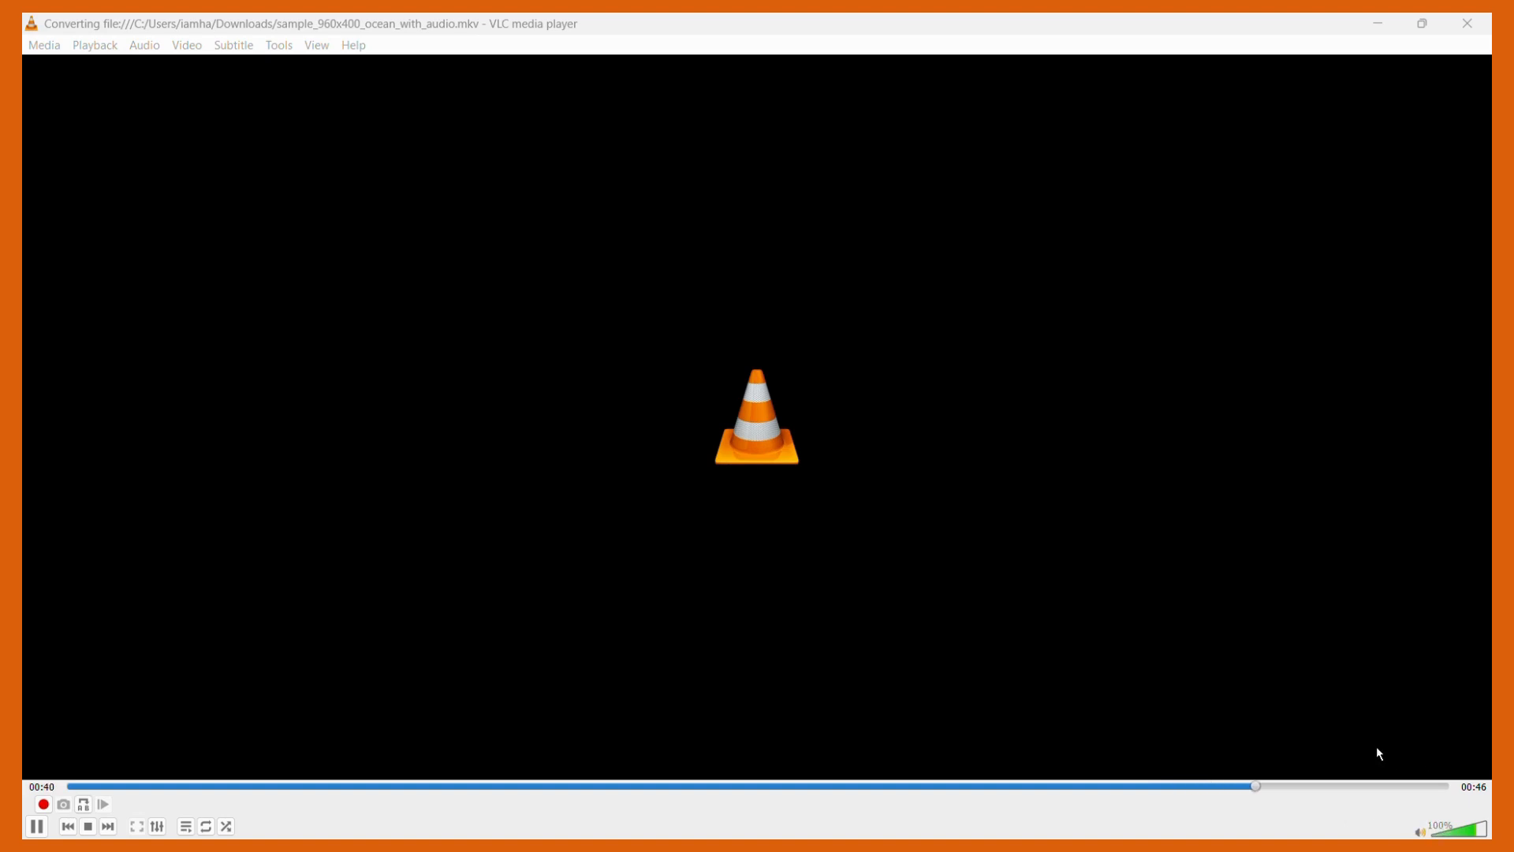
{"action": "left_click", "coordinate": [88, 825]}
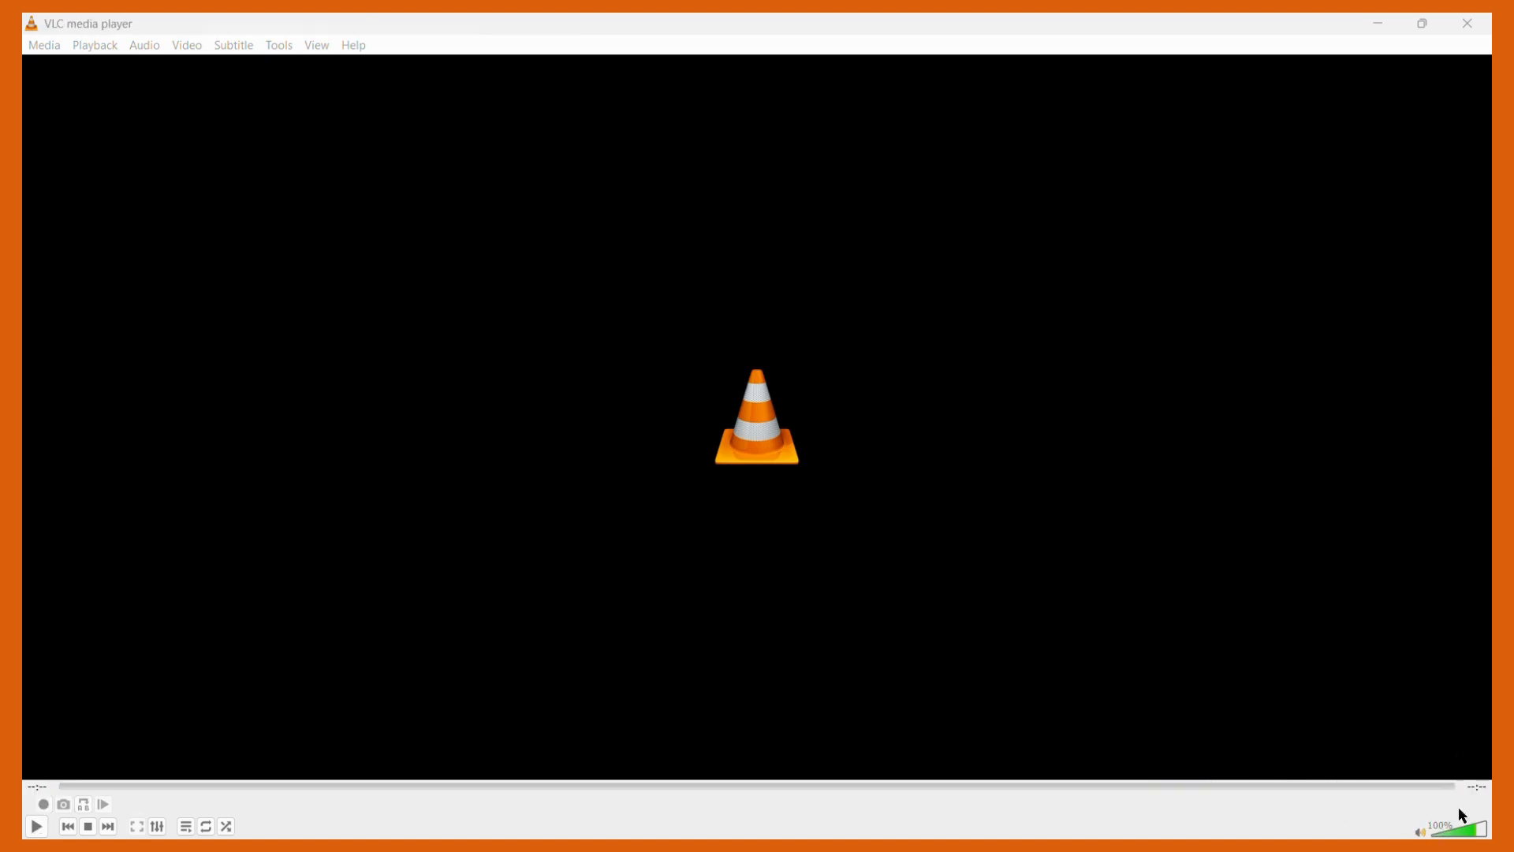
{"action": "mouse_move", "coordinate": [1357, 730]}
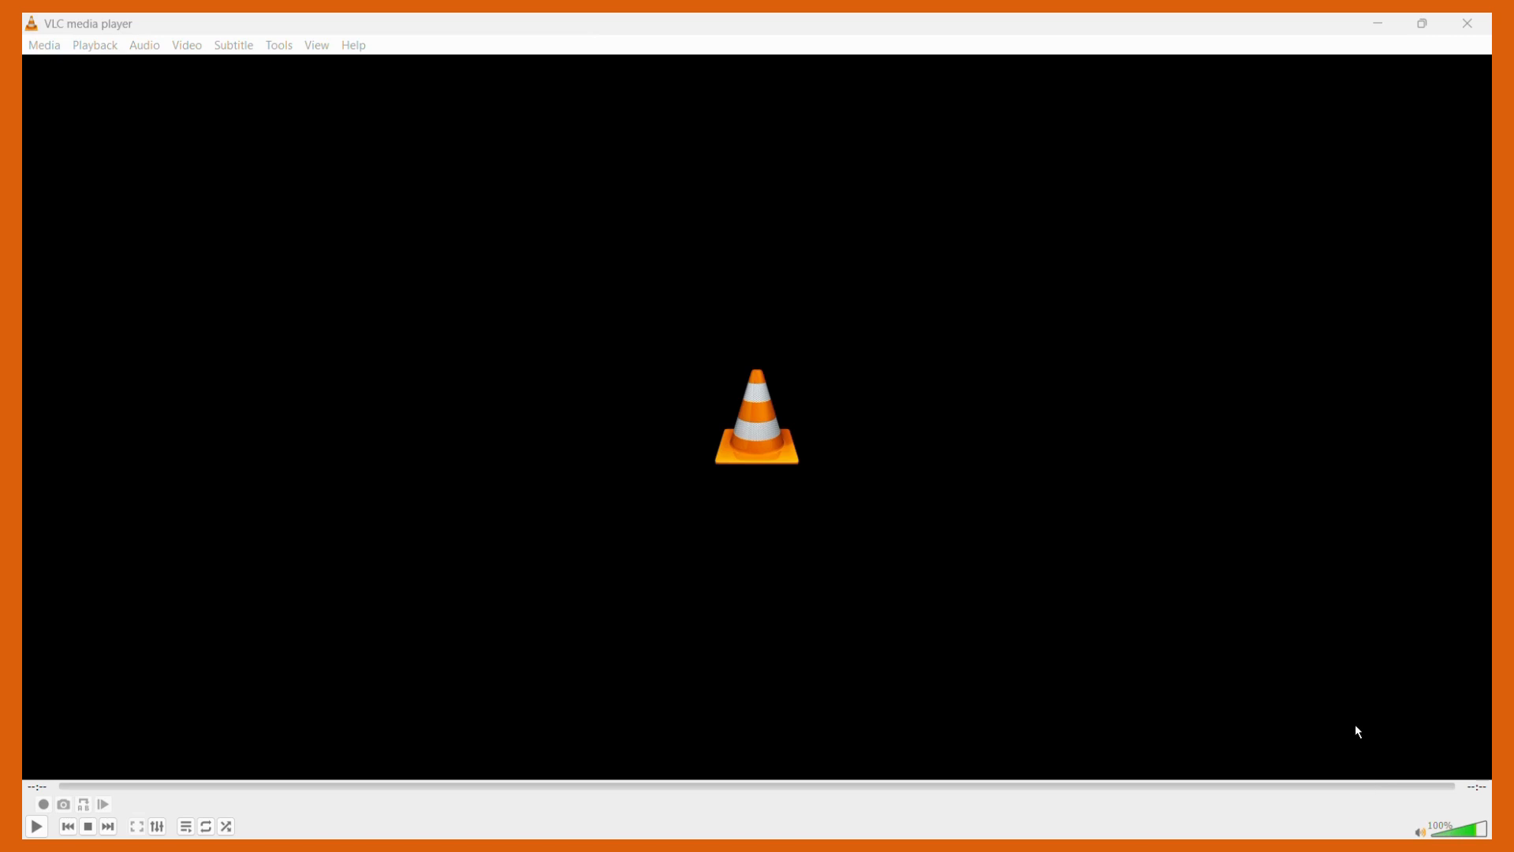
{"action": "mouse_move", "coordinate": [1091, 673]}
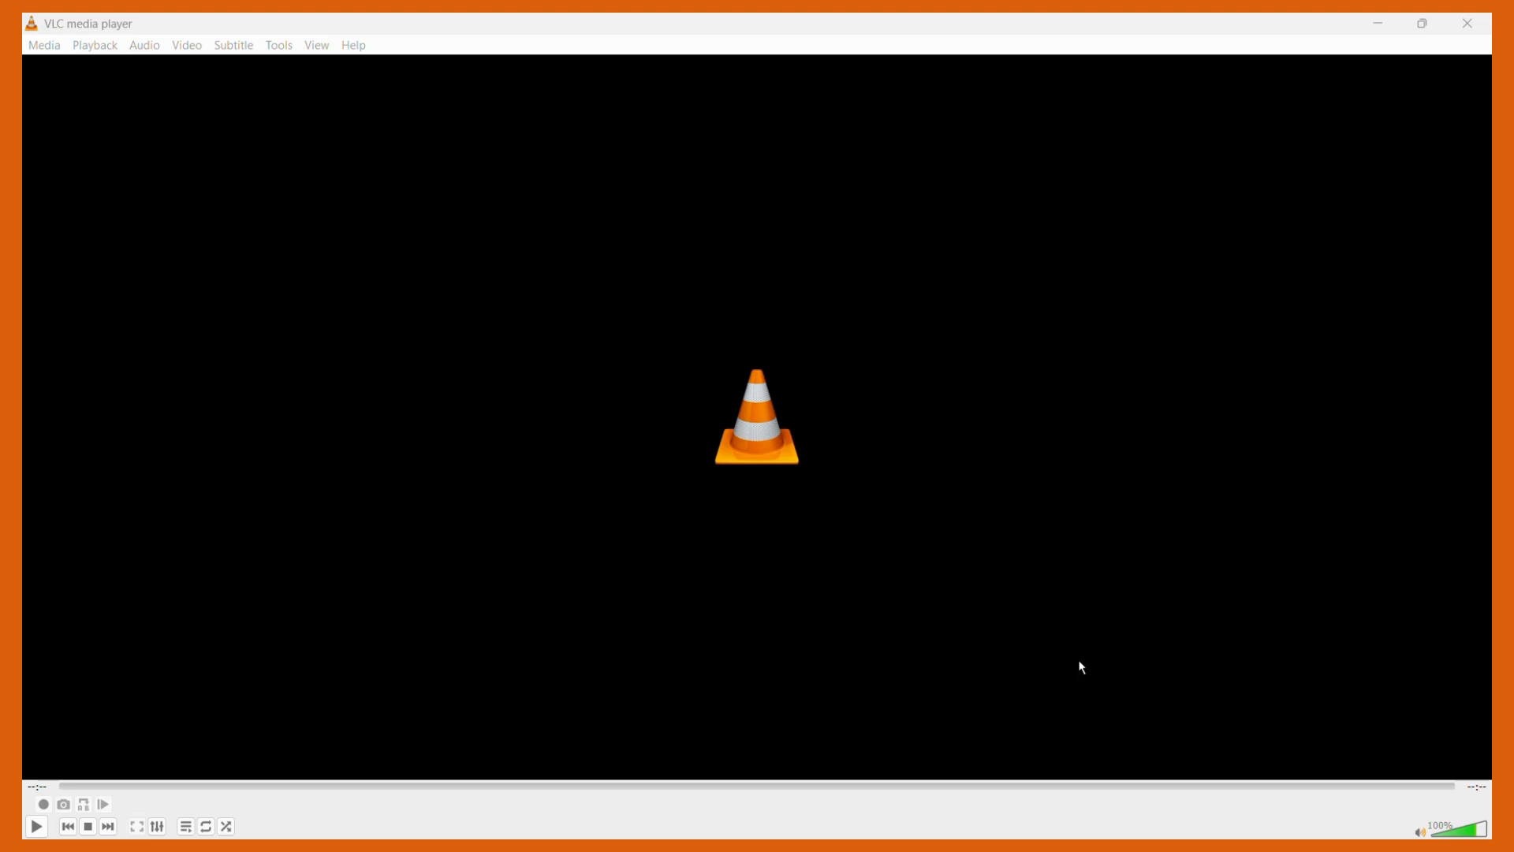
{"action": "mouse_move", "coordinate": [884, 627]}
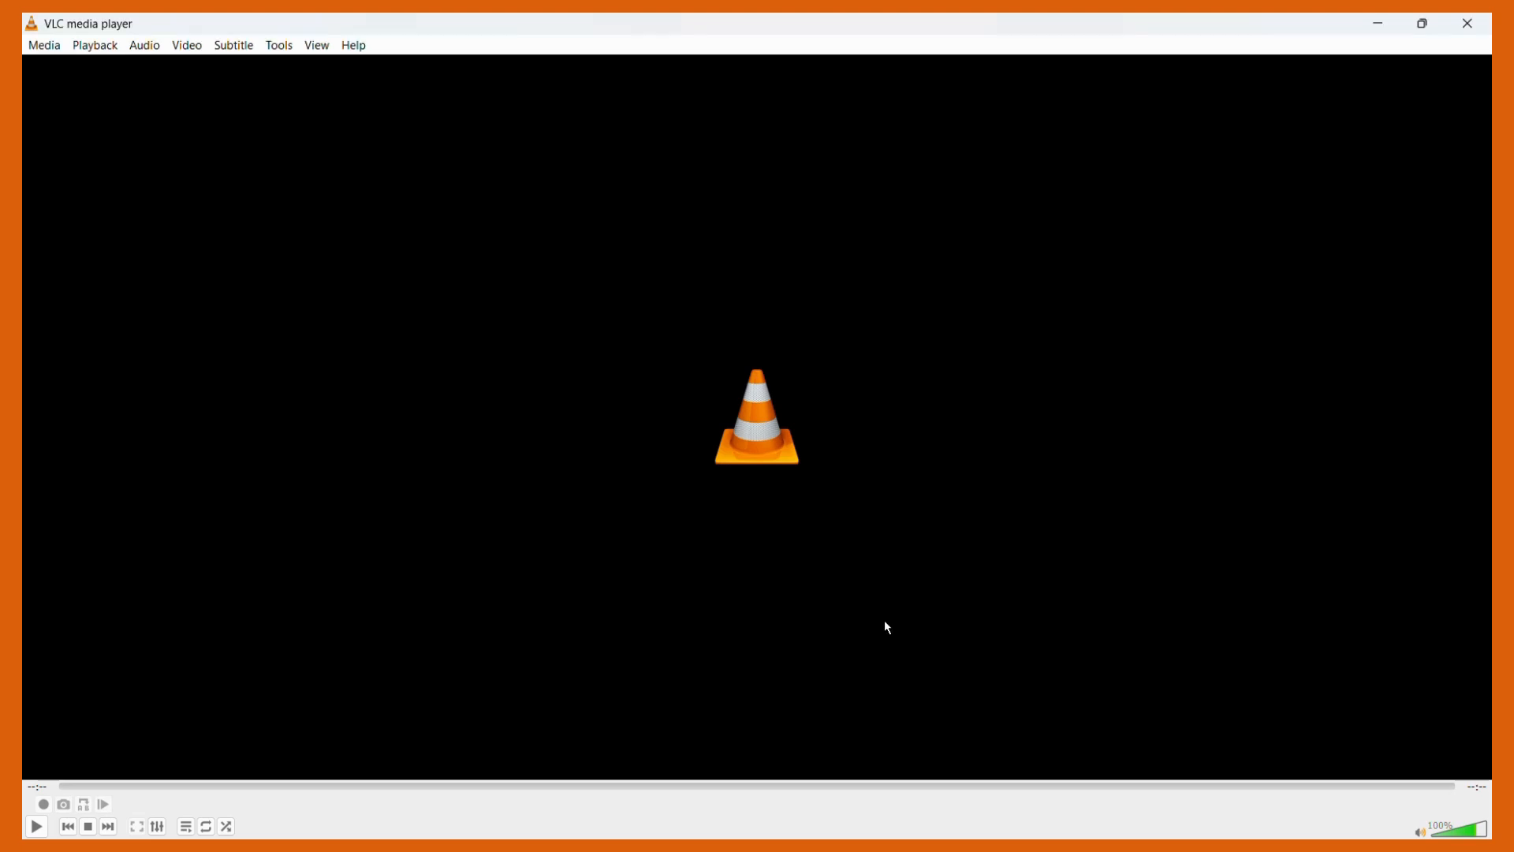
{"action": "mouse_move", "coordinate": [766, 833]}
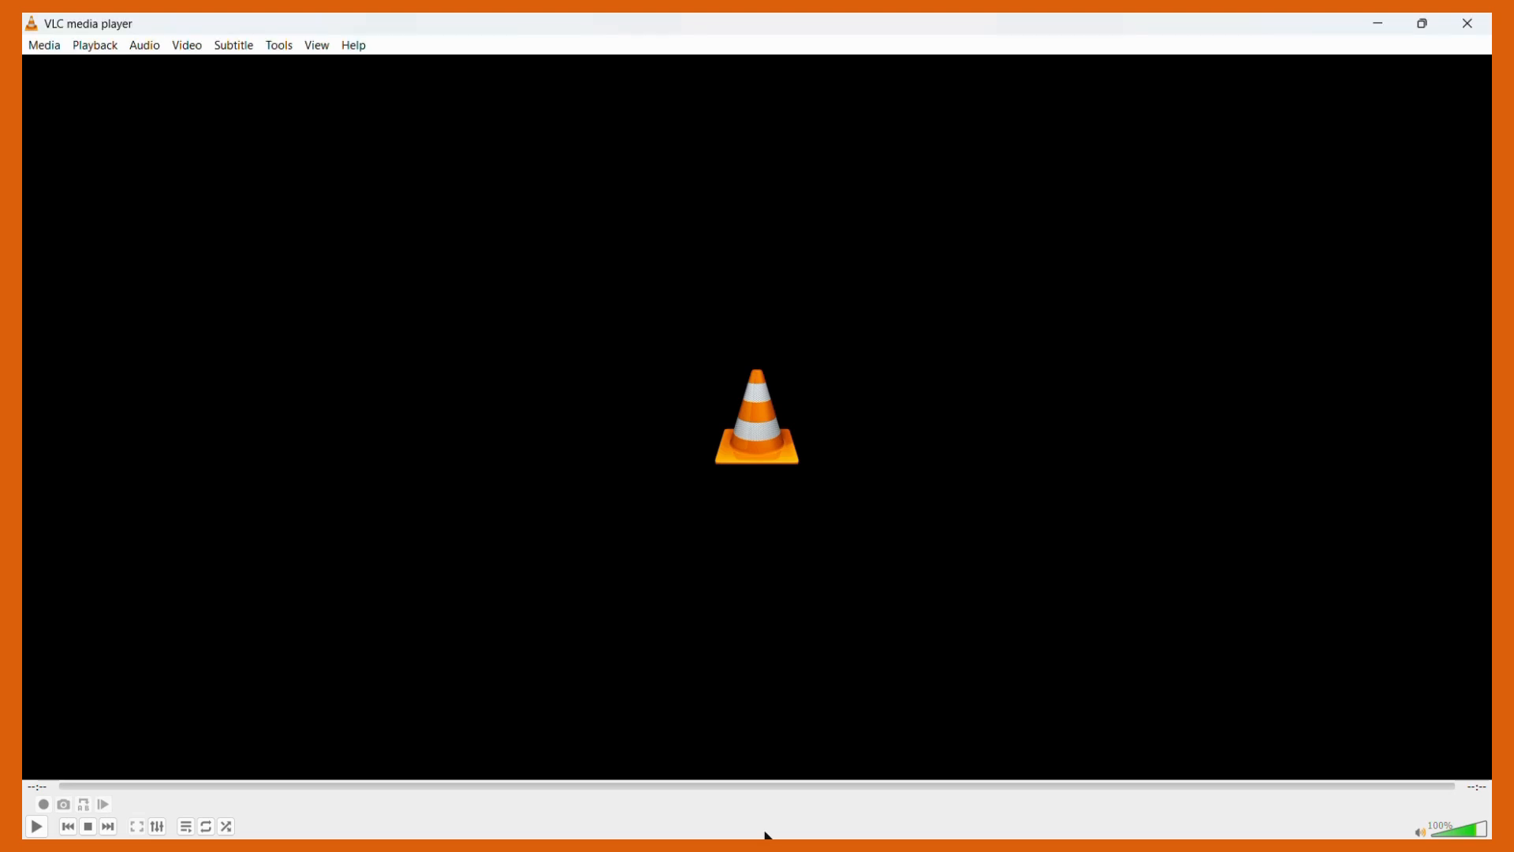
Bring up the Windows Start menu while VLC sits idle
{"action": "left_click", "coordinate": [501, 816]}
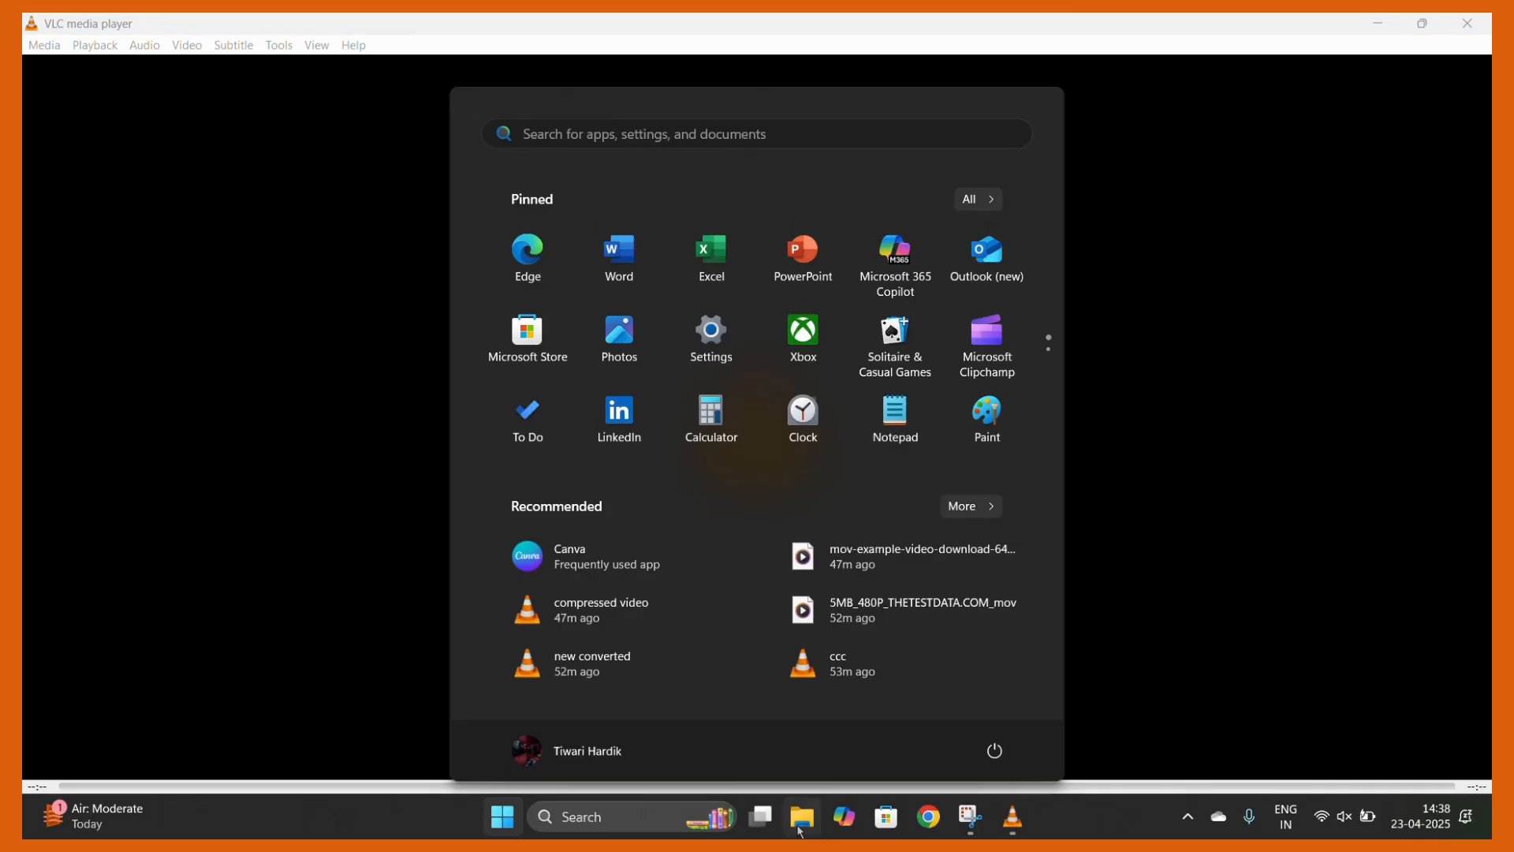
In File Explorer, confirm converted video on the Desktop is a 7.28 MB MP4 and play it, then go to Downloads
{"action": "left_click", "coordinate": [801, 823]}
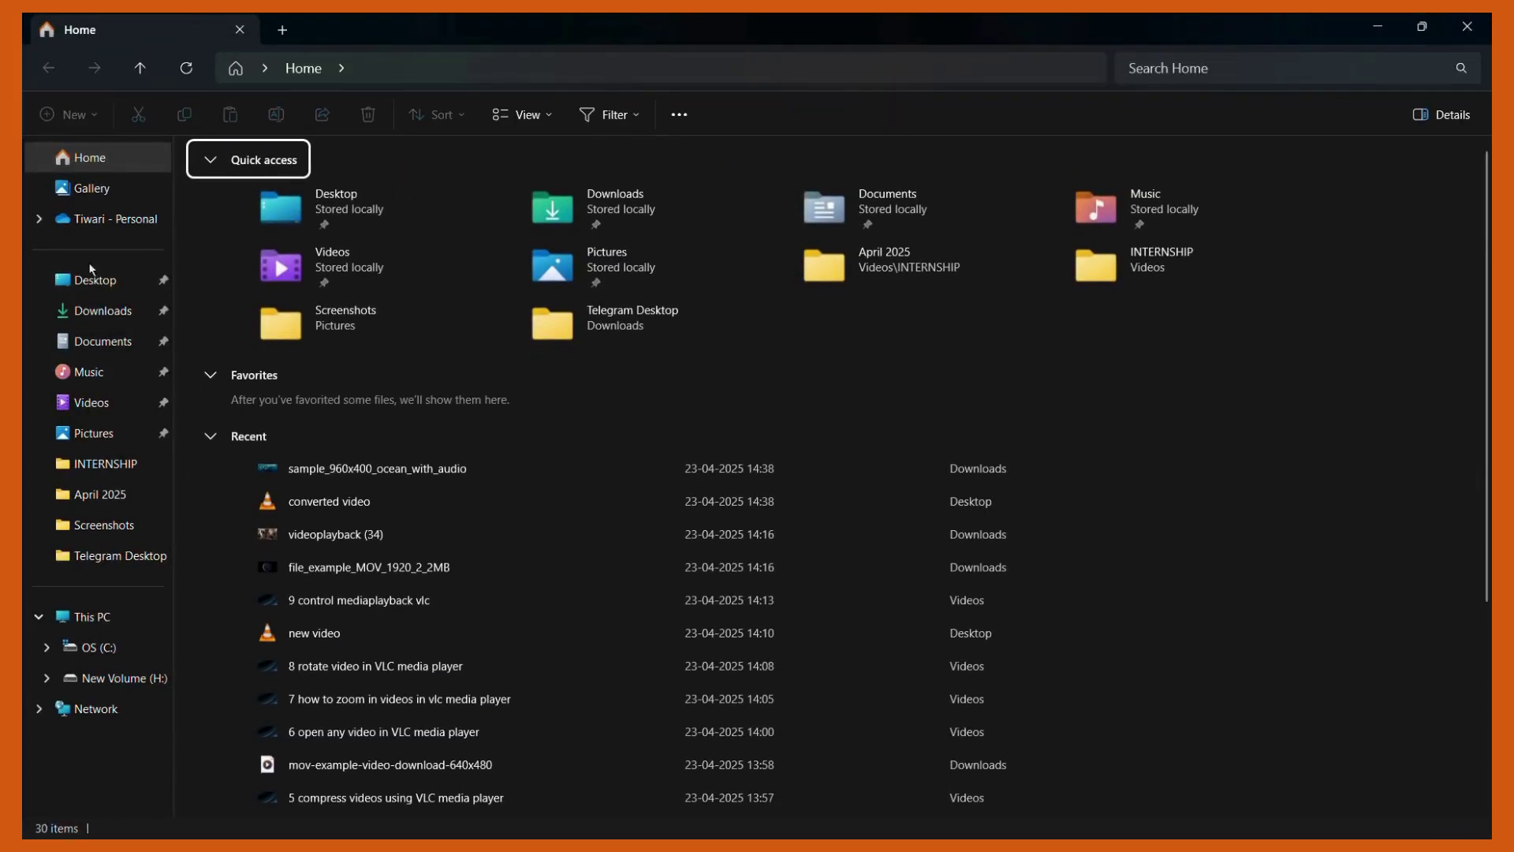
{"action": "left_click", "coordinate": [95, 279]}
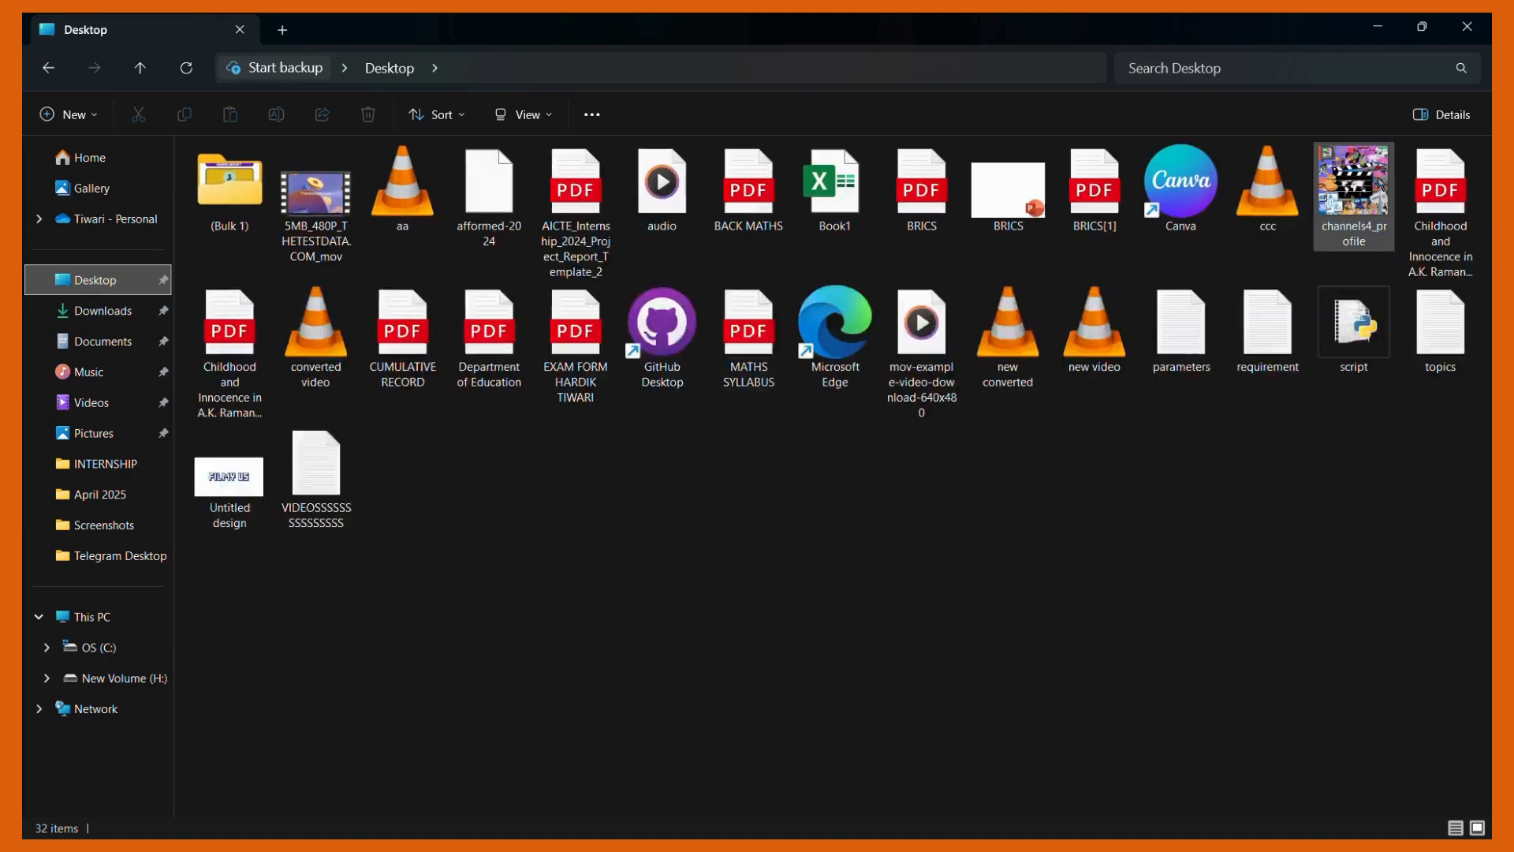
{"action": "left_click", "coordinate": [1006, 338]}
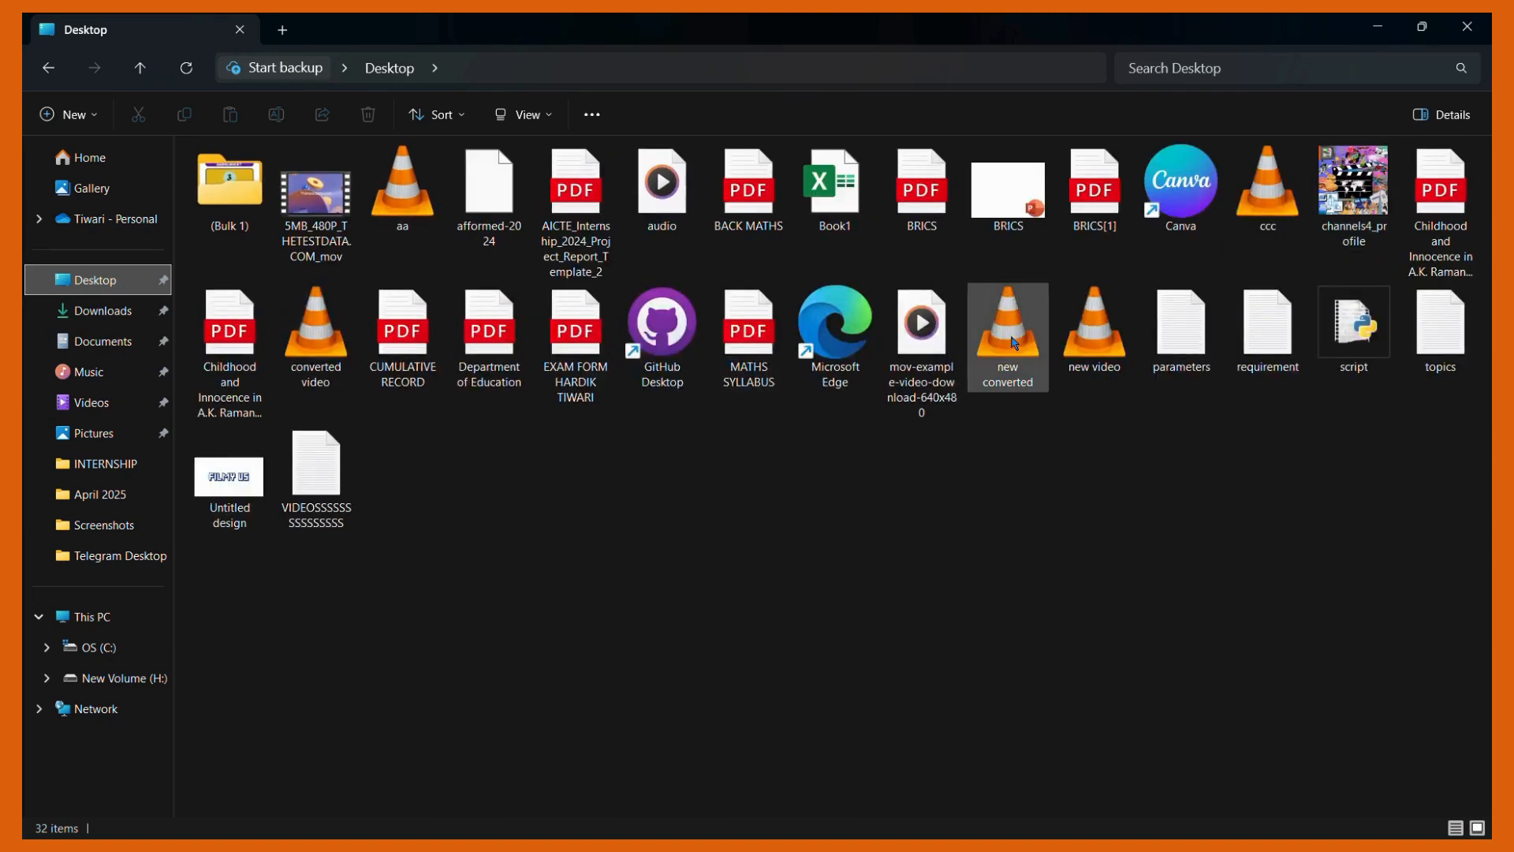
{"action": "mouse_move", "coordinate": [315, 328]}
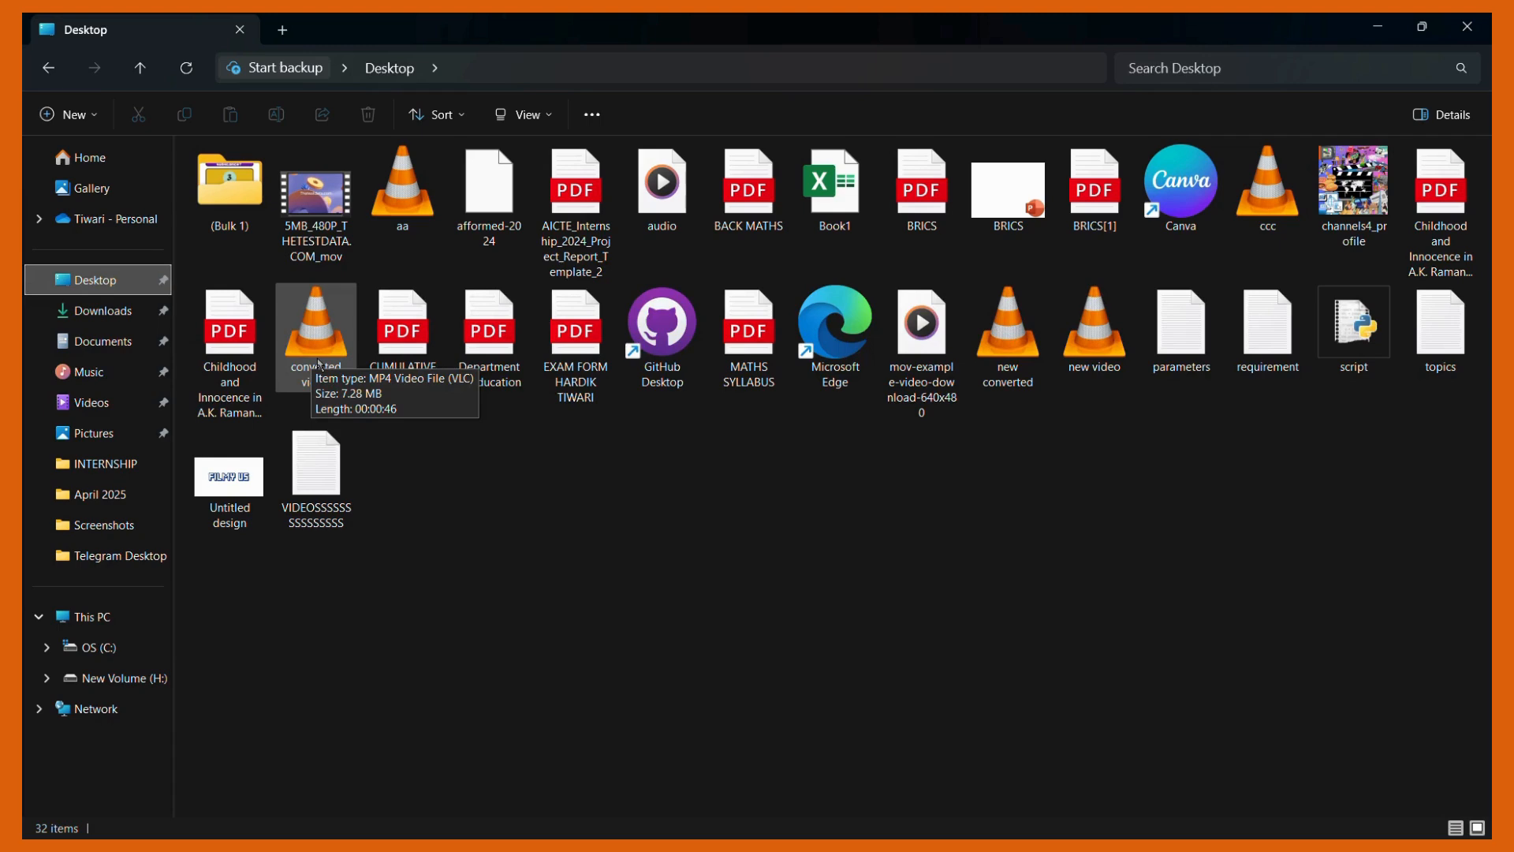
{"action": "double_click", "coordinate": [315, 318]}
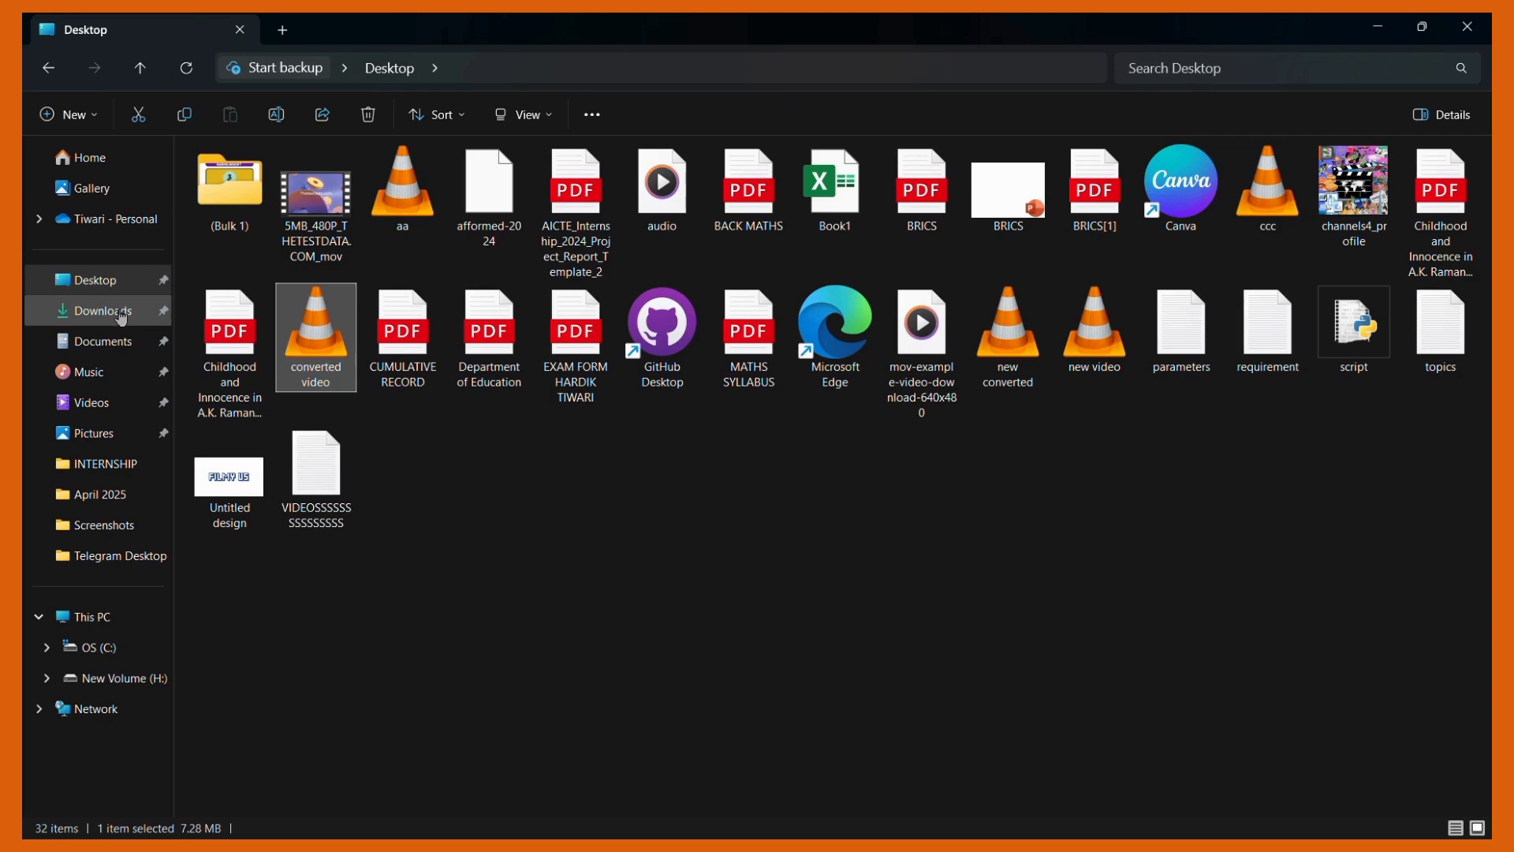
{"action": "mouse_move", "coordinate": [316, 328]}
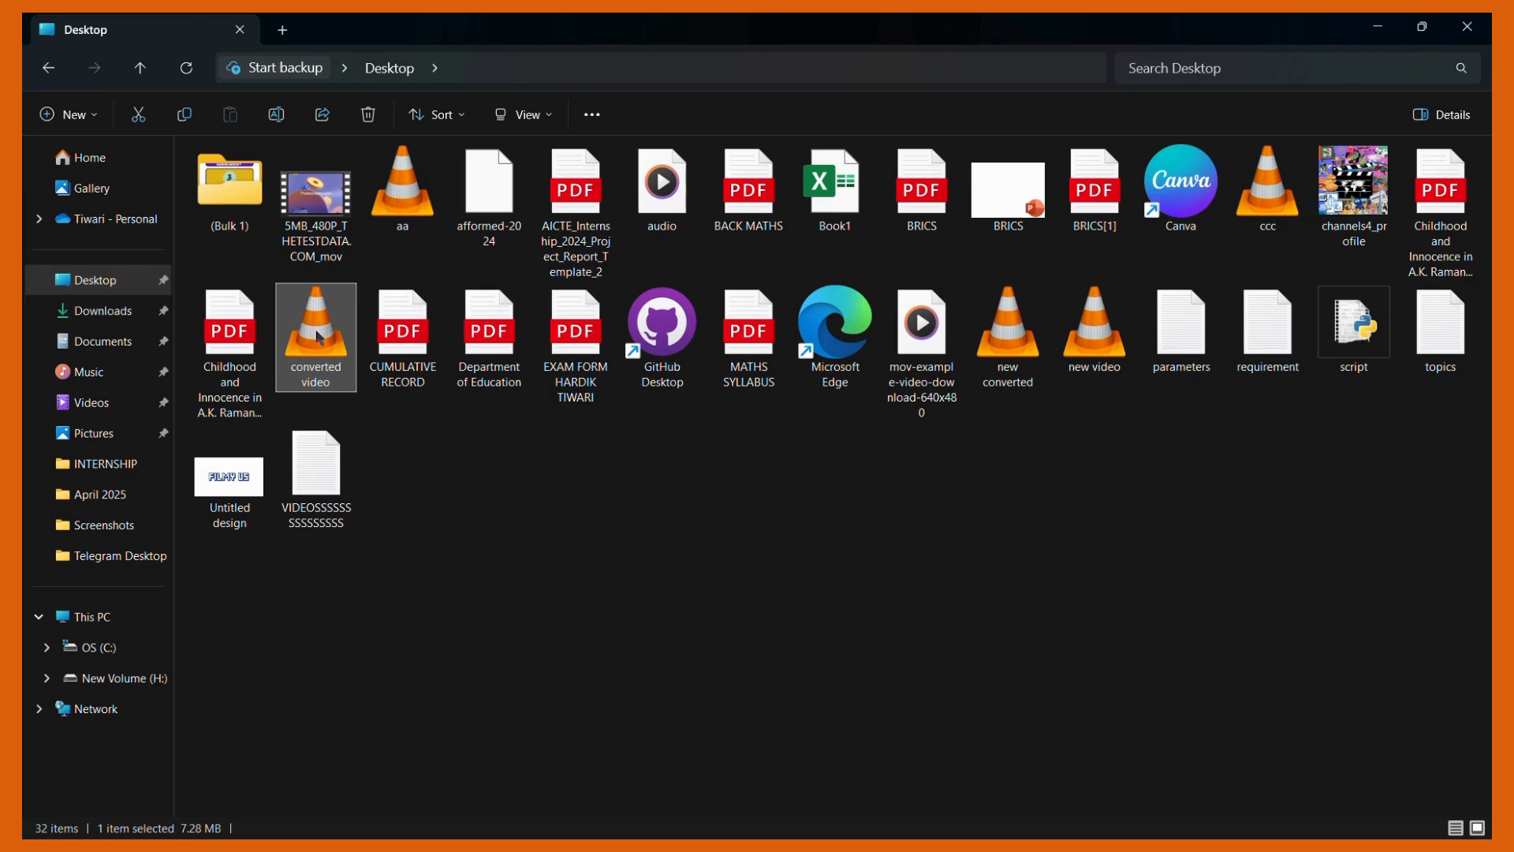
{"action": "mouse_move", "coordinate": [315, 328]}
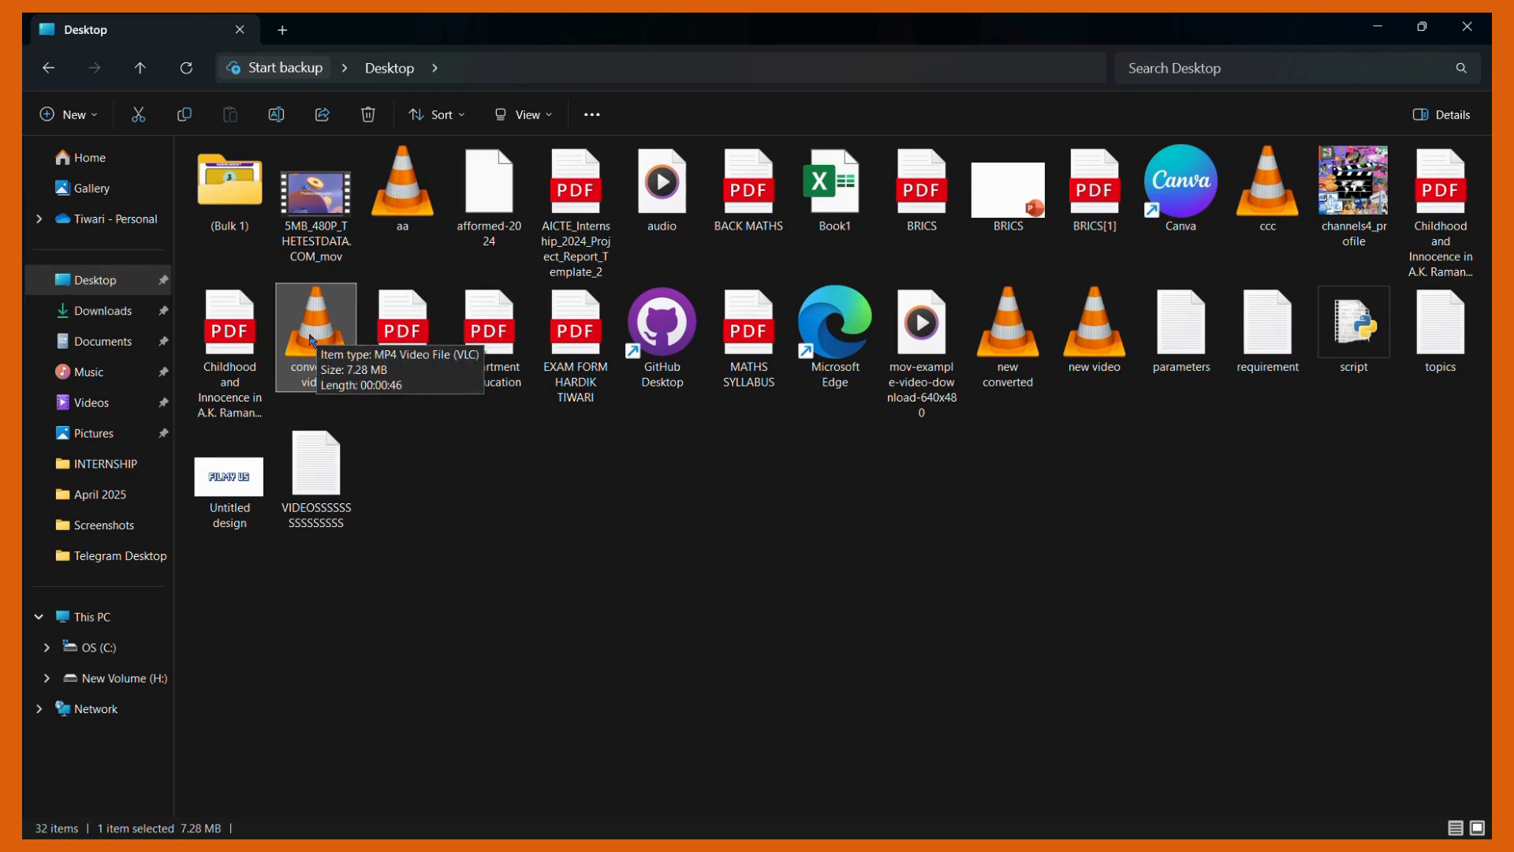
{"action": "left_click", "coordinate": [102, 310]}
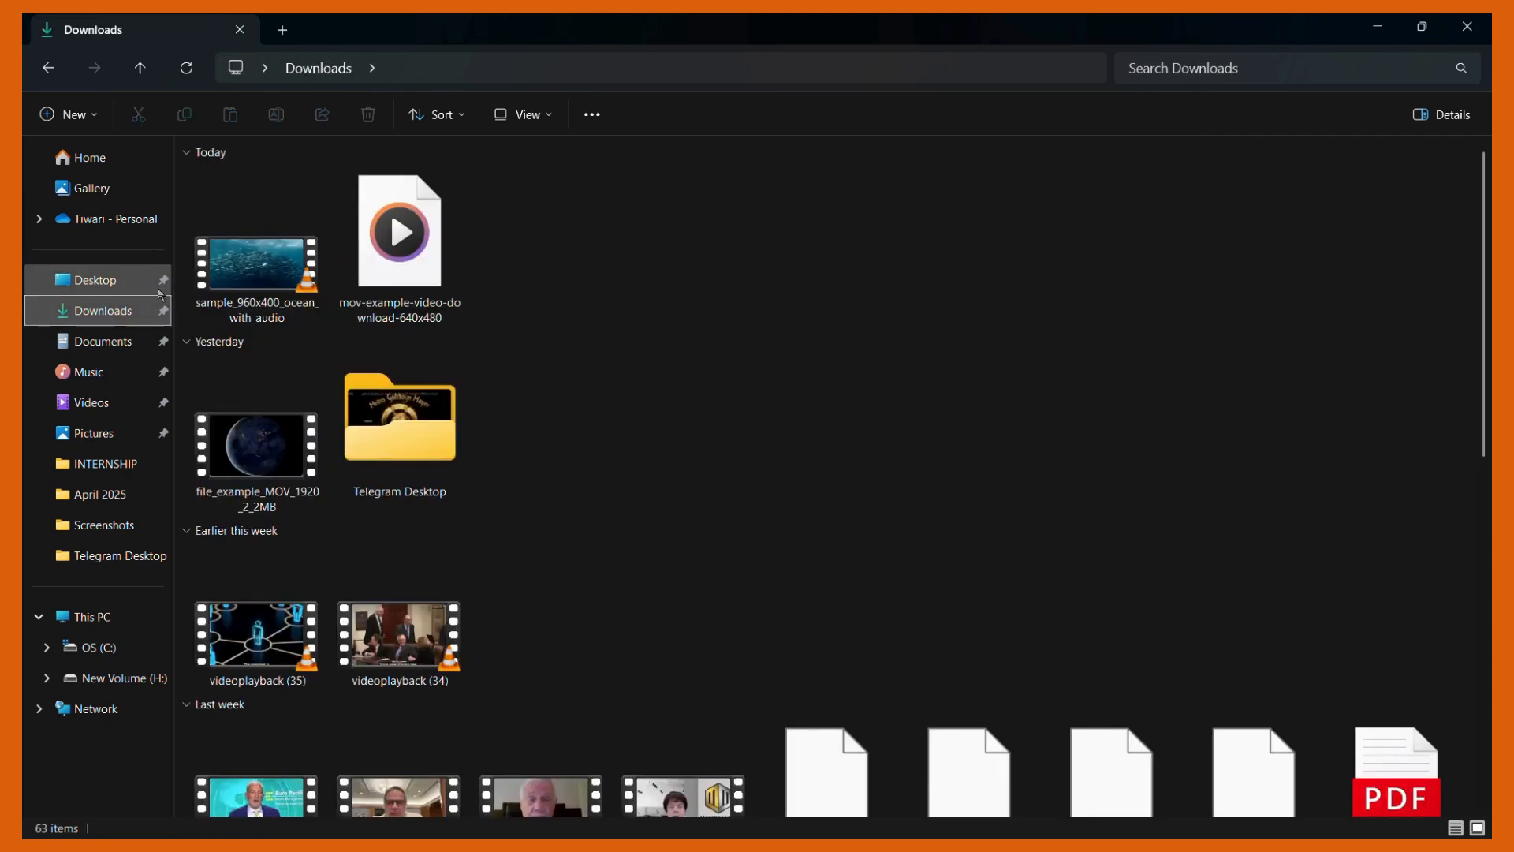
Play the original 16.5 MB ocean MKV from Downloads for comparison, pause it, and return to the Desktop folder
{"action": "left_click", "coordinate": [257, 281]}
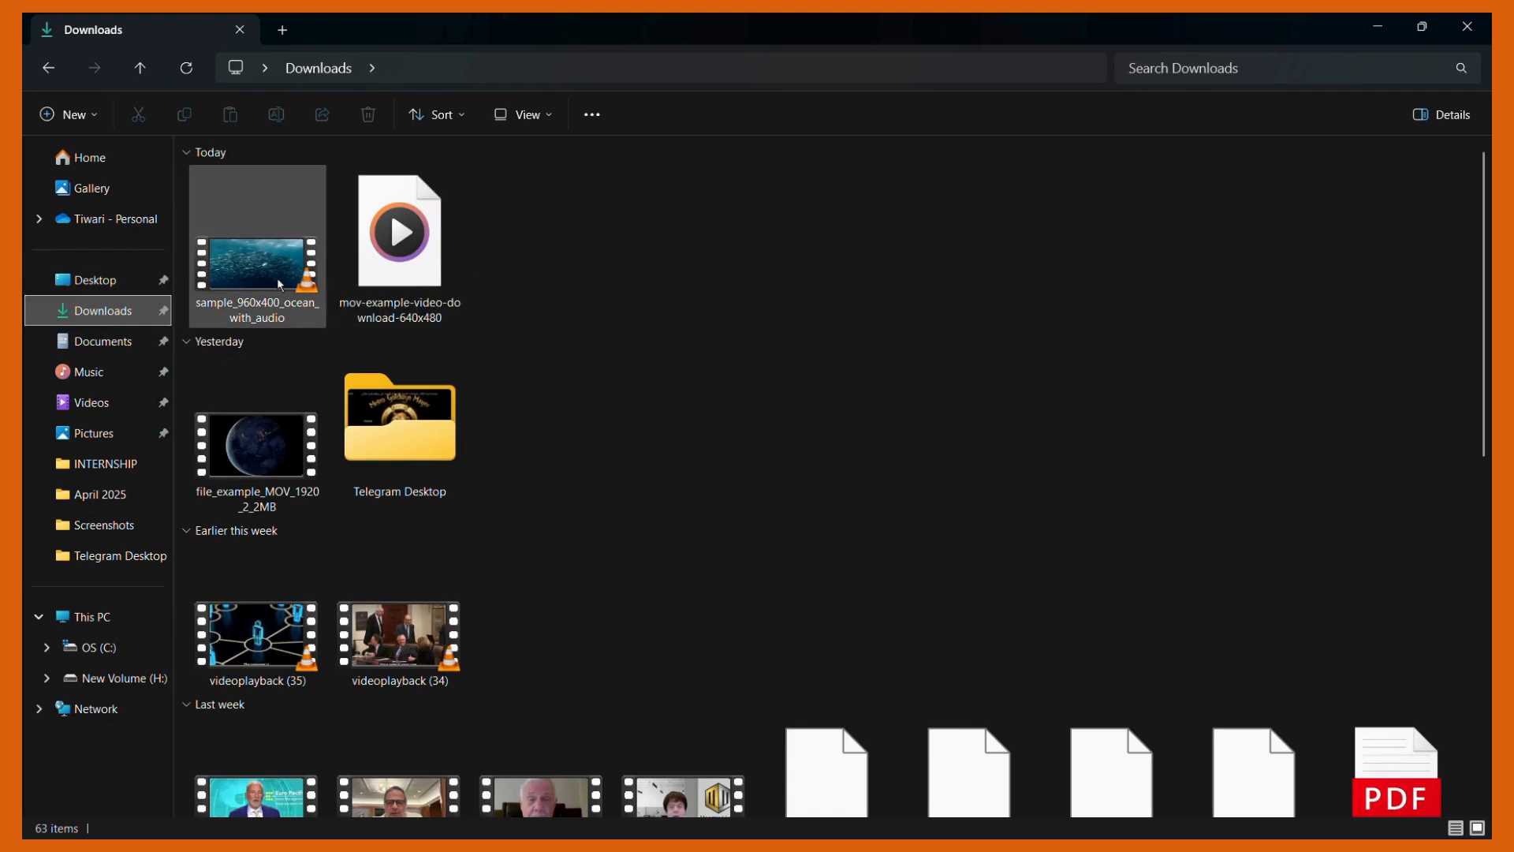
{"action": "mouse_move", "coordinate": [270, 286]}
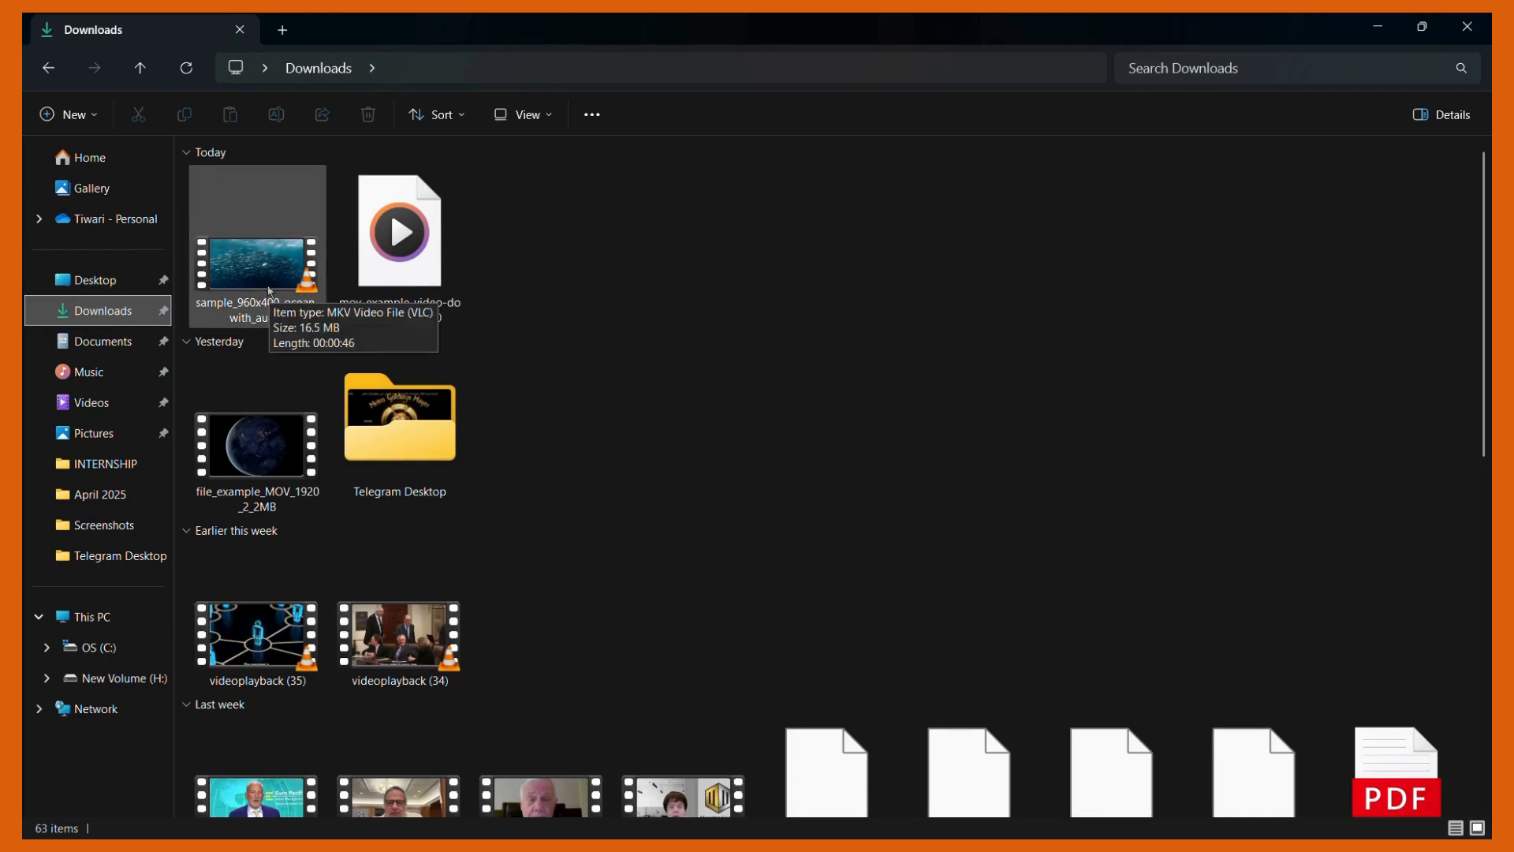
{"action": "left_click", "coordinate": [257, 248]}
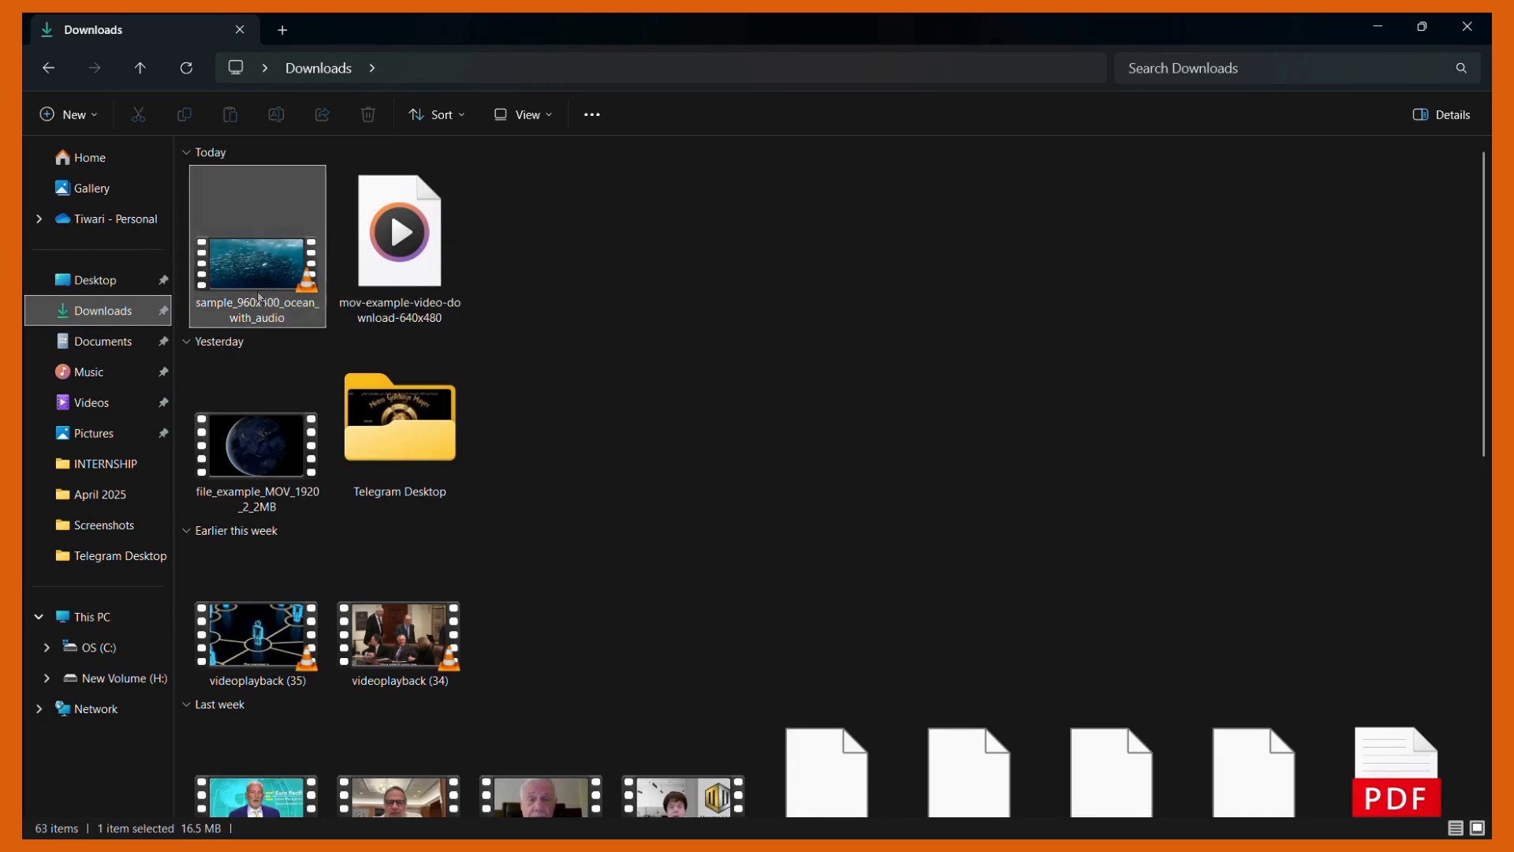
{"action": "double_click", "coordinate": [257, 246]}
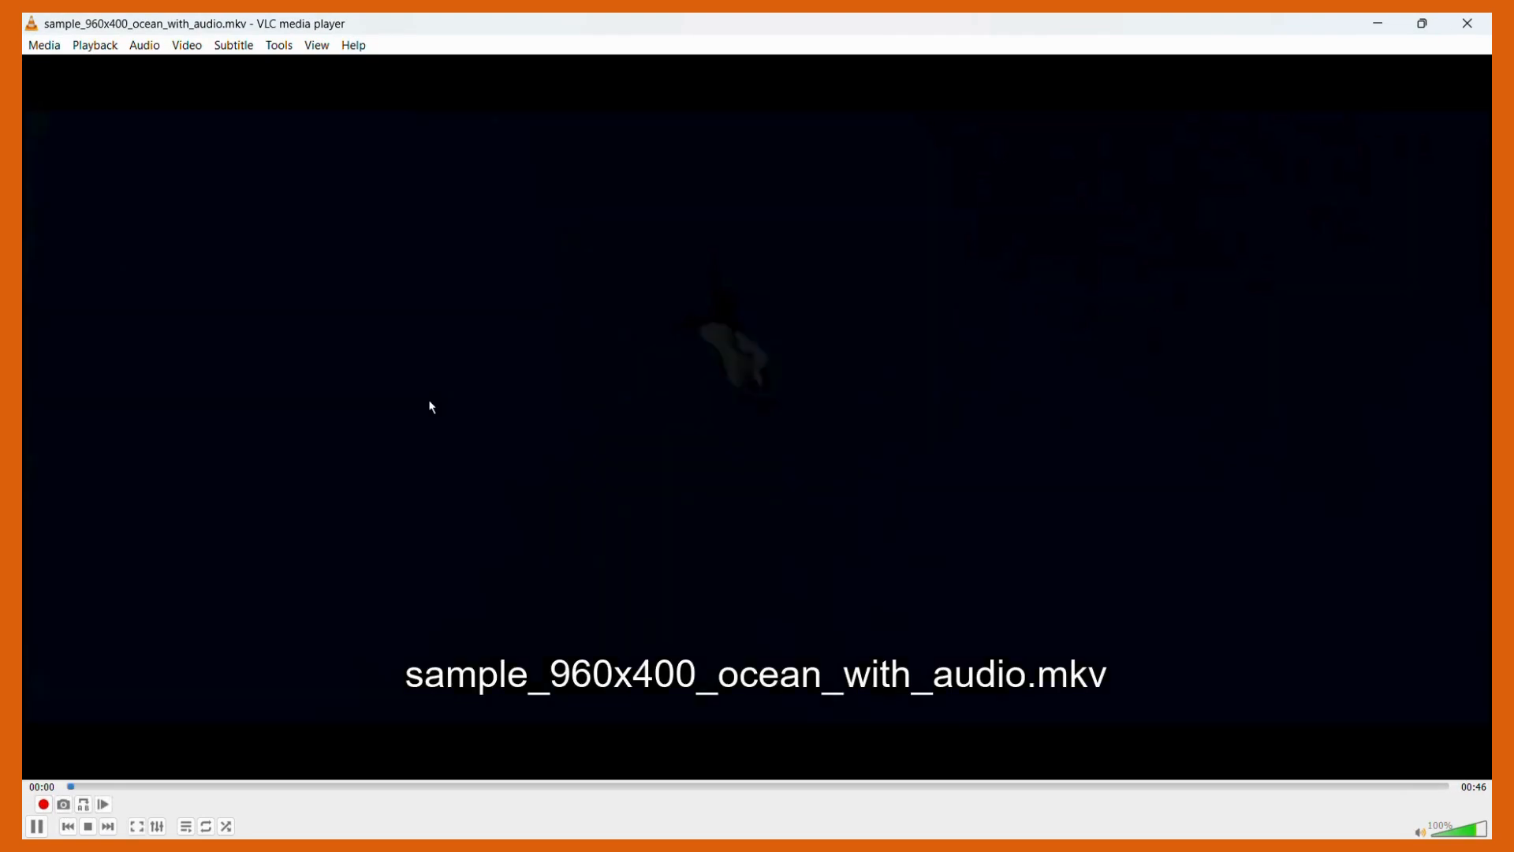
{"action": "left_click", "coordinate": [37, 825]}
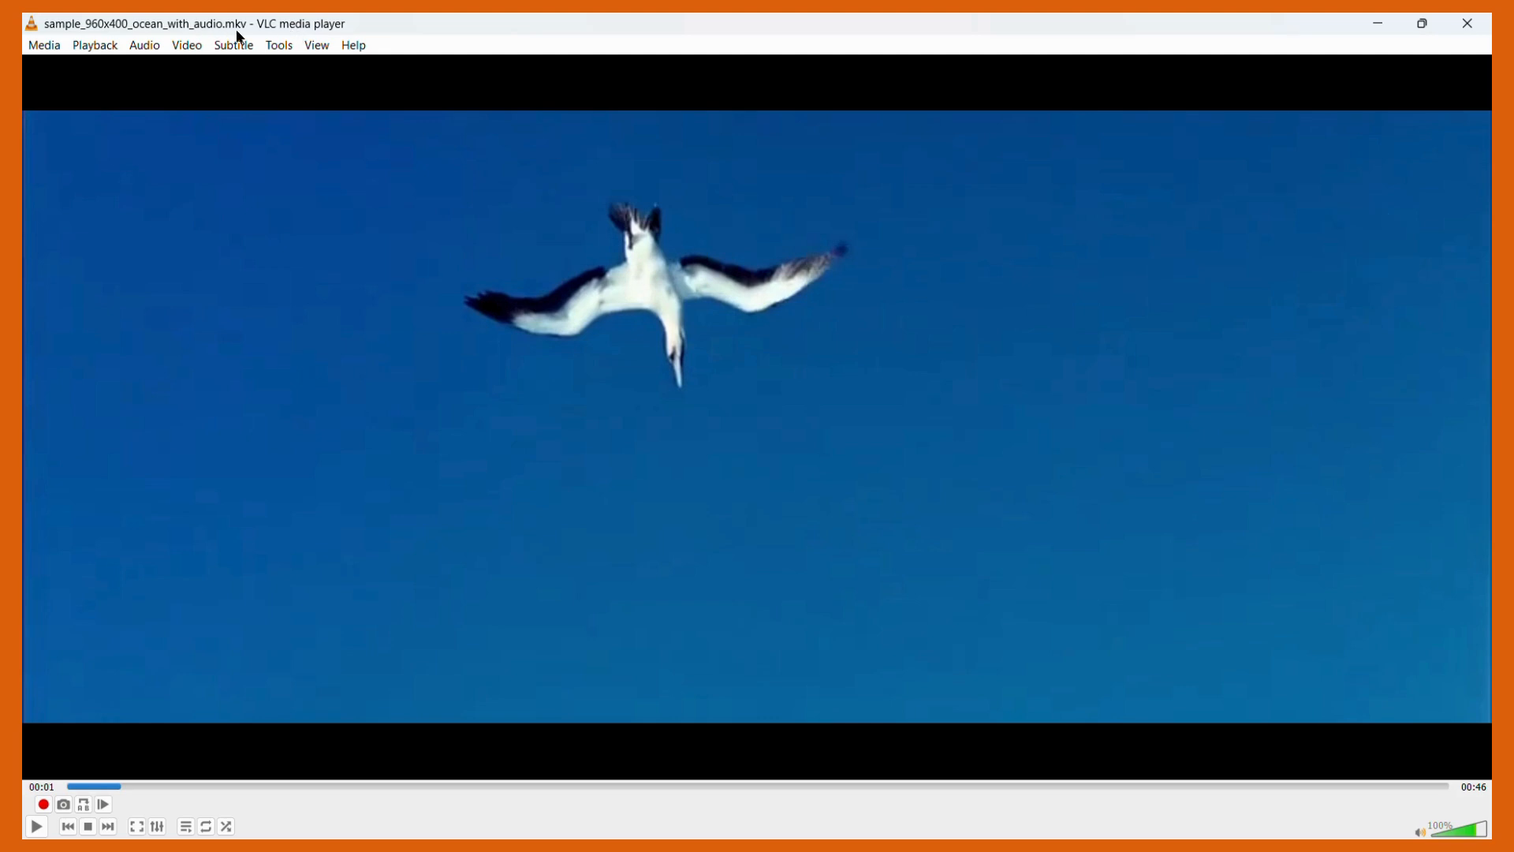
{"action": "mouse_move", "coordinate": [1465, 23]}
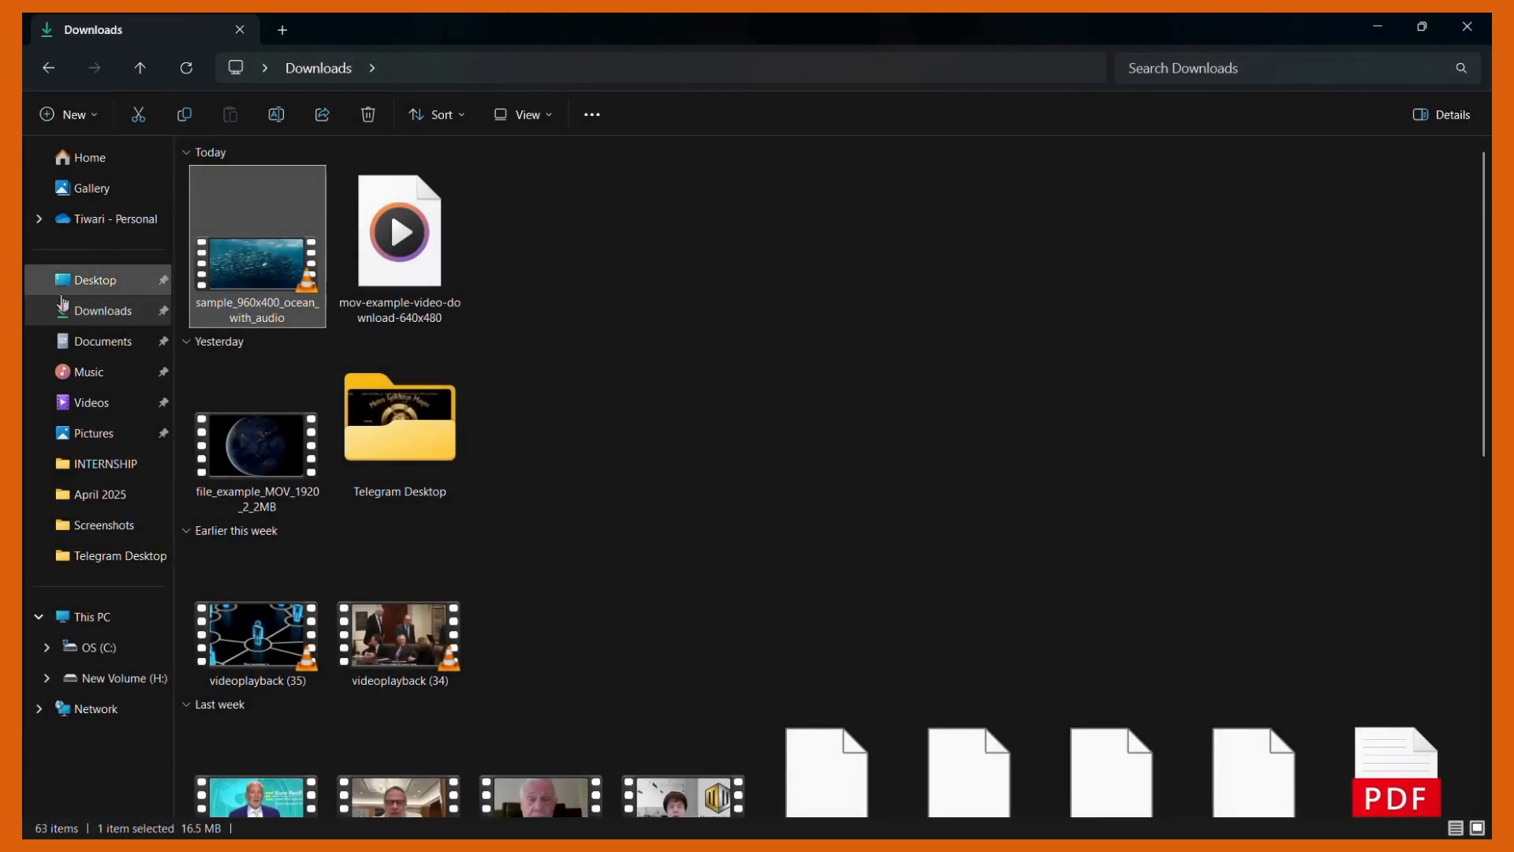
{"action": "left_click", "coordinate": [95, 279]}
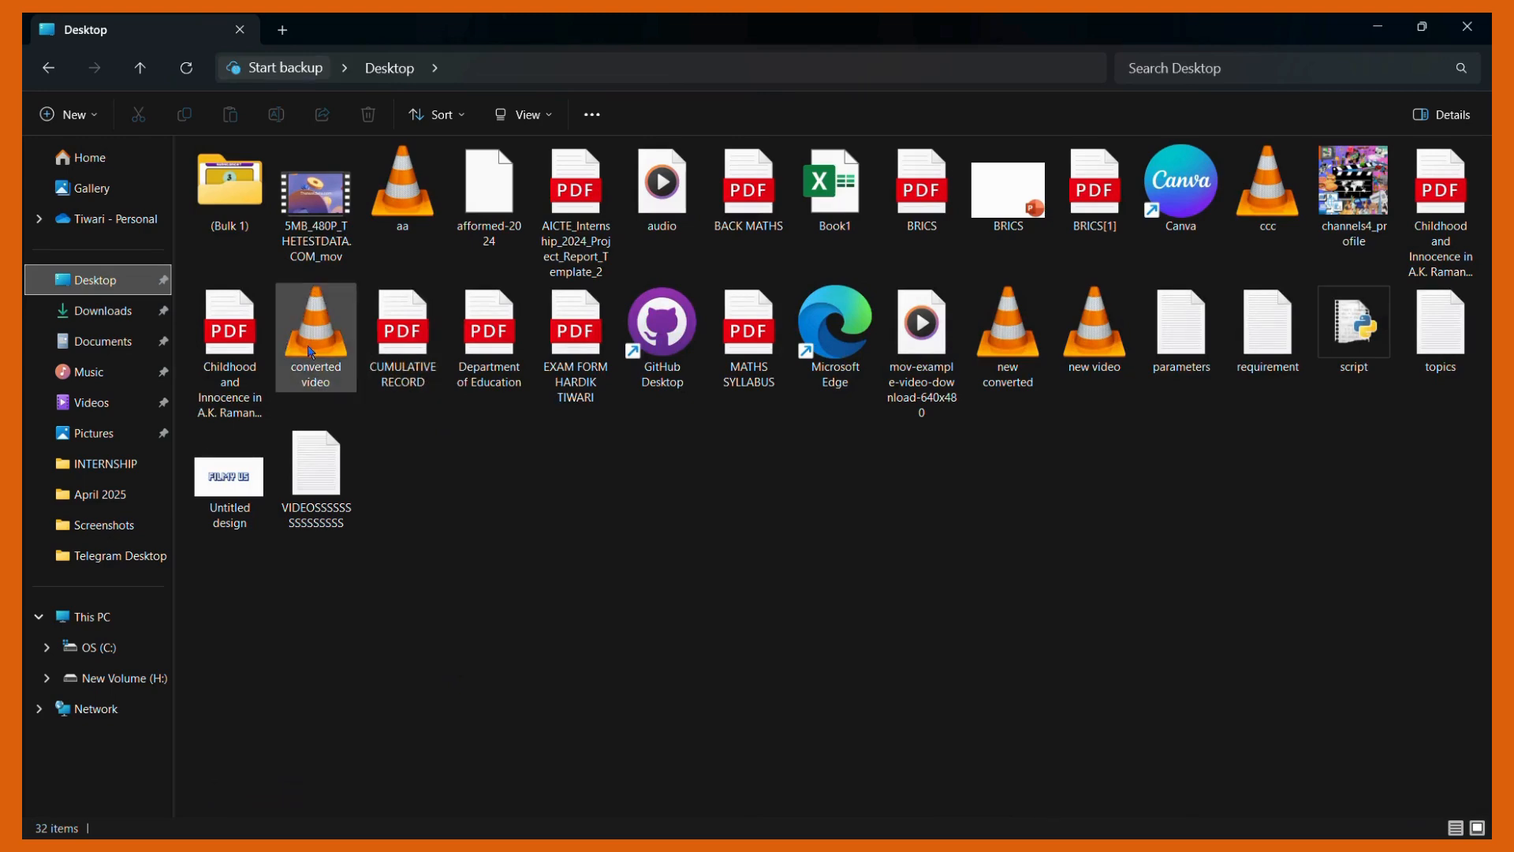
Play converted video.mp4 from the Desktop in VLC and pause it near one second
{"action": "double_click", "coordinate": [316, 321]}
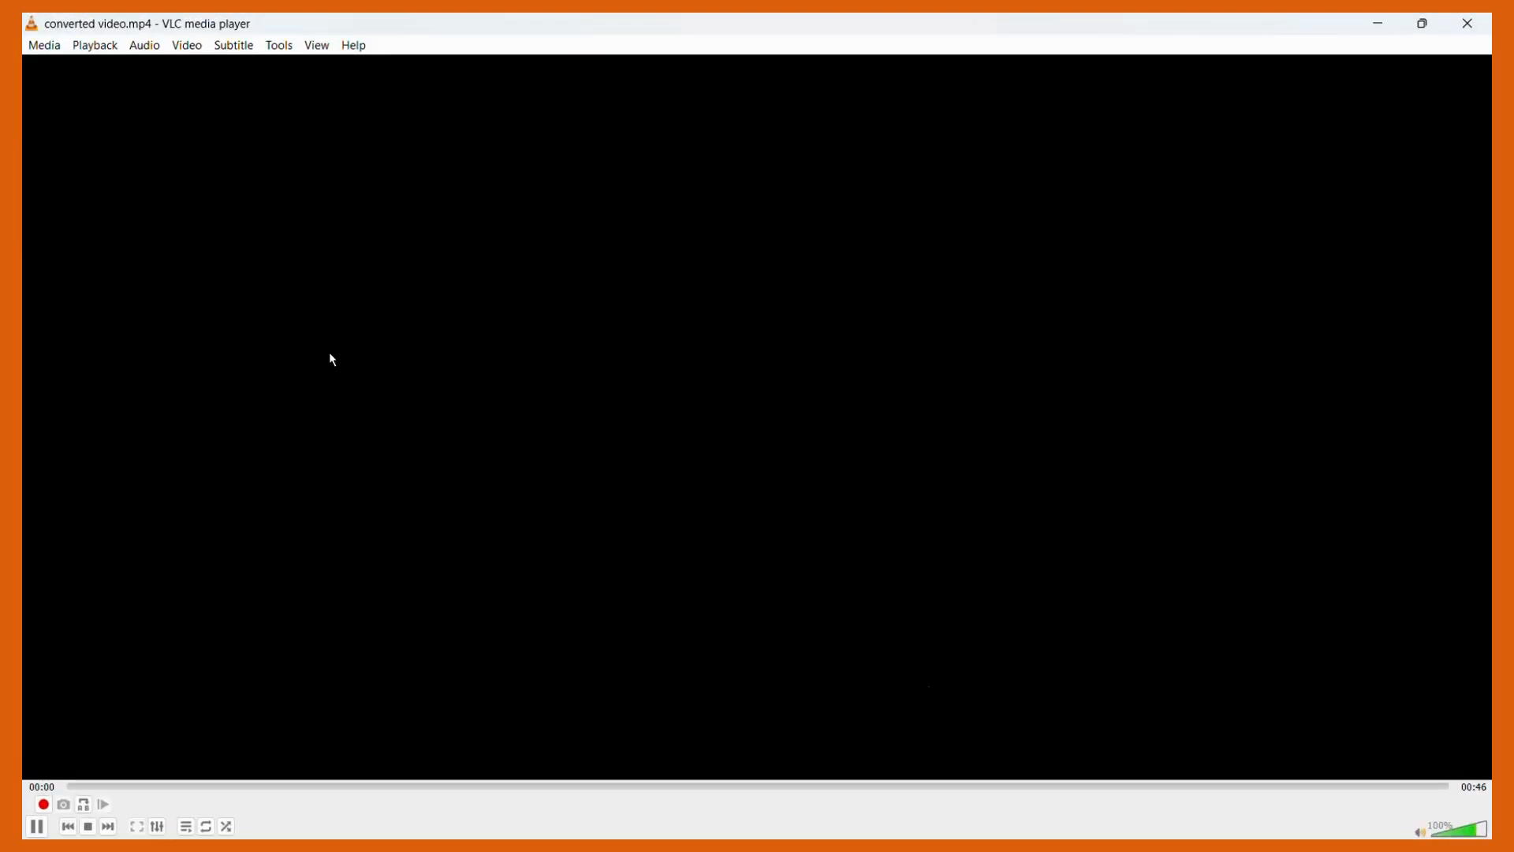
{"action": "left_click", "coordinate": [36, 825]}
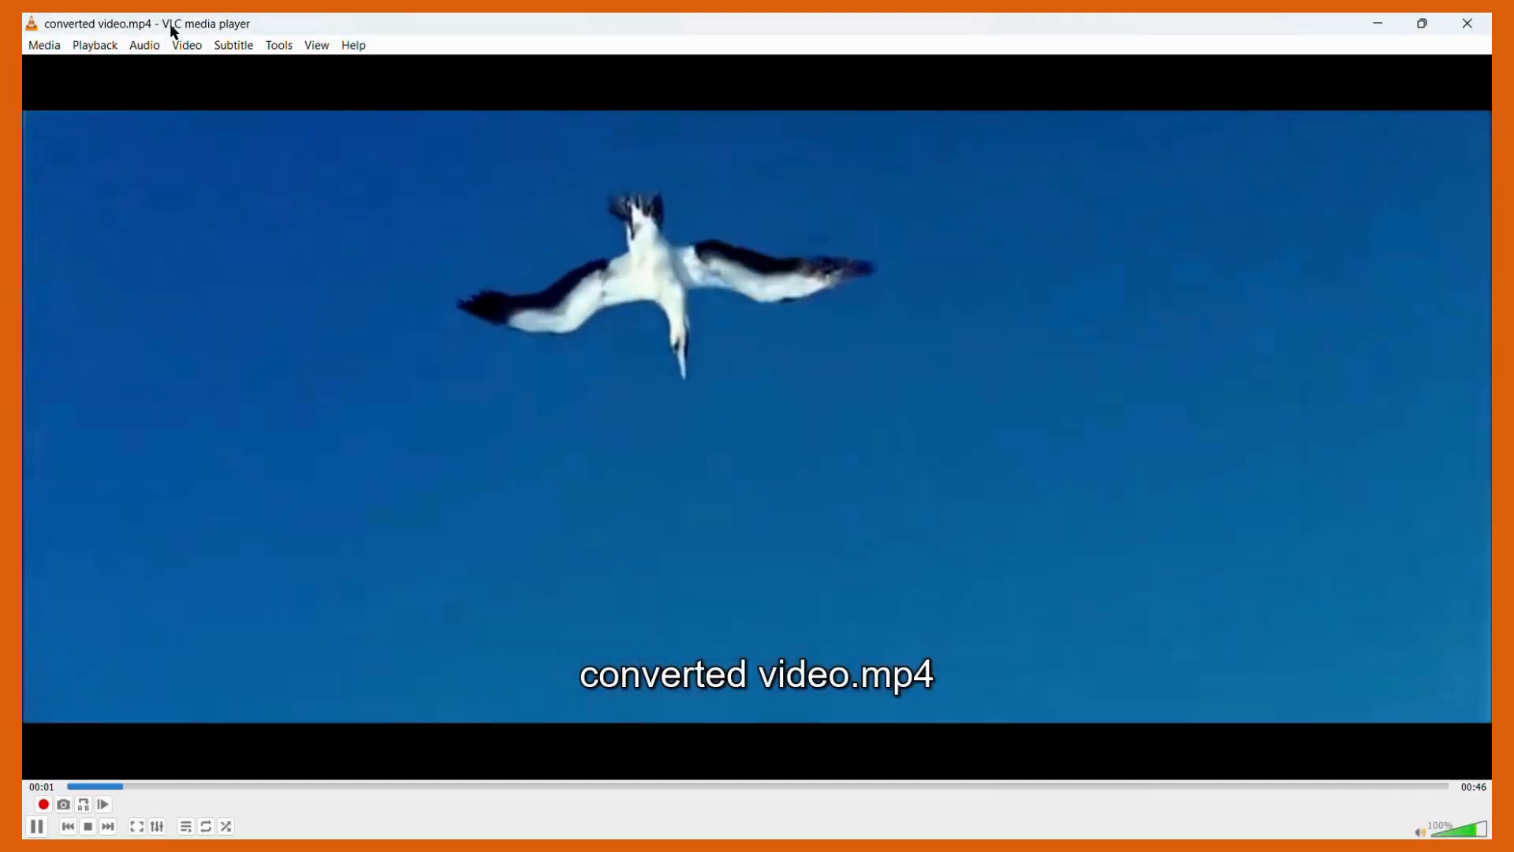
{"action": "left_click", "coordinate": [37, 824]}
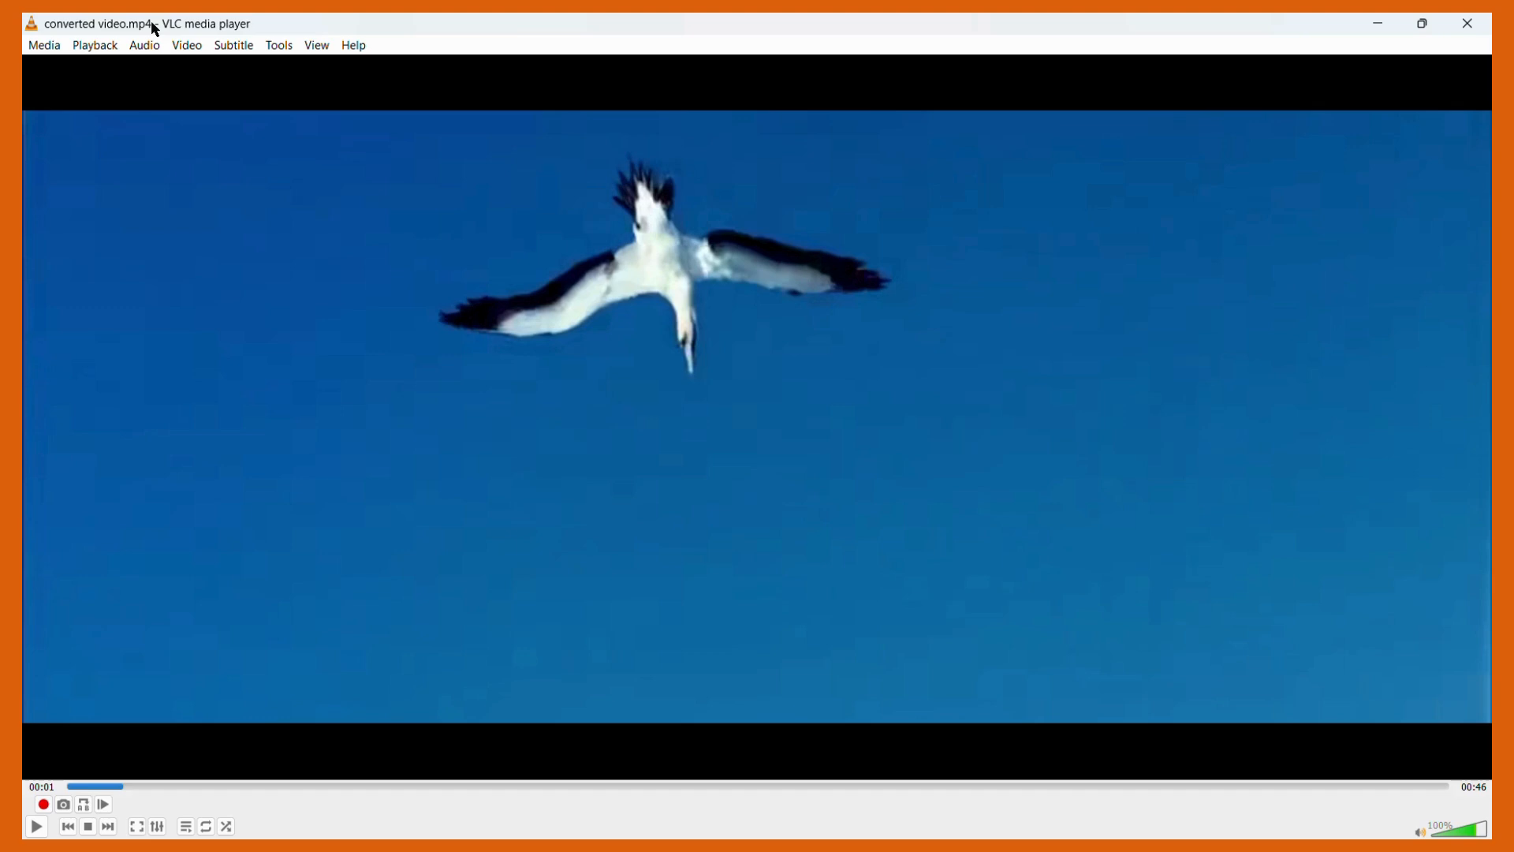
{"action": "mouse_move", "coordinate": [651, 47]}
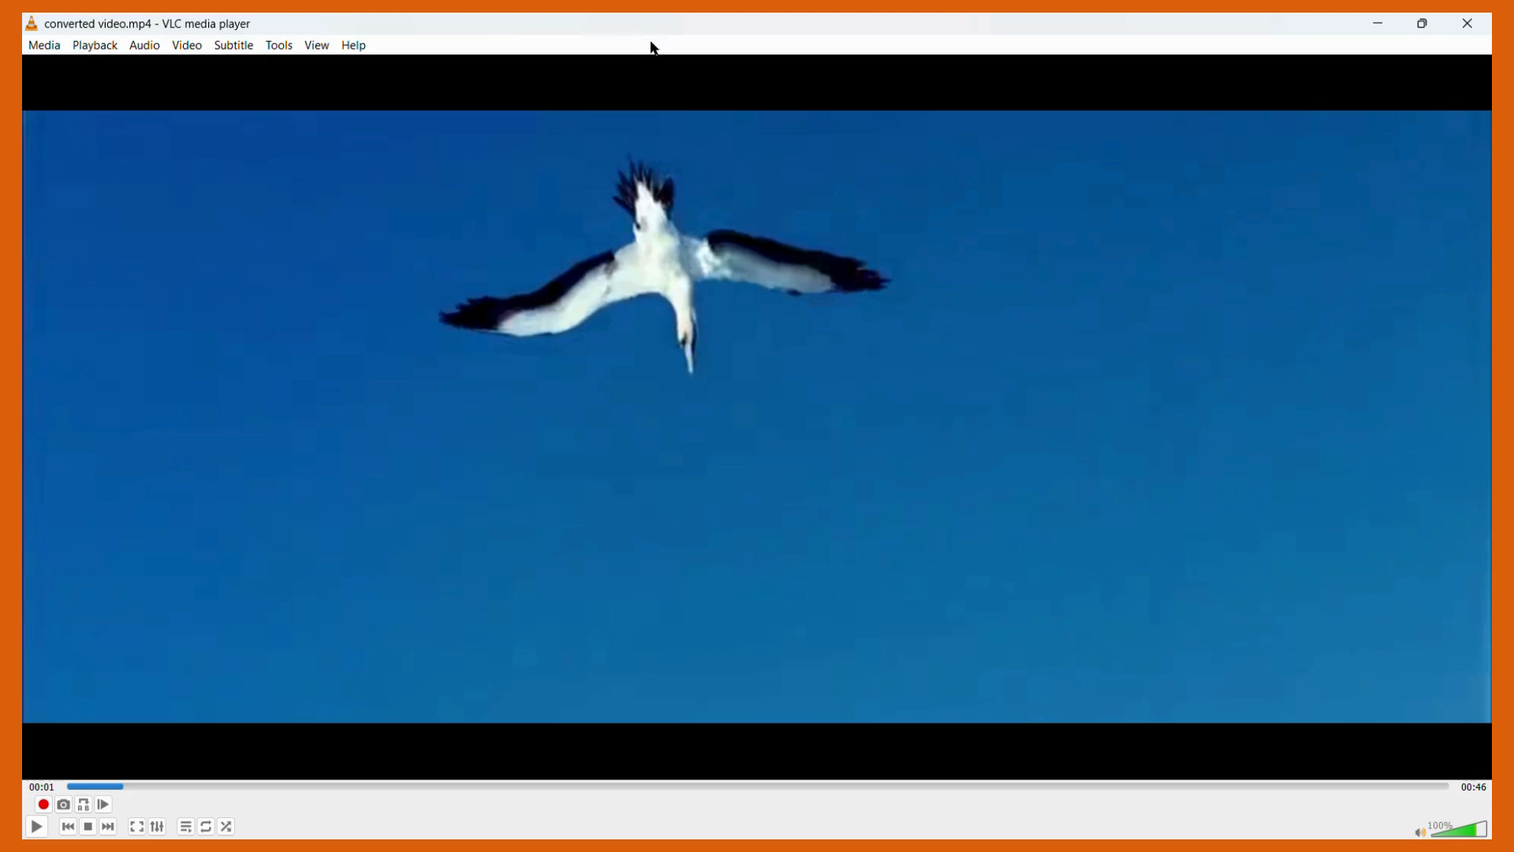